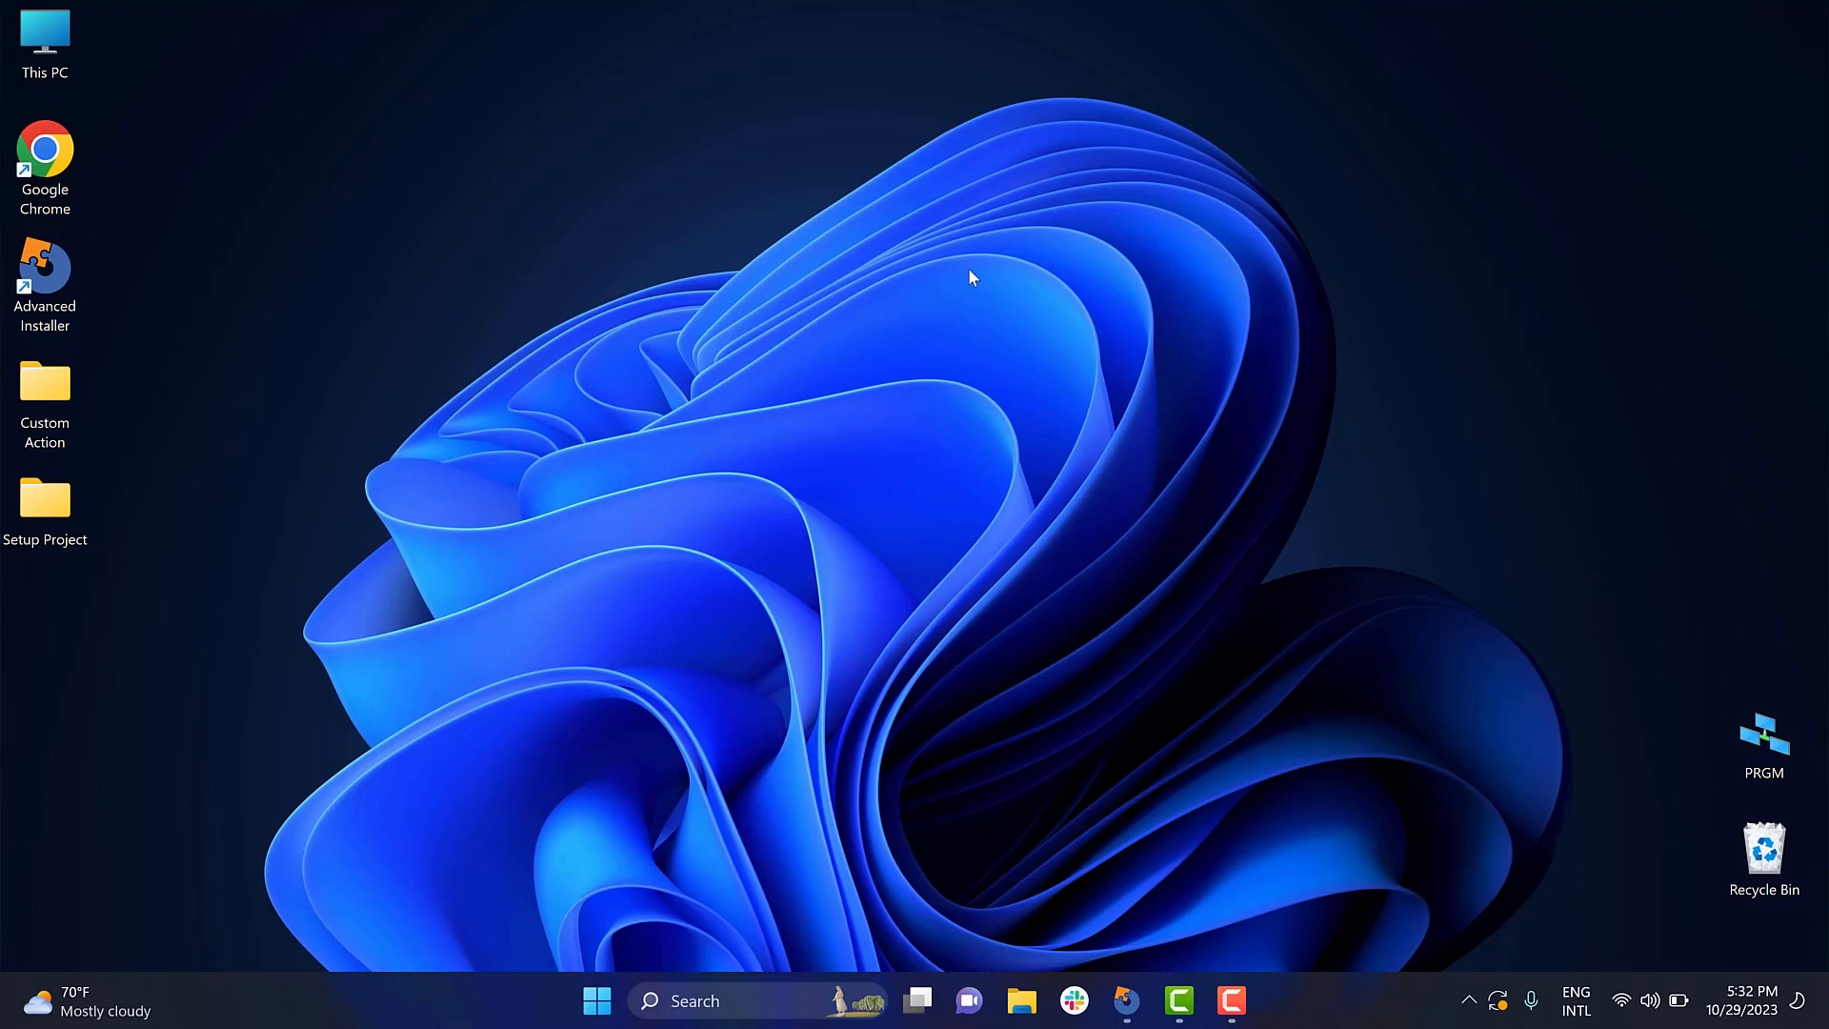
mouse_move(758, 819)
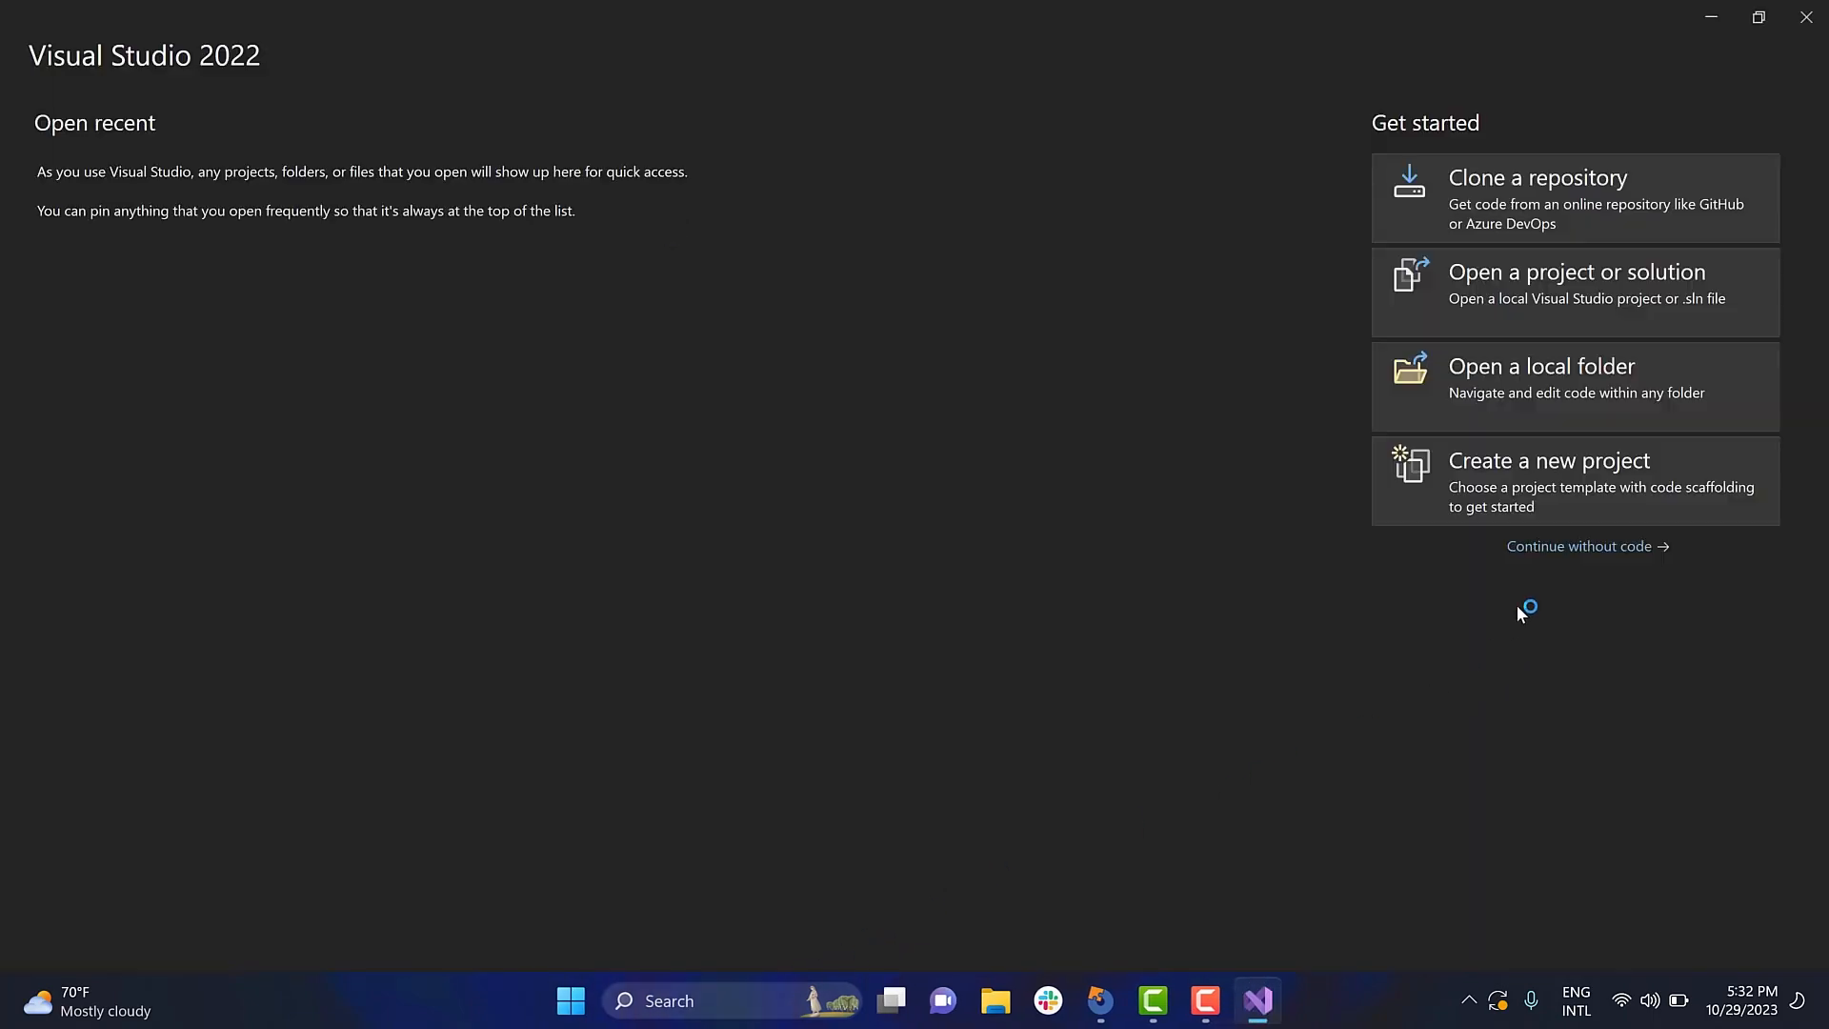
- Continue without code and search Manage Extensions for 'Advanced Installer' online
left_click(1580, 545)
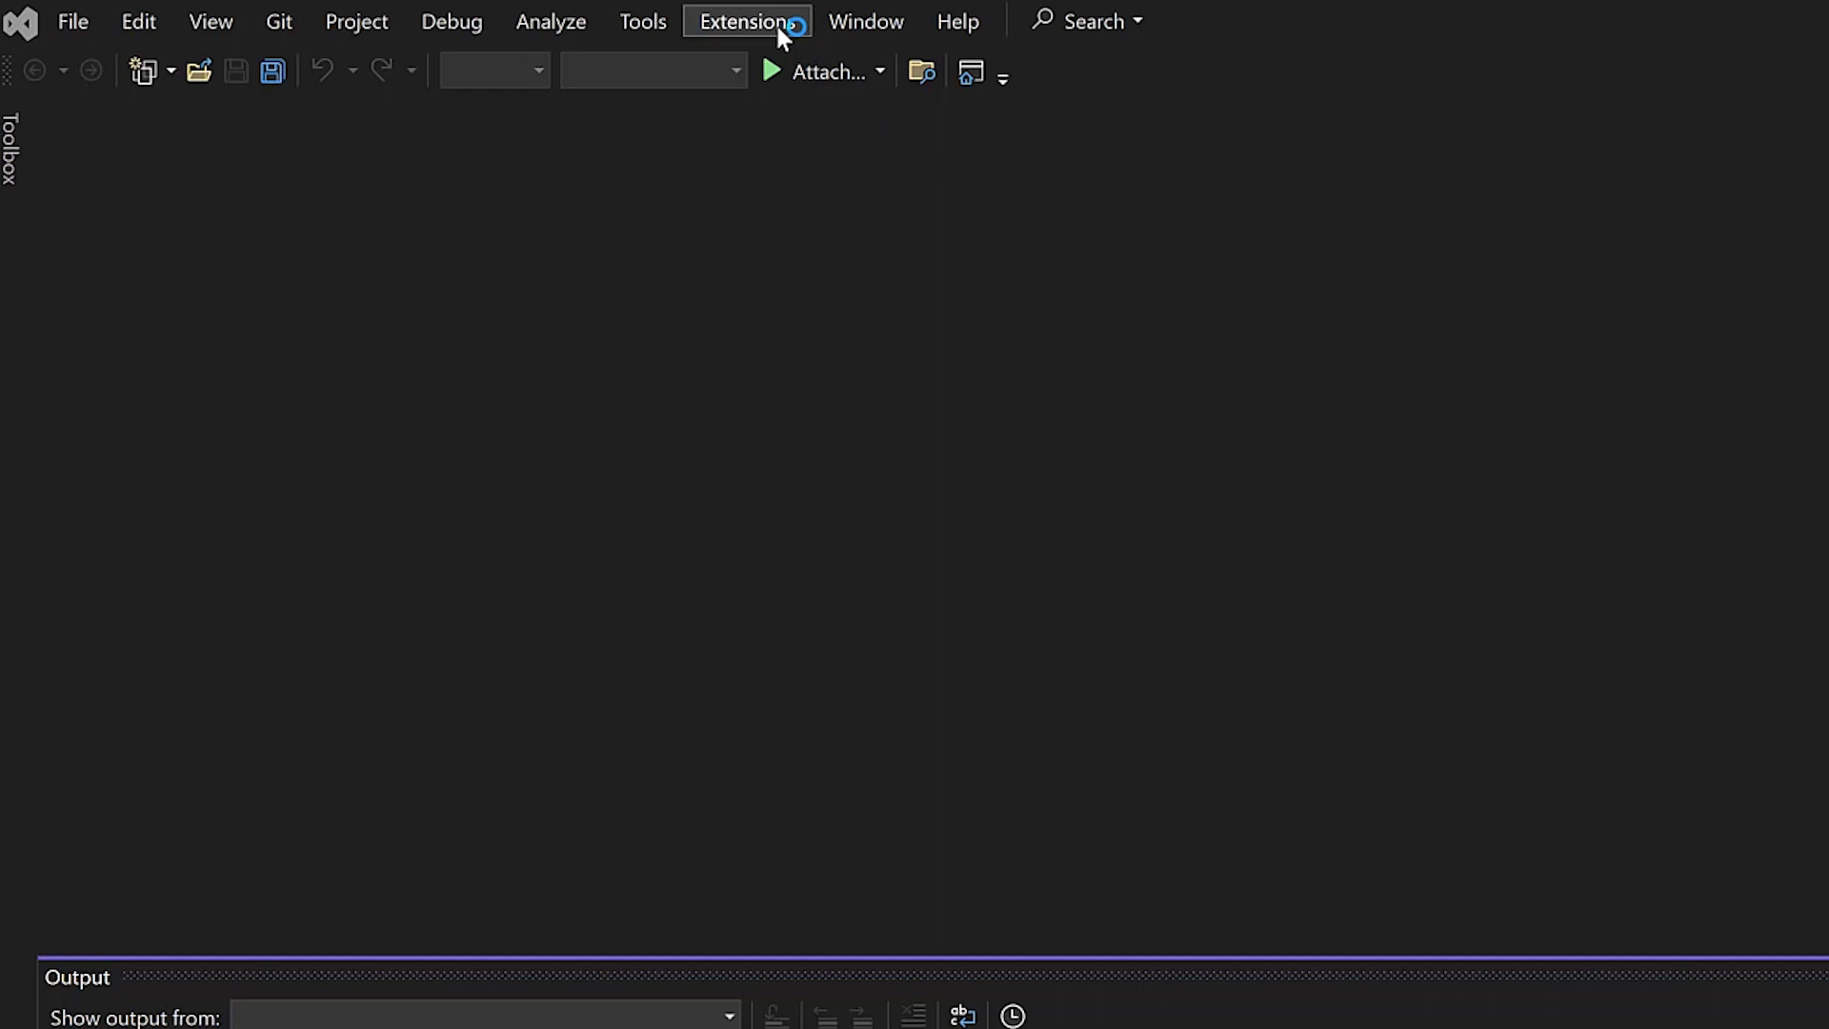
left_click(739, 21)
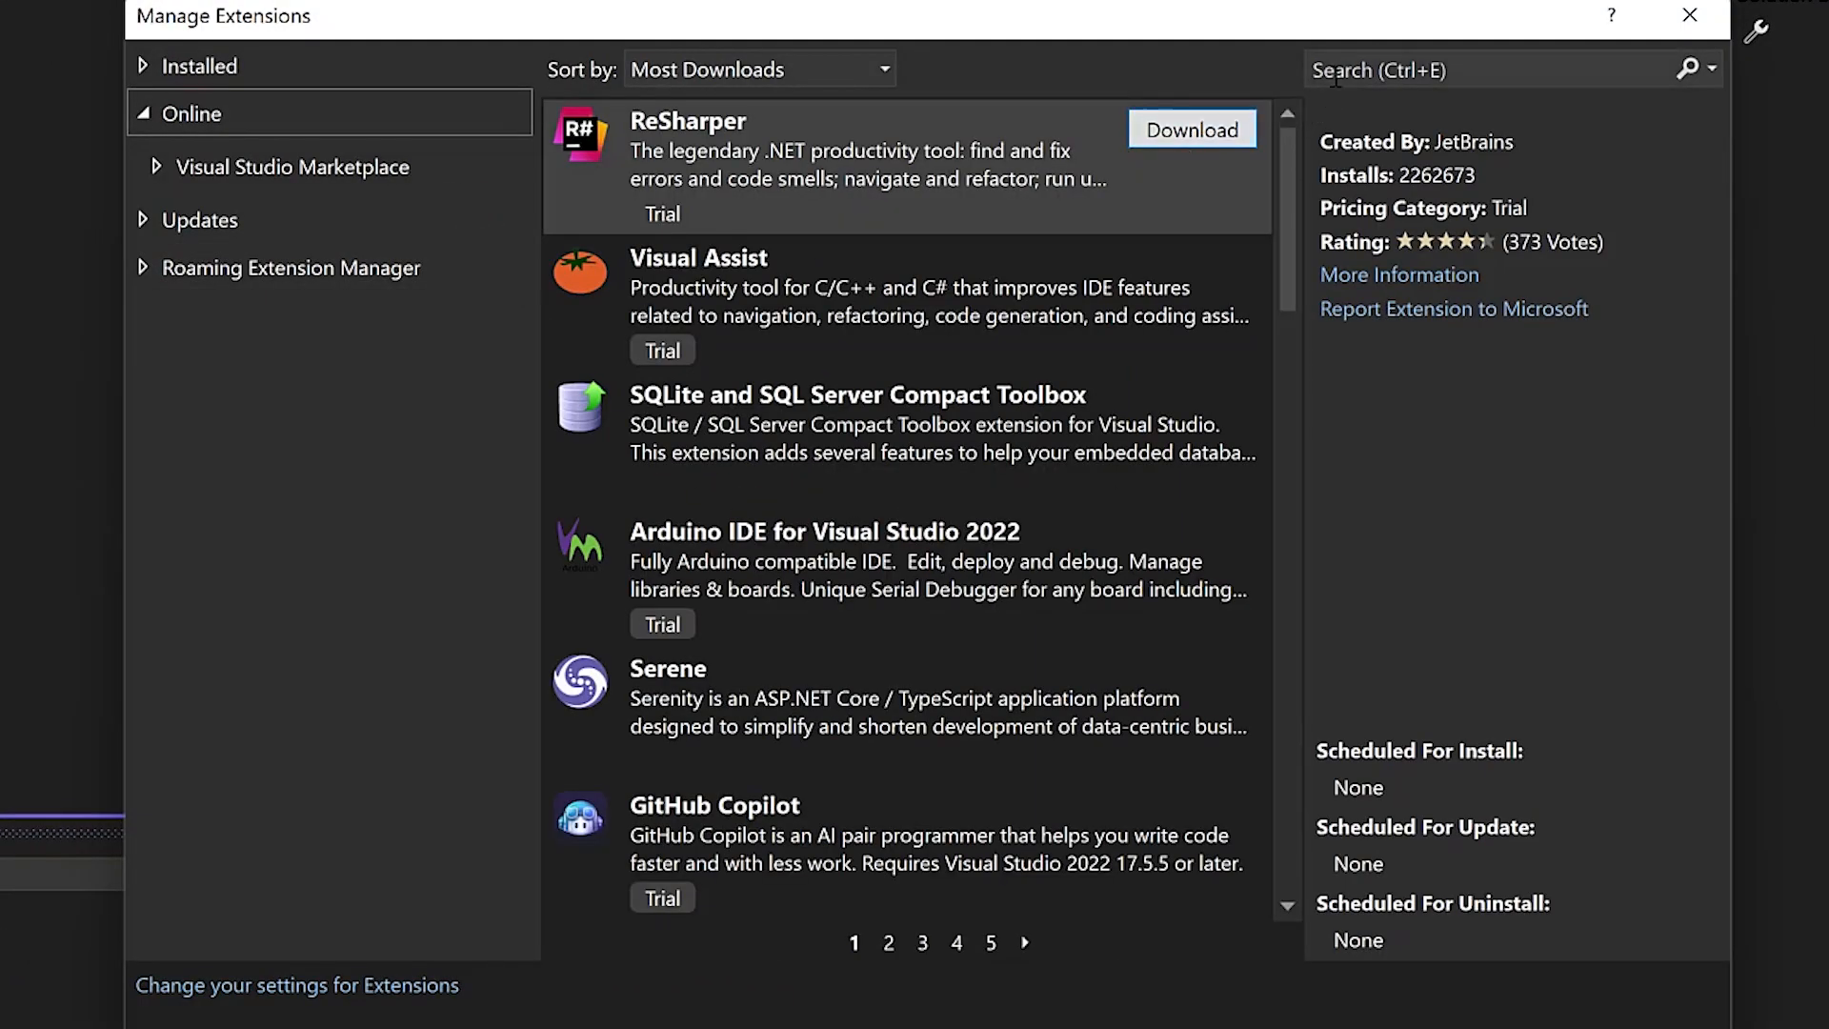
type("Advanced Installer")
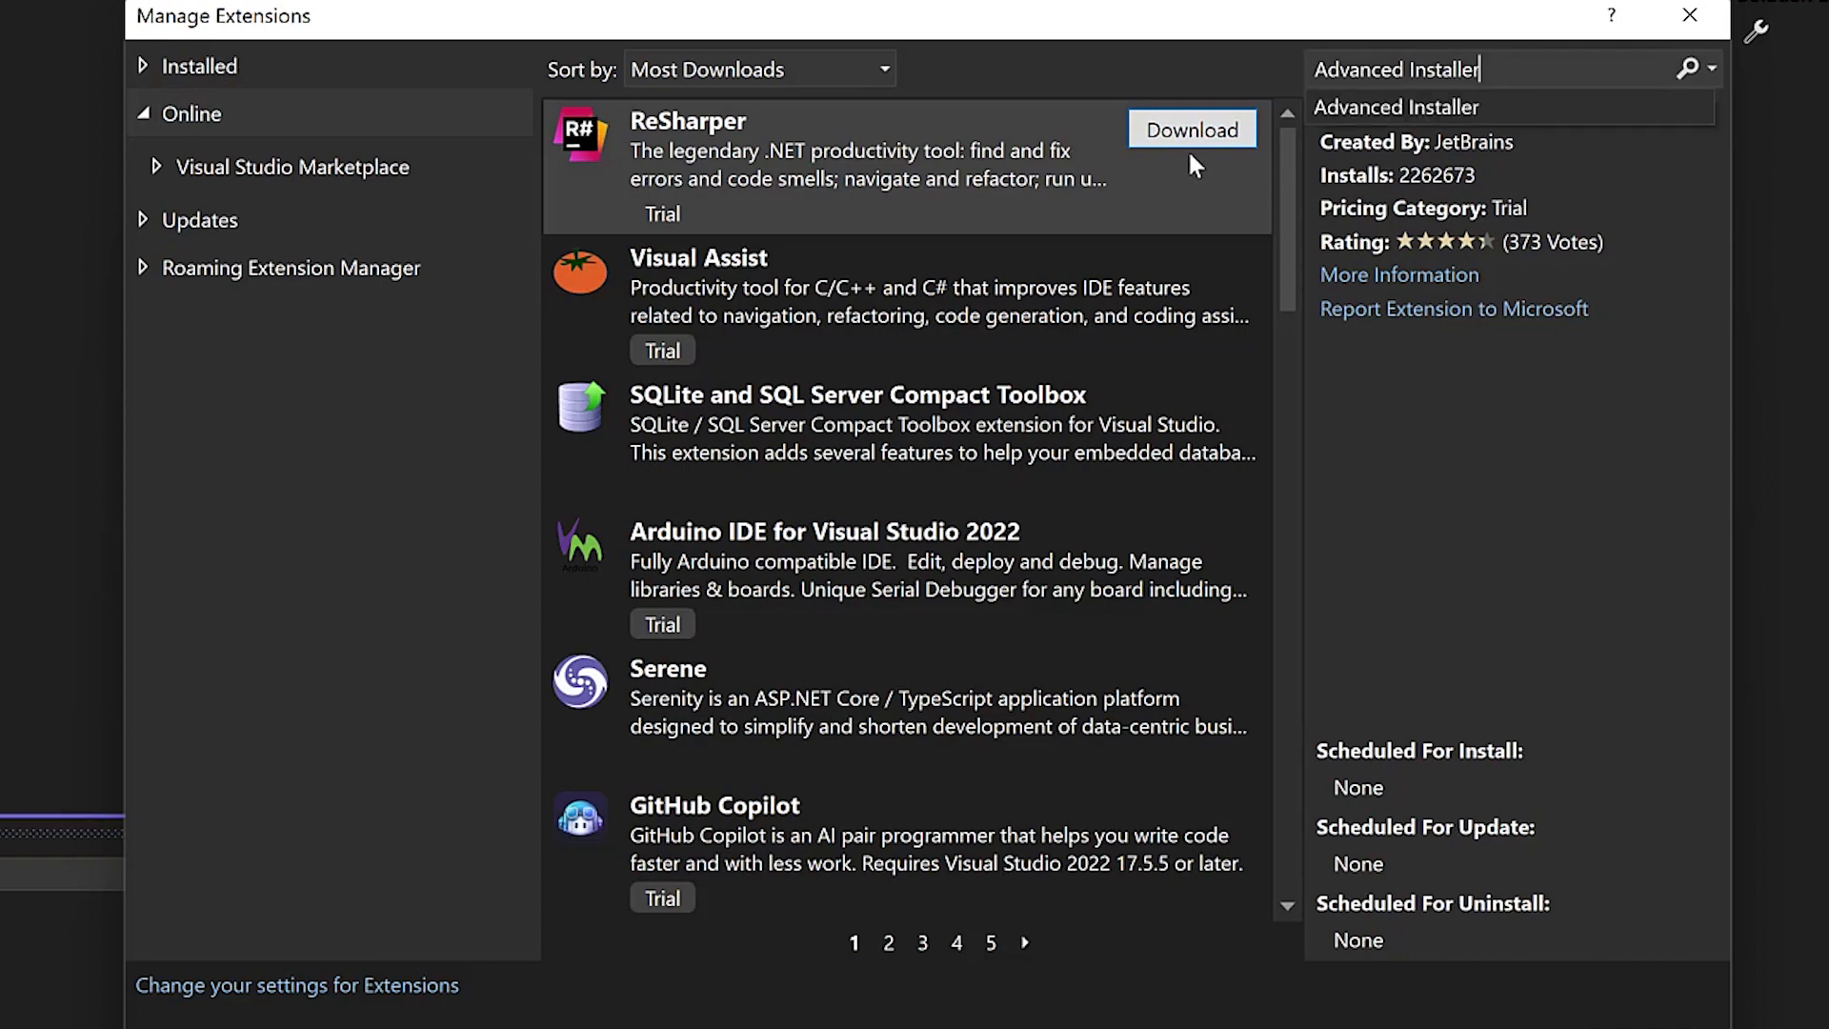
key("Enter")
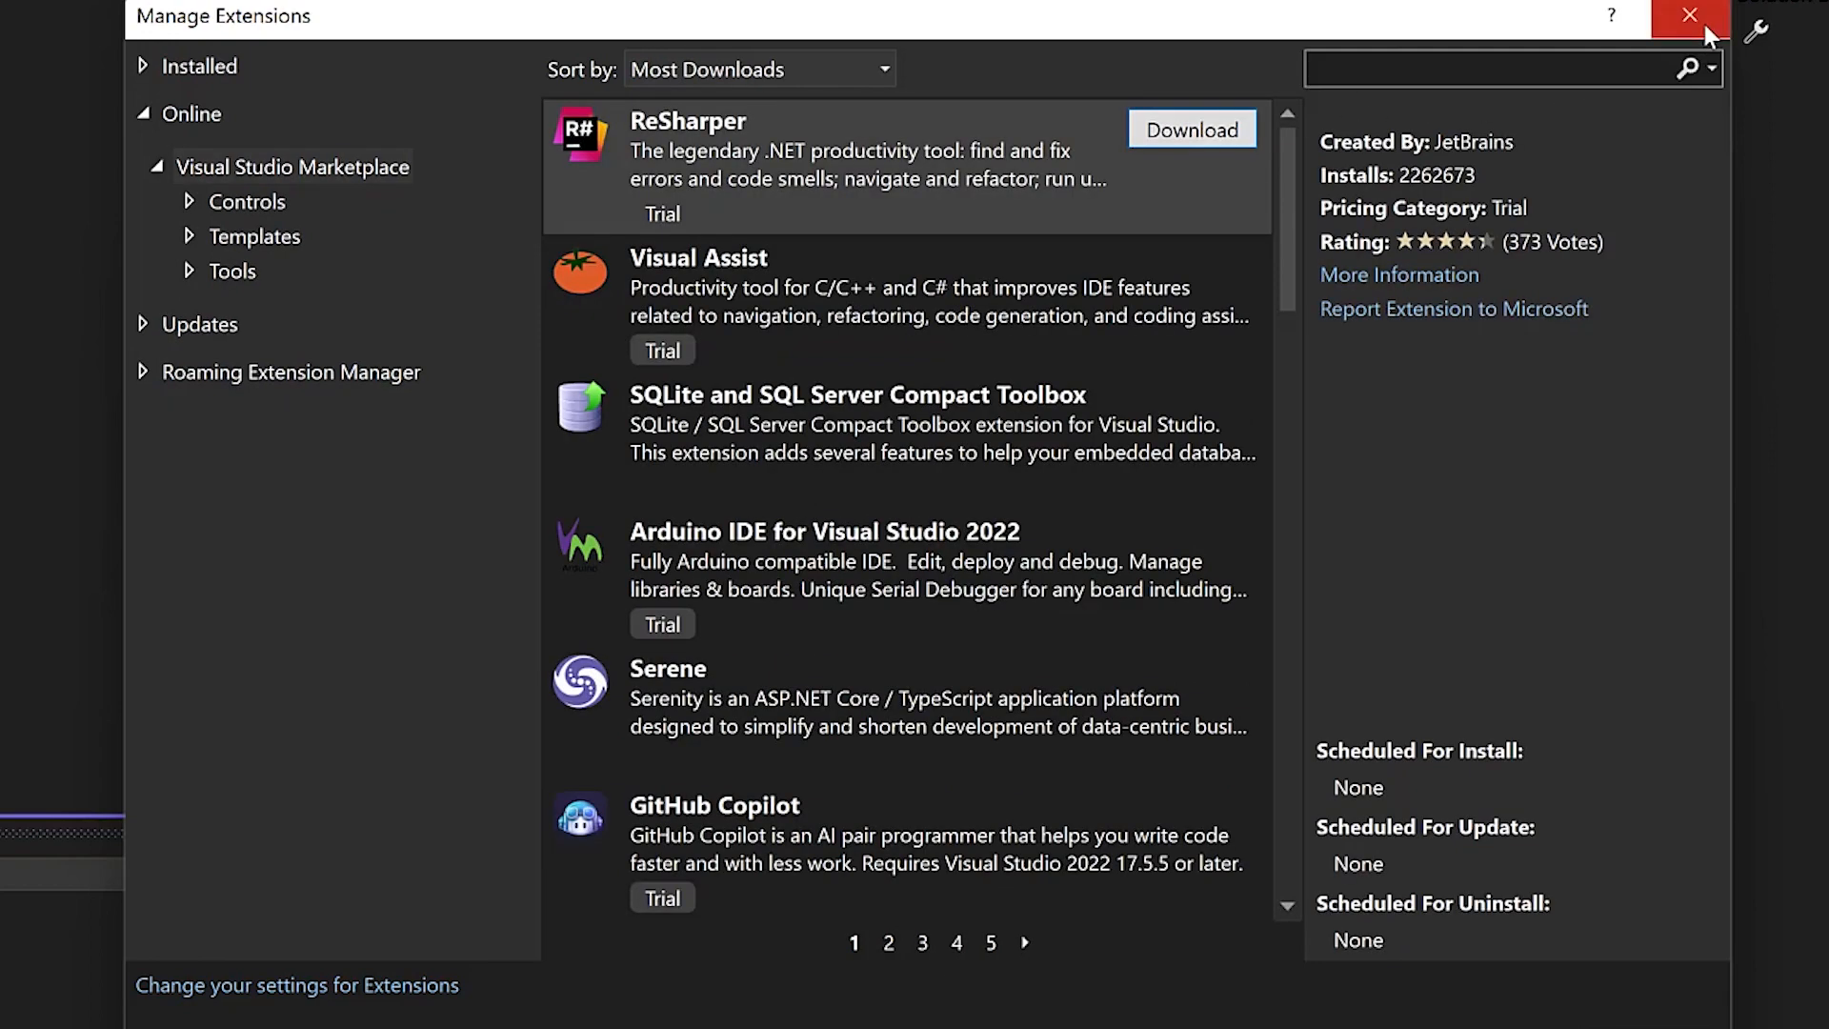
- Close Manage Extensions and start File > New > Project to find Custom Action templates
left_click(1684, 17)
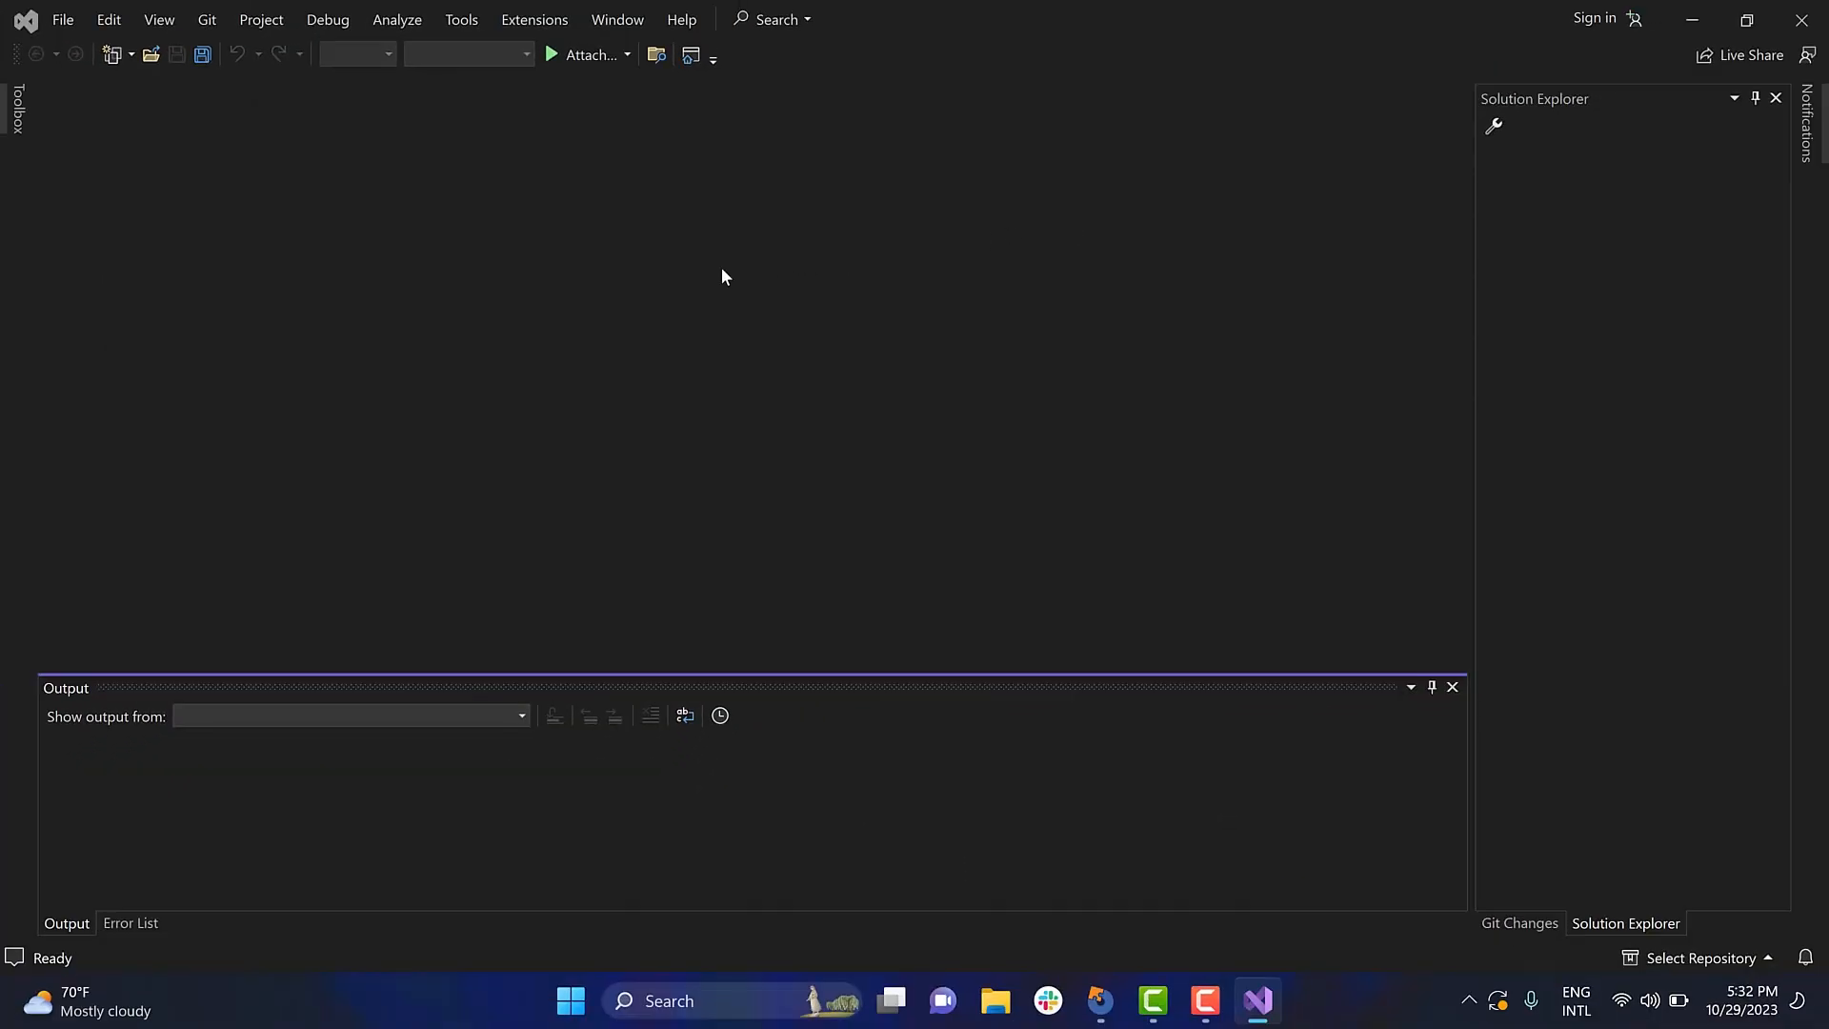
mouse_move(556, 227)
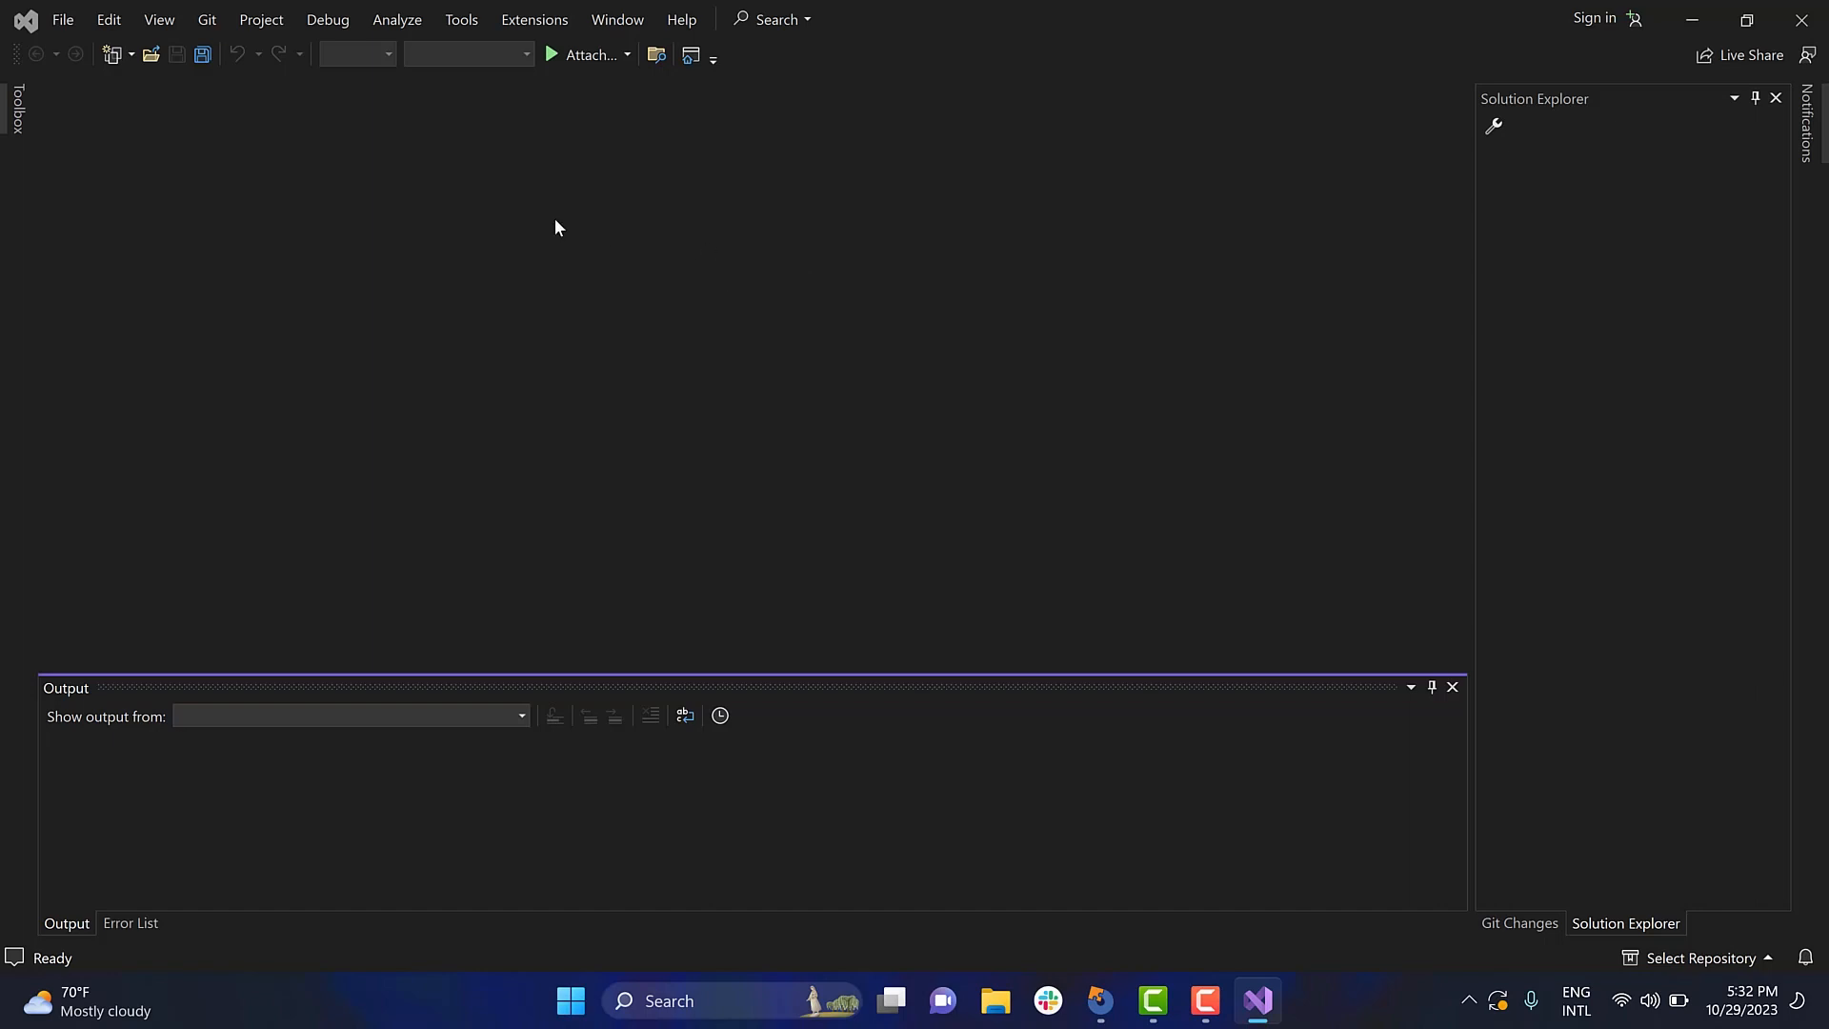
left_click(68, 19)
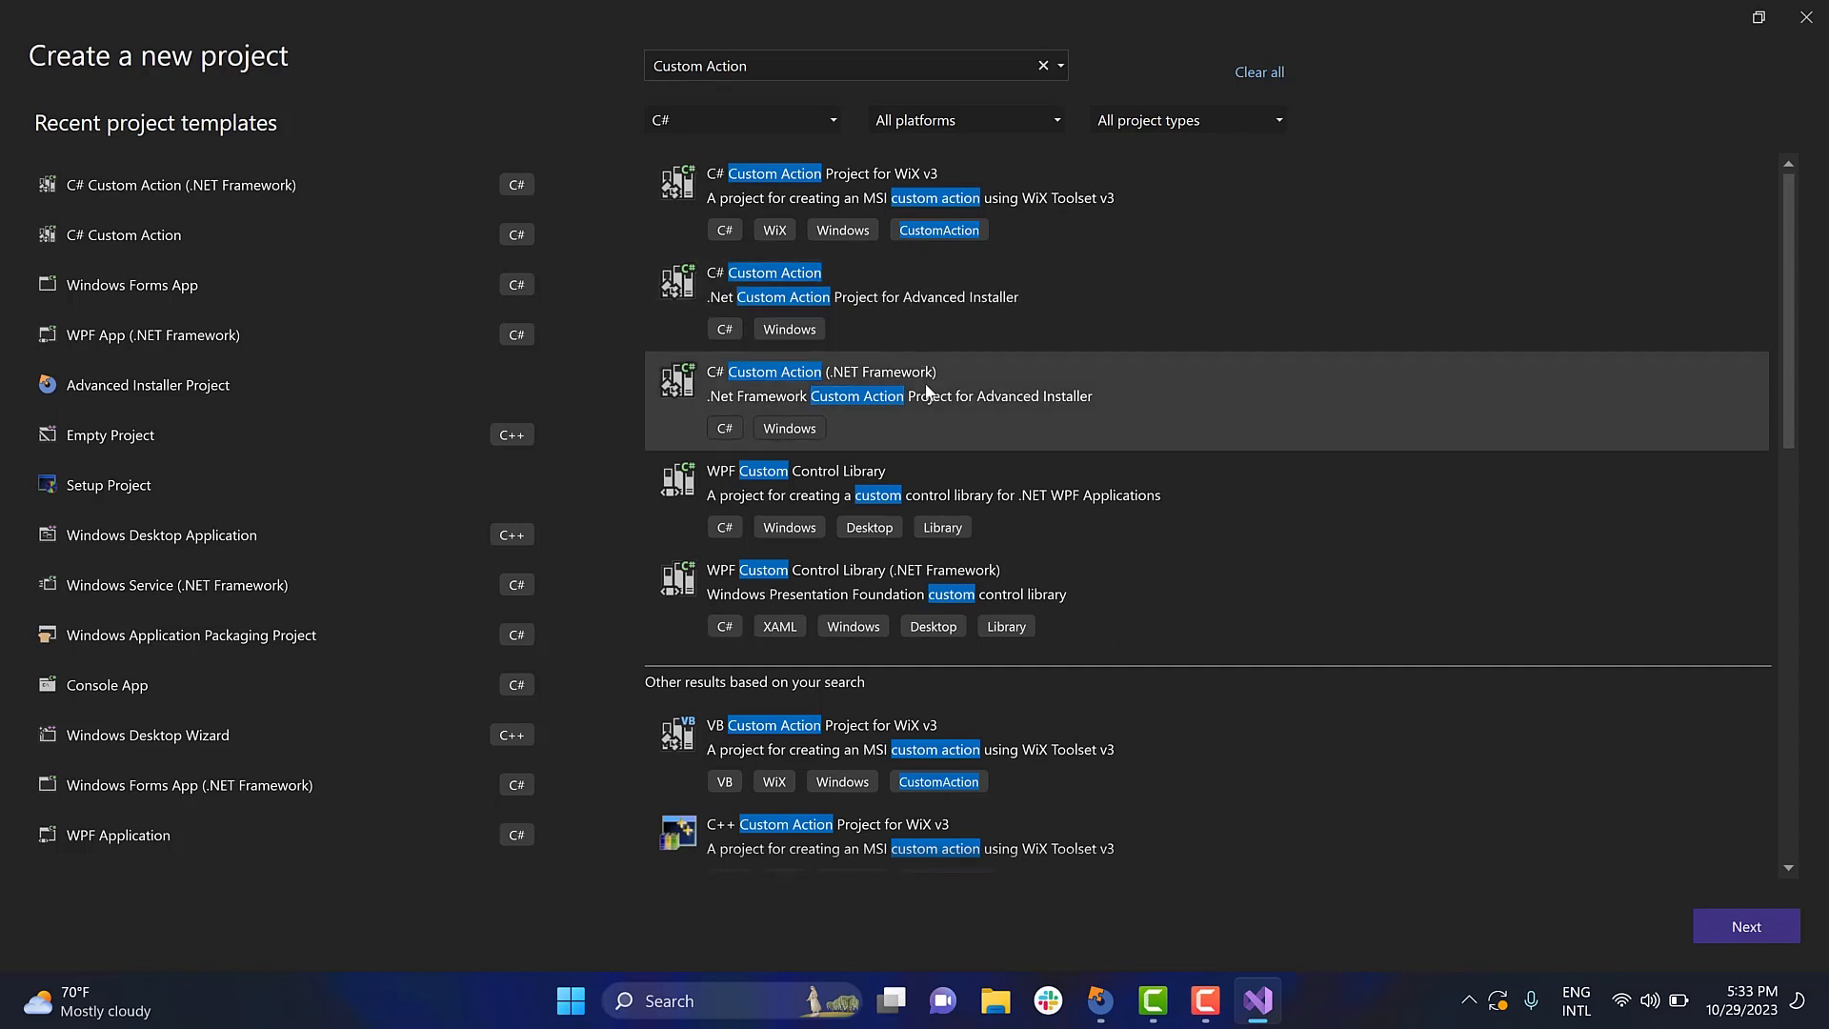
mouse_move(920, 304)
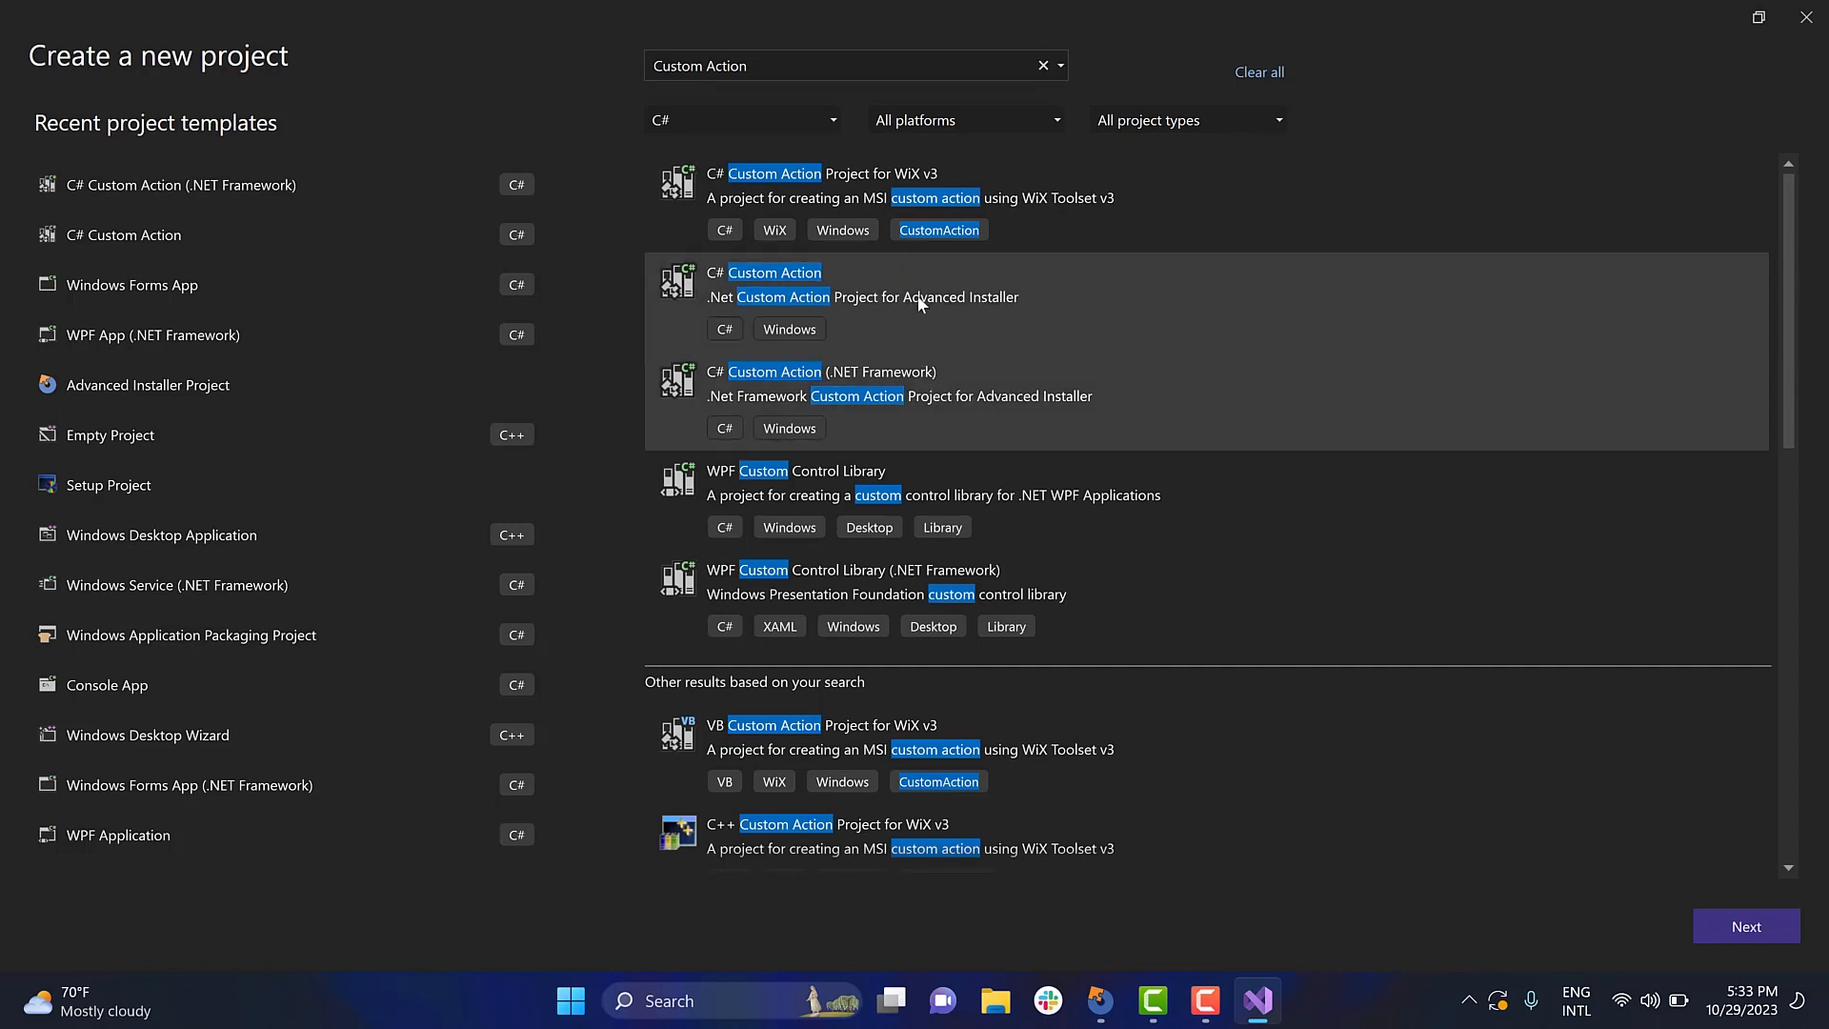
- Create a C# Custom Action project named MyCustomAction with CustomActions.cs opened
left_click(1745, 925)
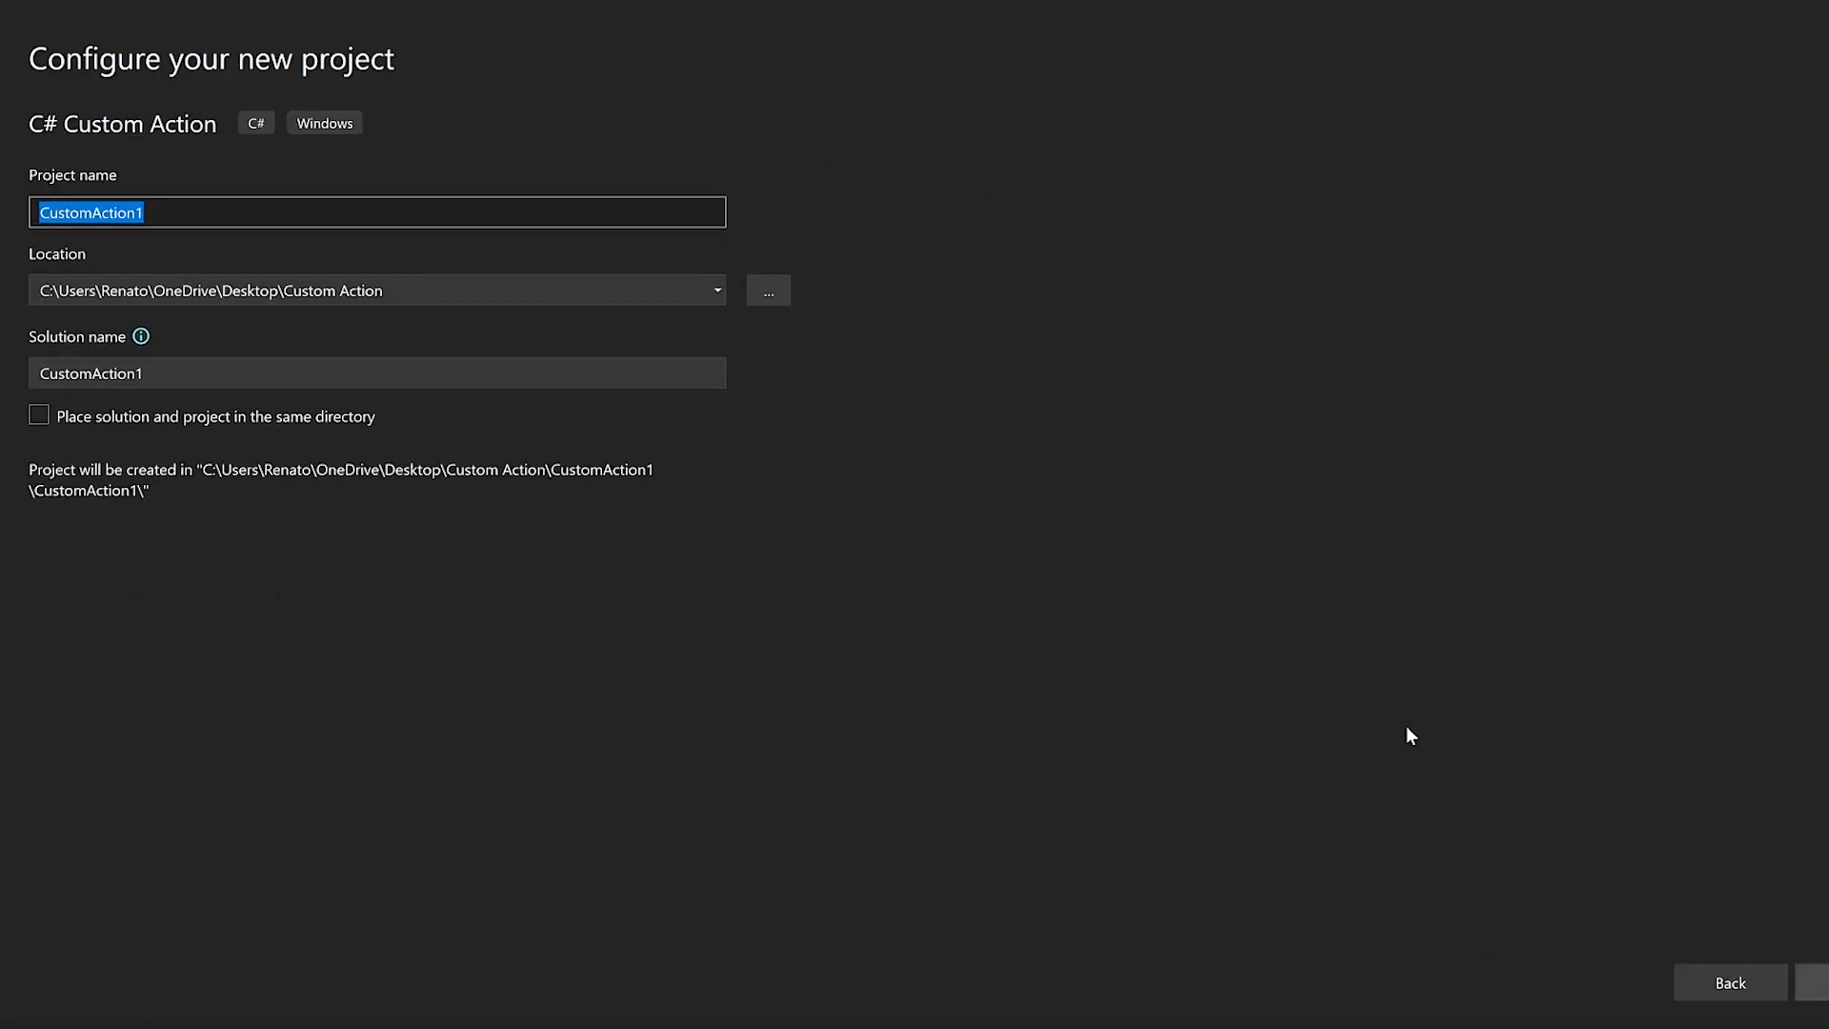
type("MyC")
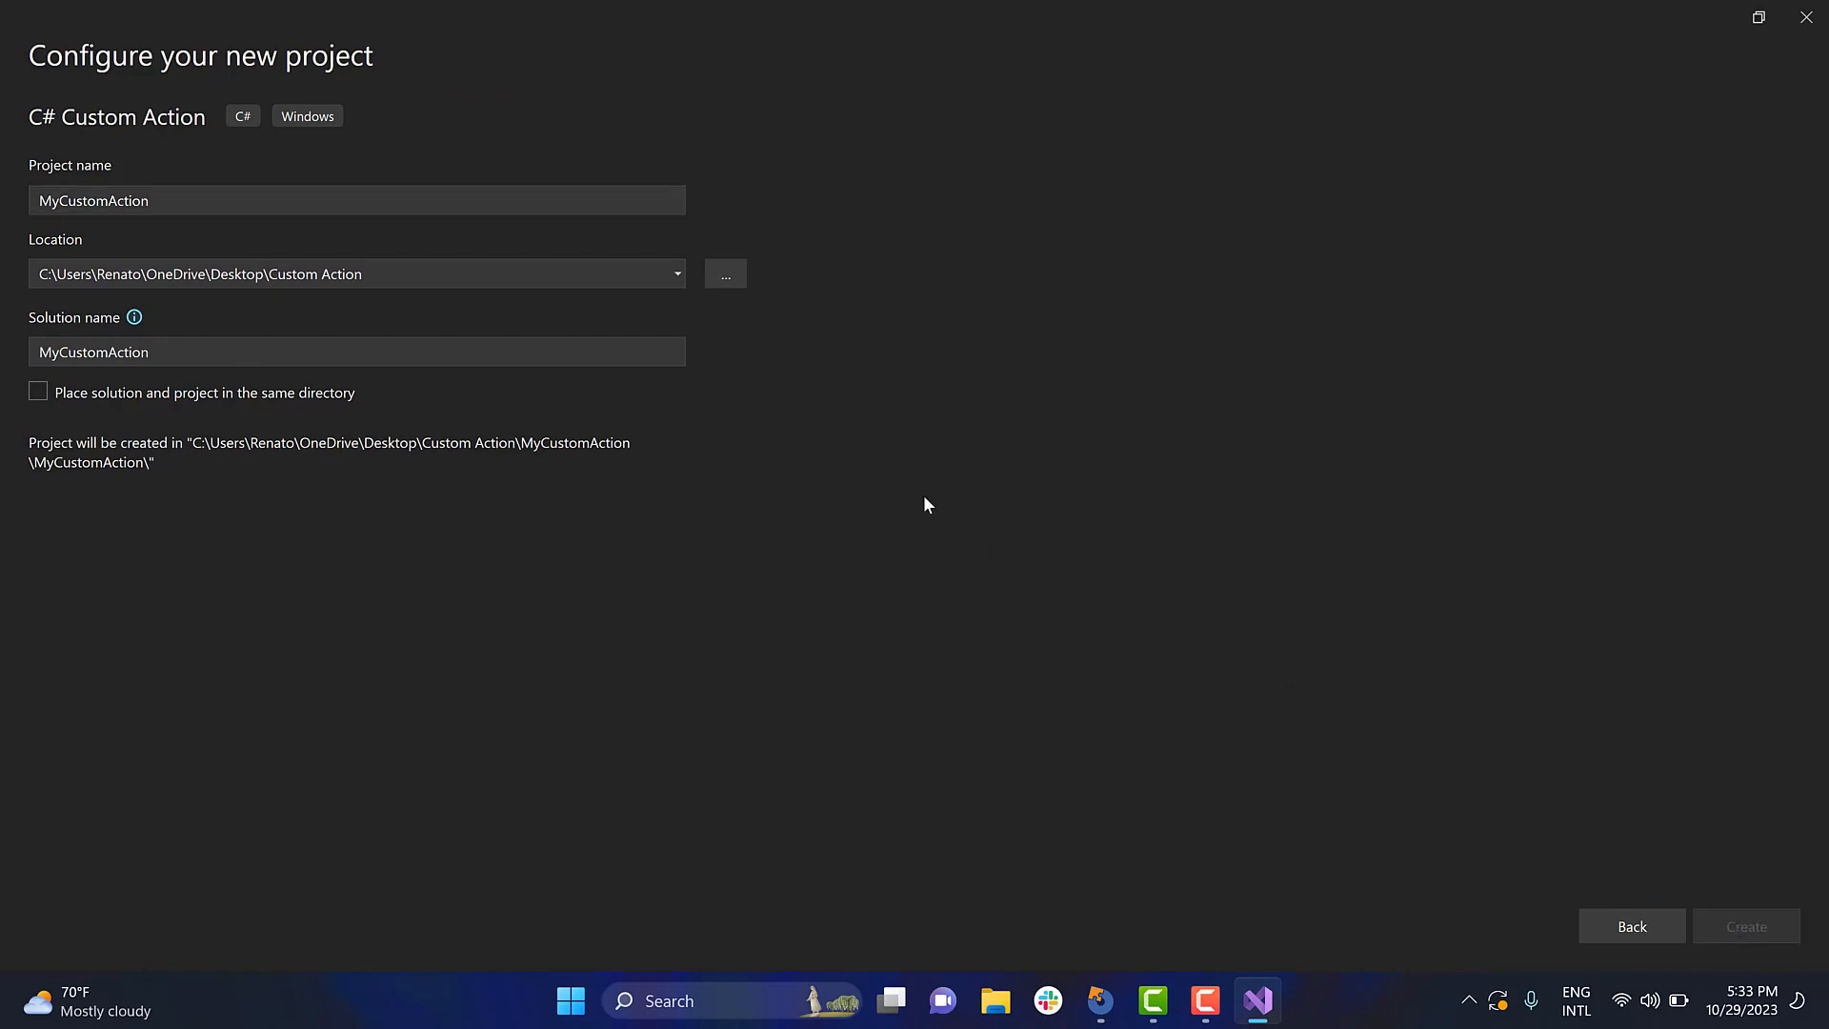
mouse_move(876, 472)
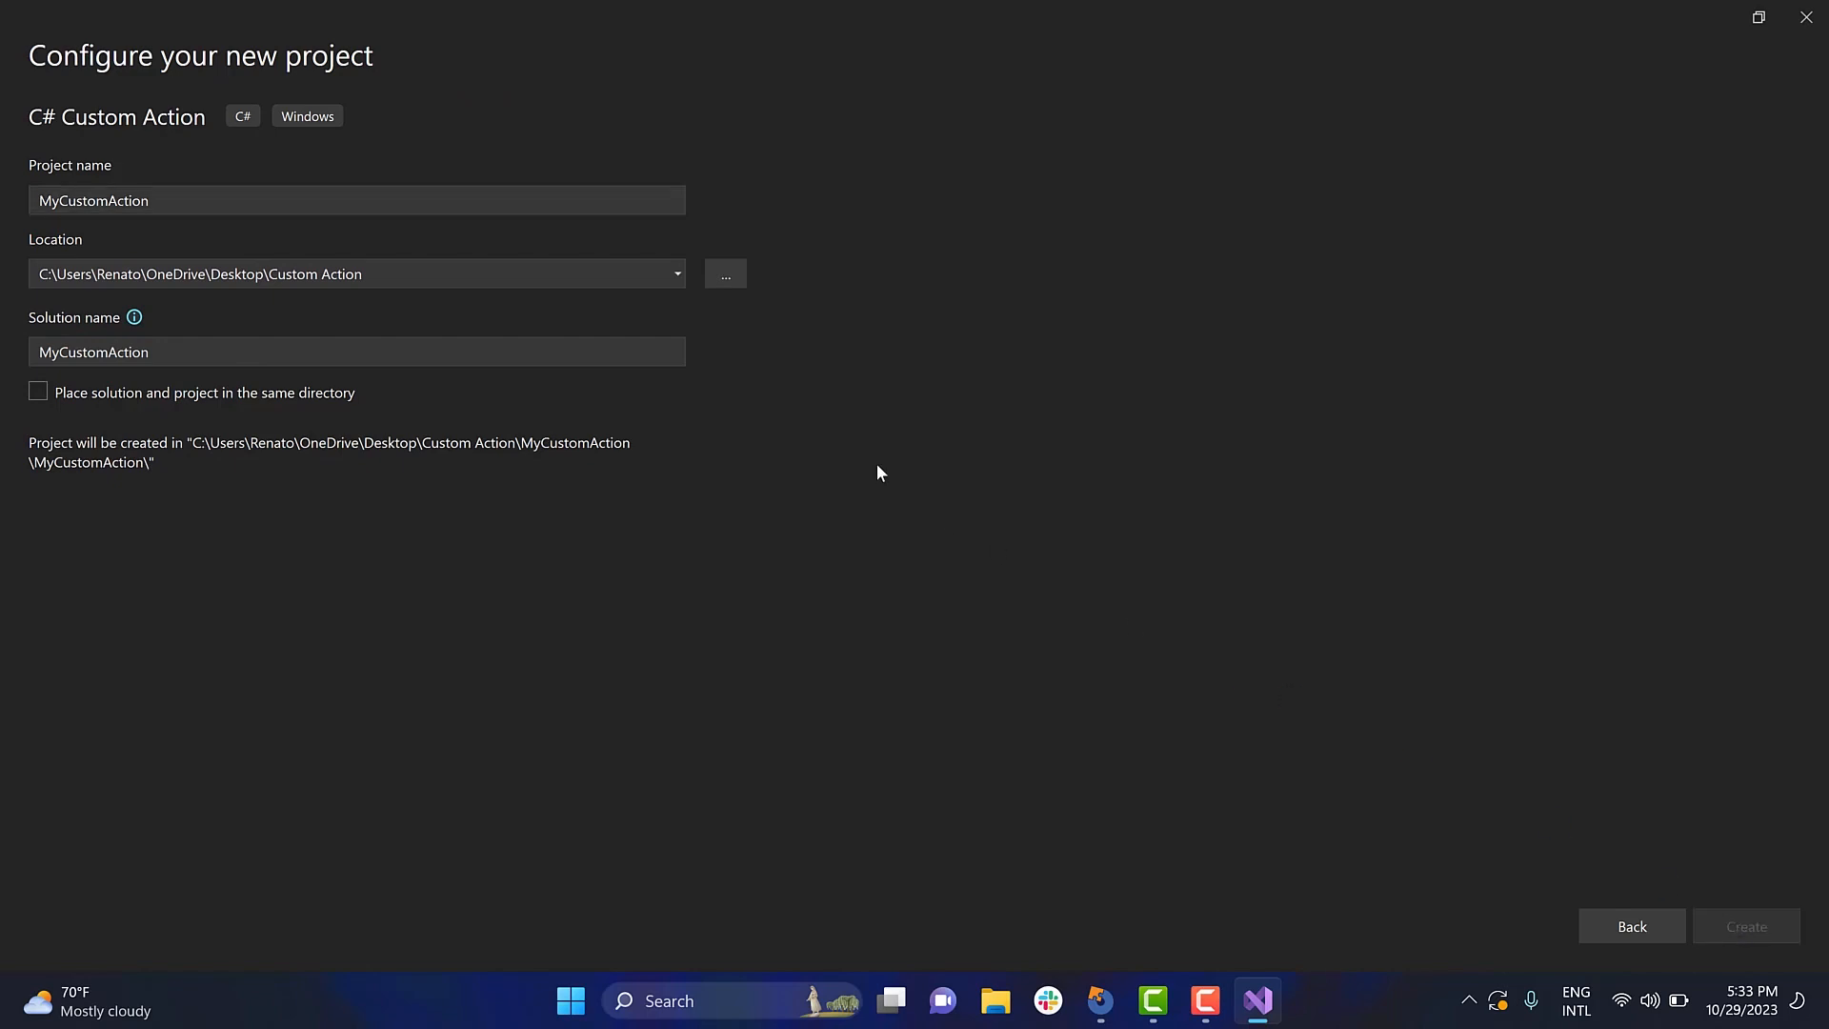
left_click(1745, 926)
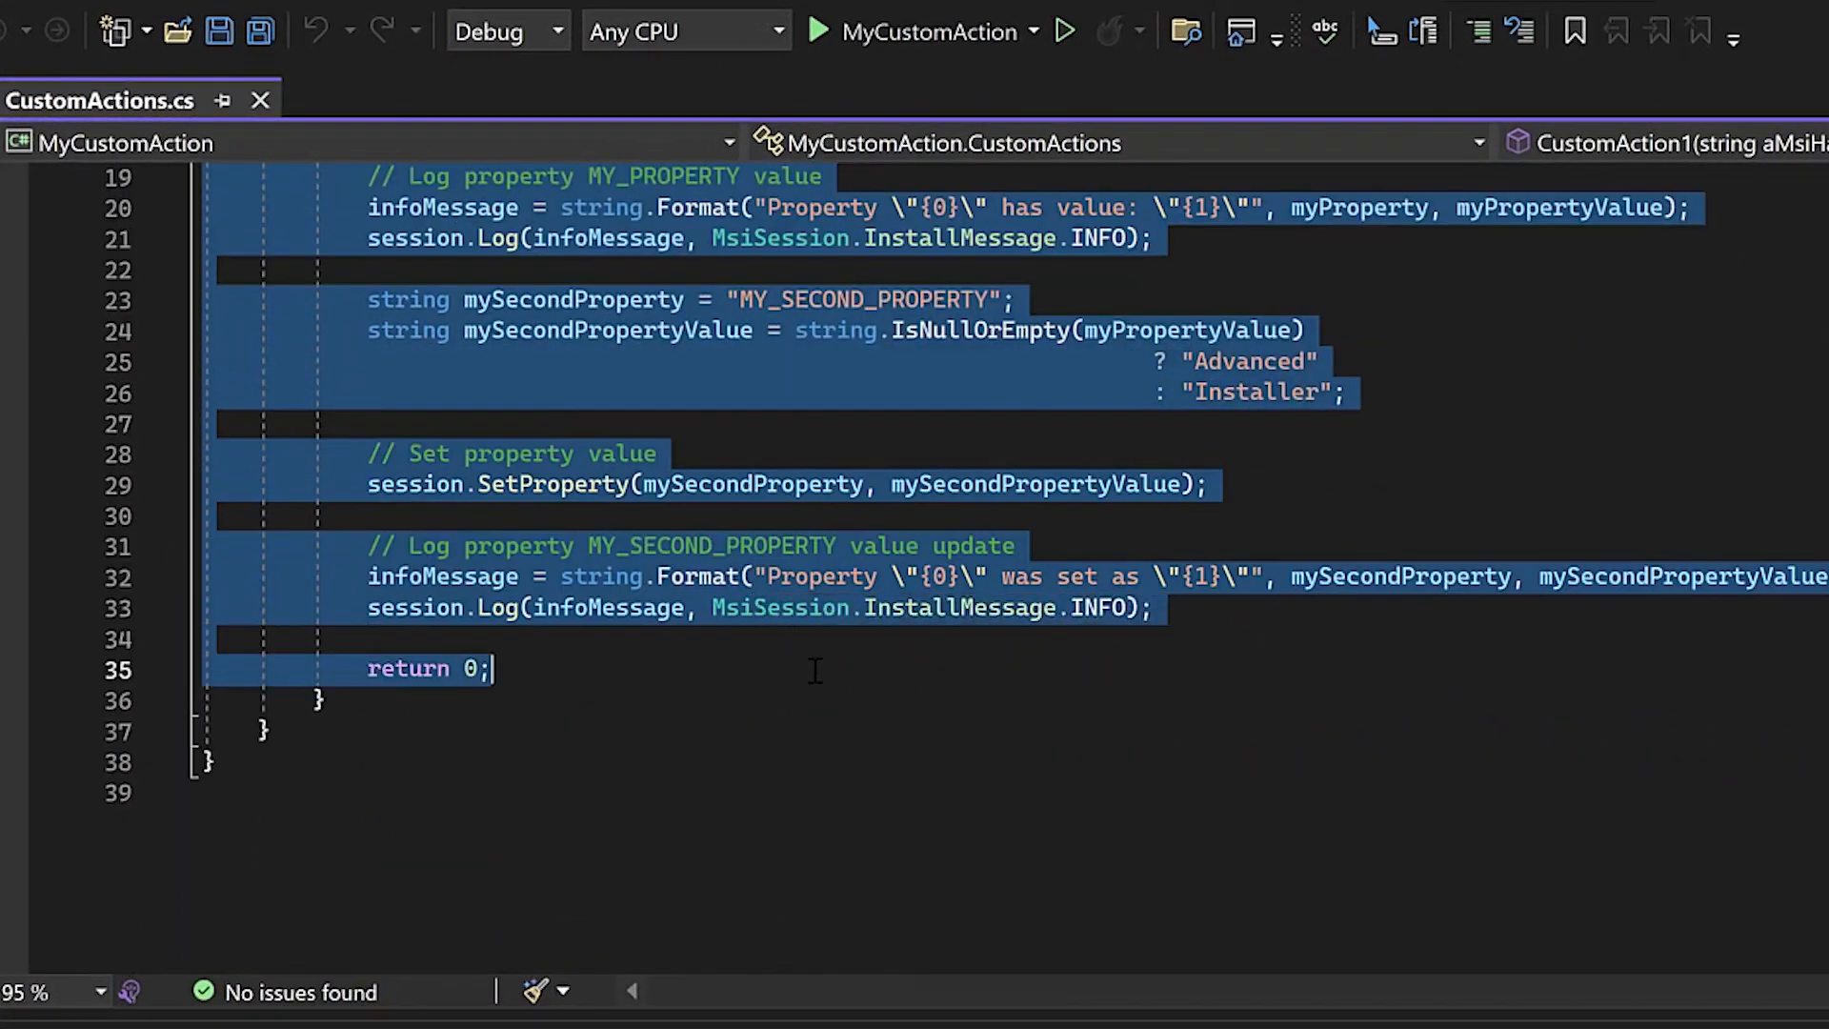
- Add MessageBox.Show("This is the product code:" + session.GetProperty("ProductCode")) after the log line
left_click(368, 640)
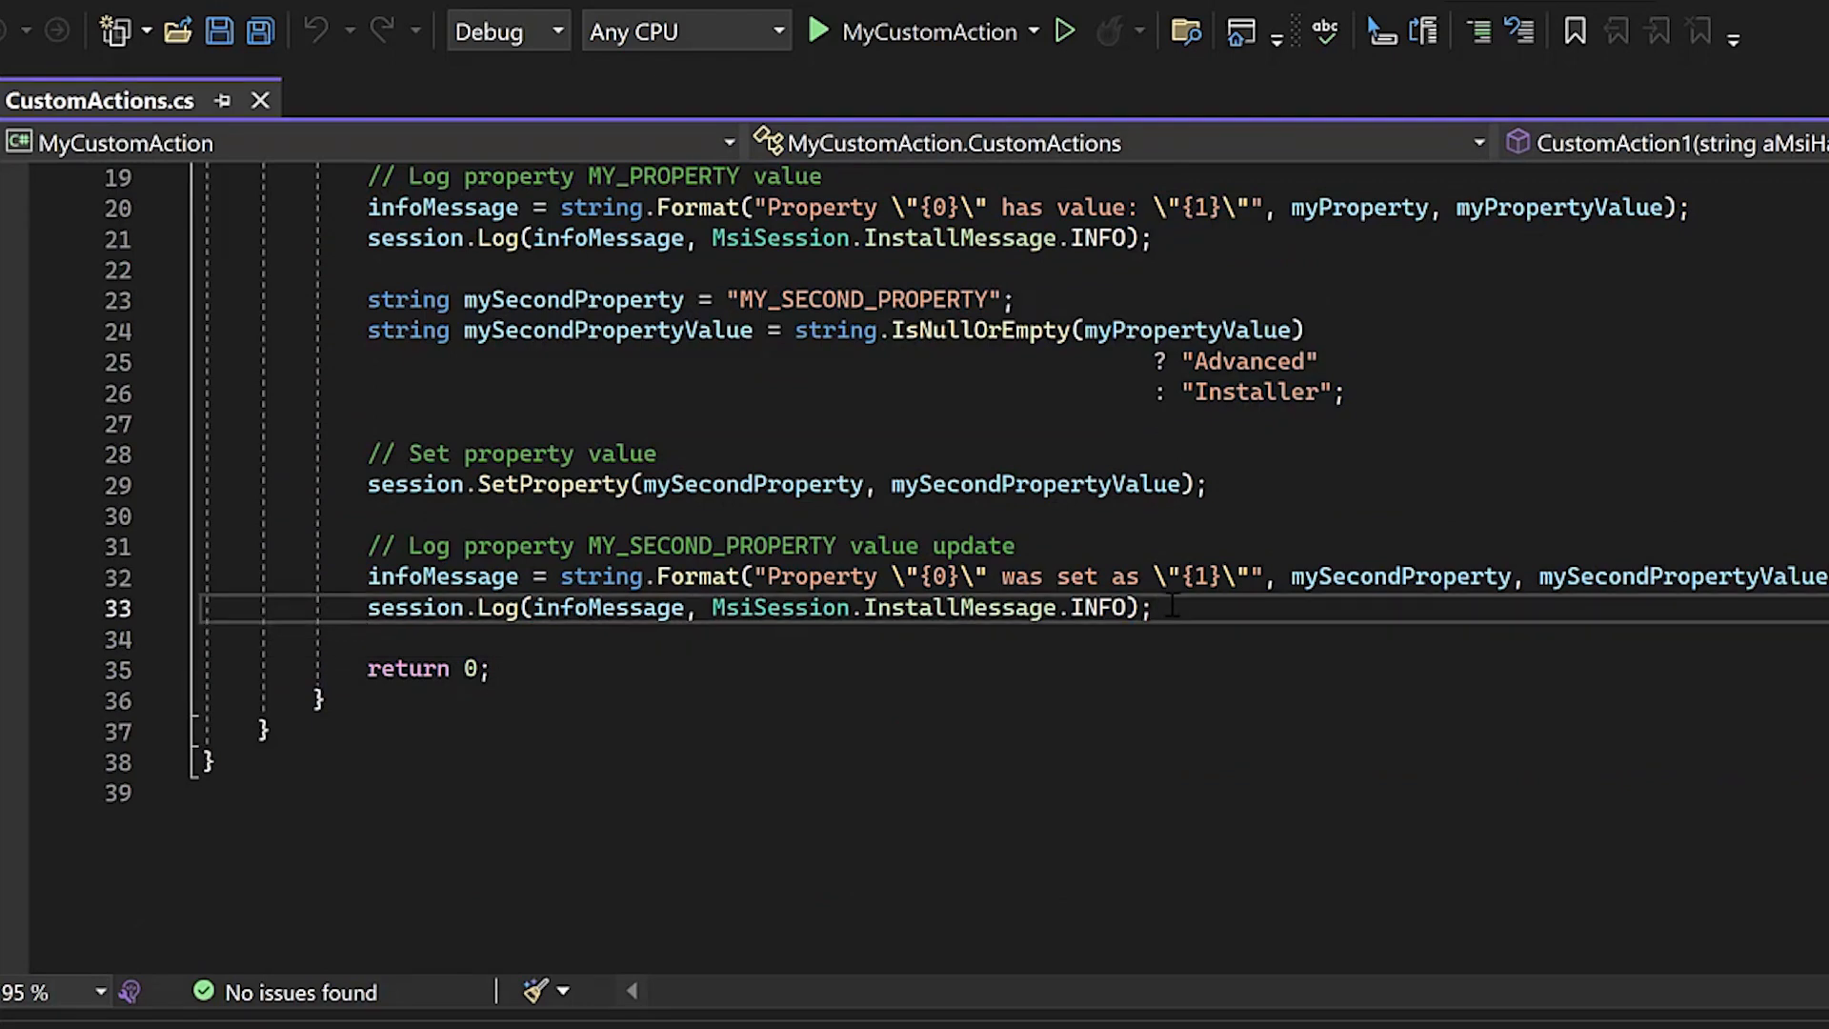
type("MessageBox.Sh")
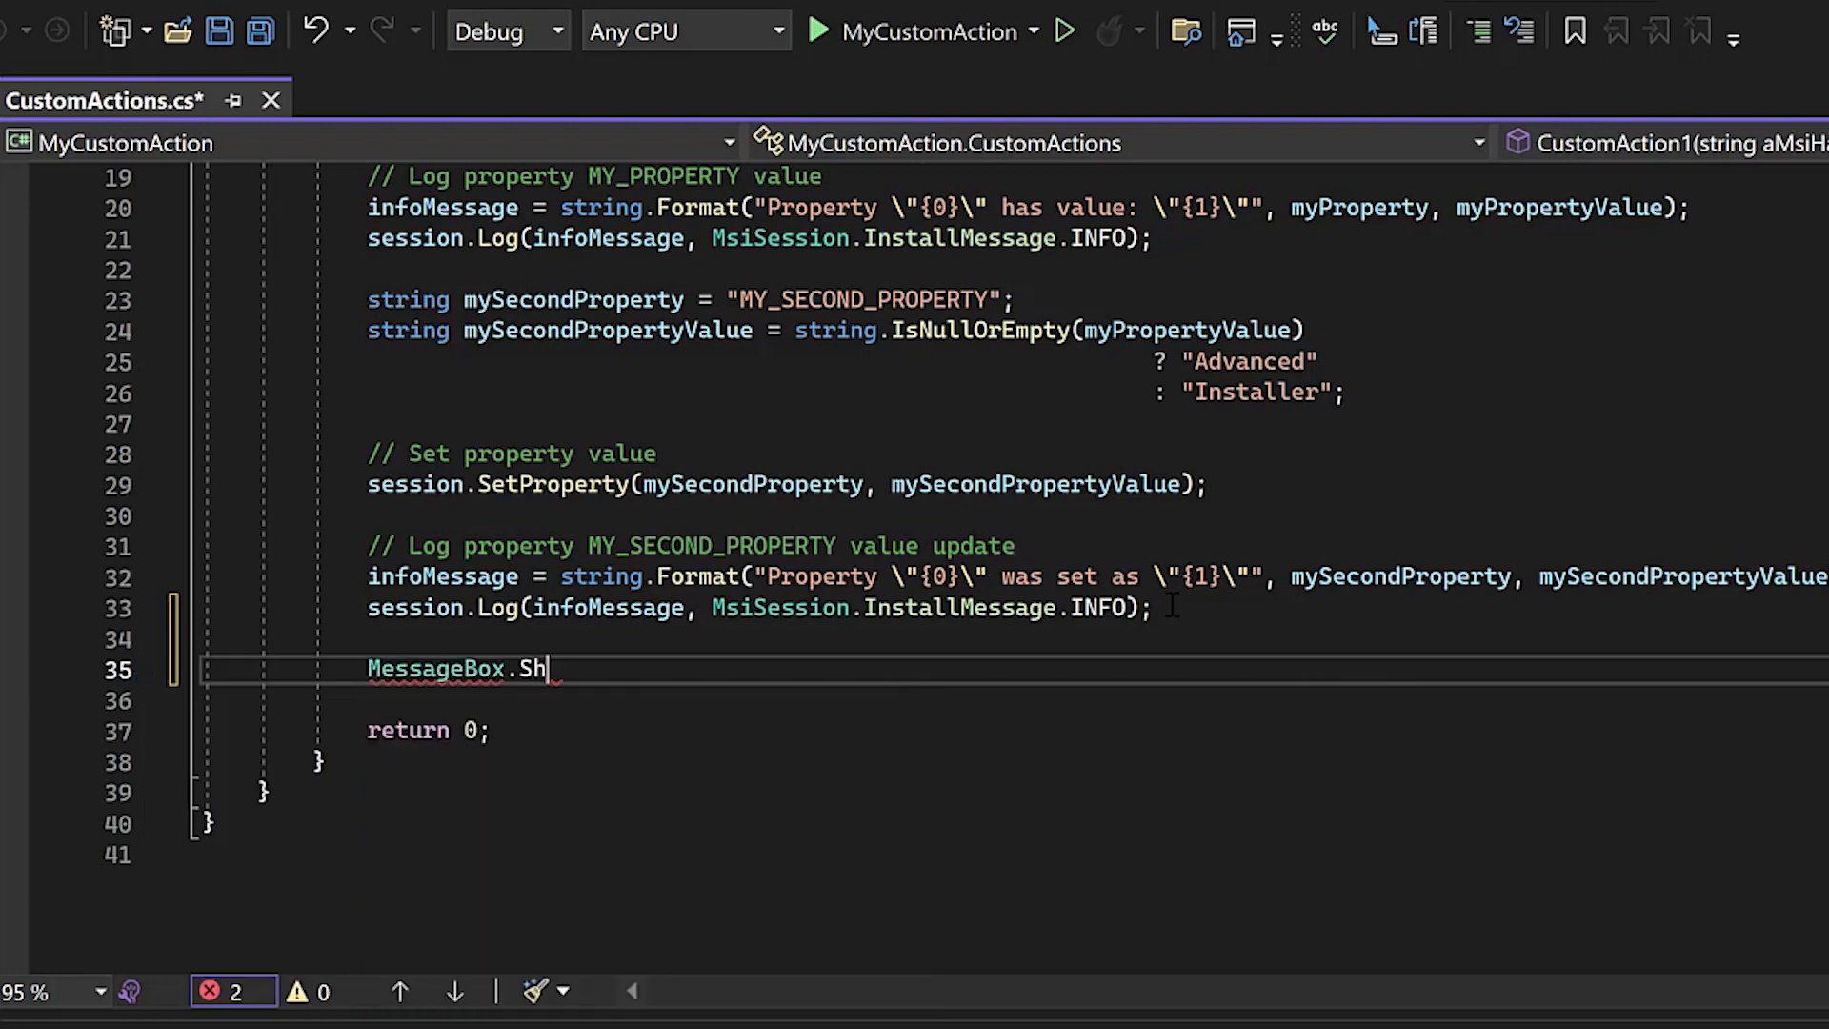
type("ow()")
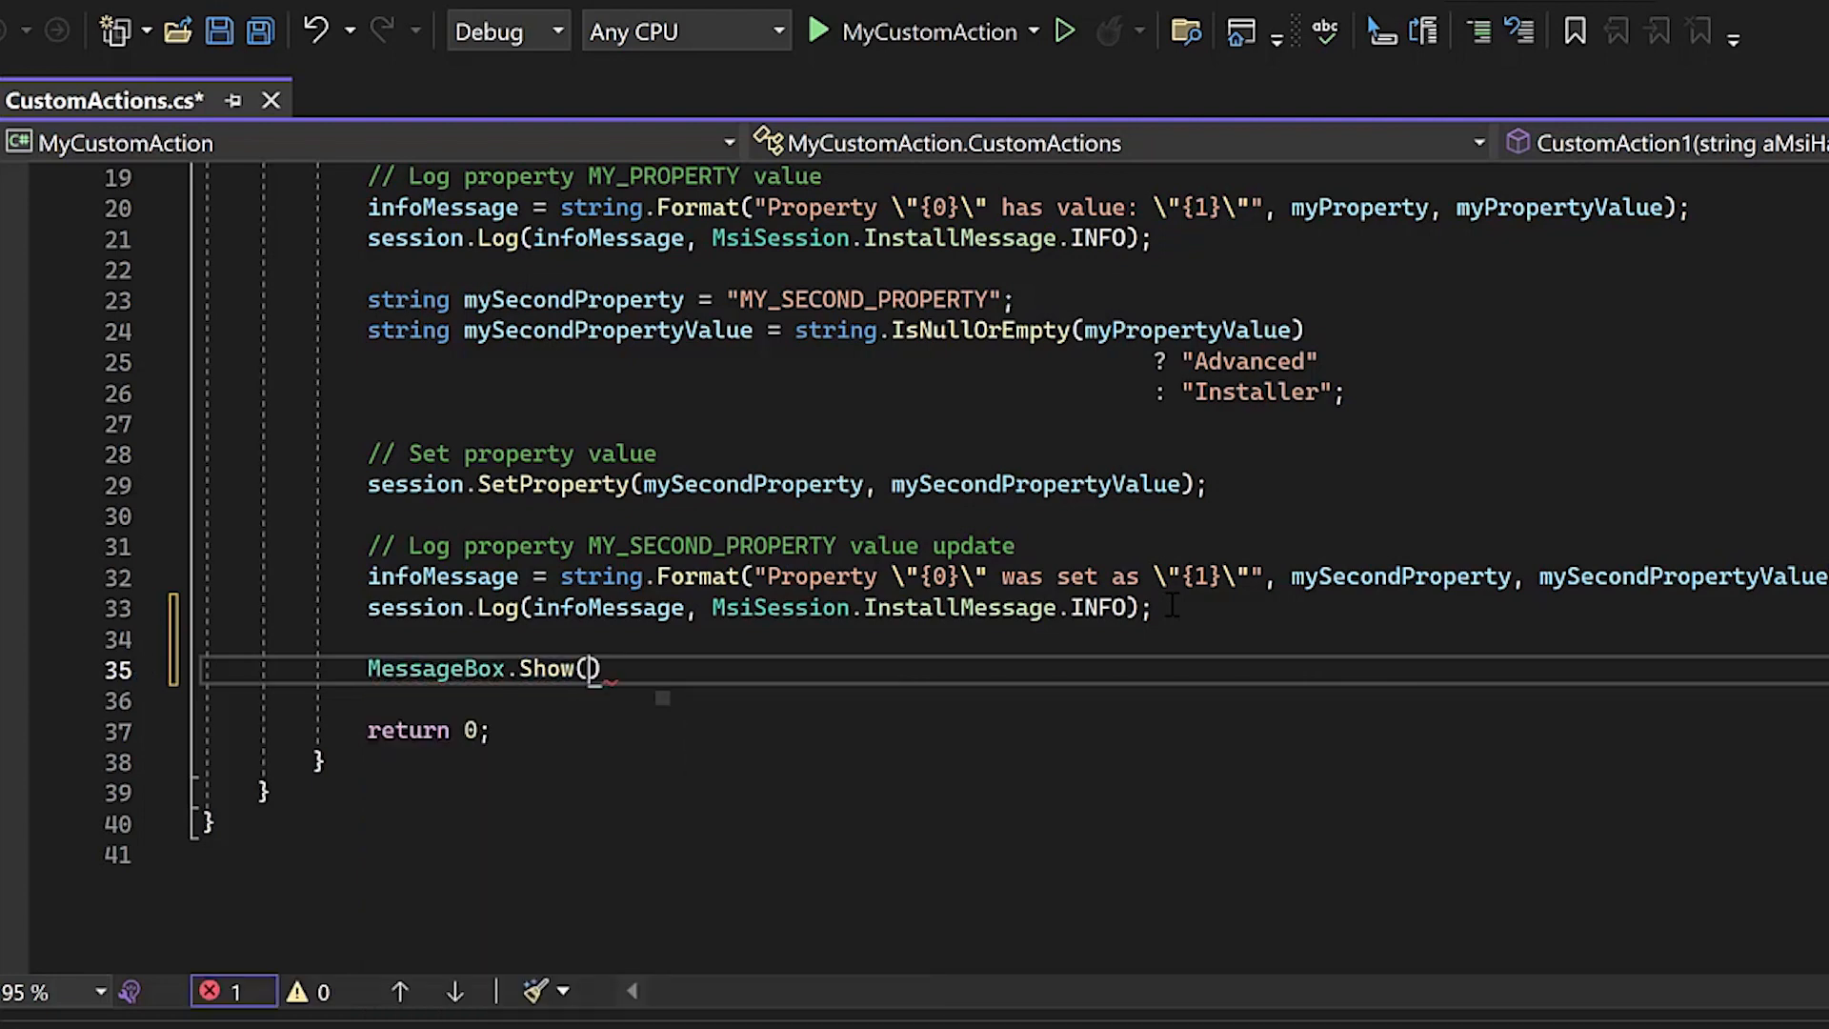
type("\"\"")
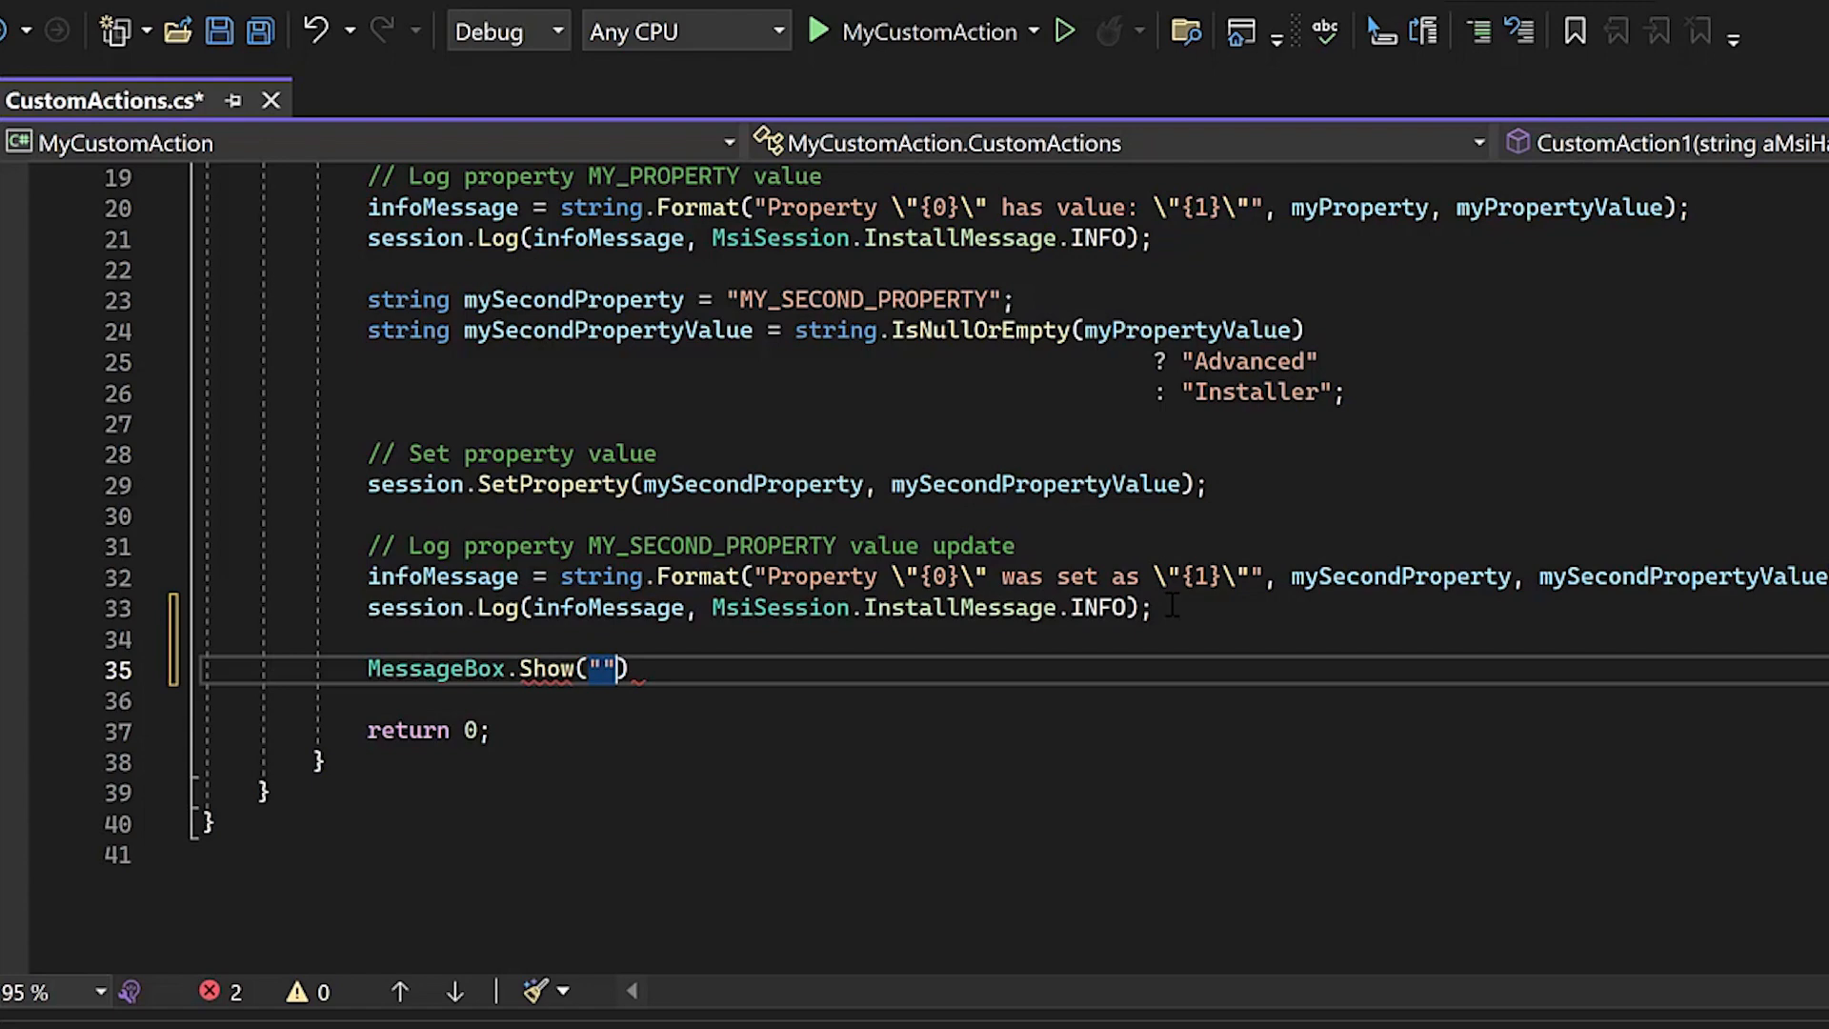
type("This is th")
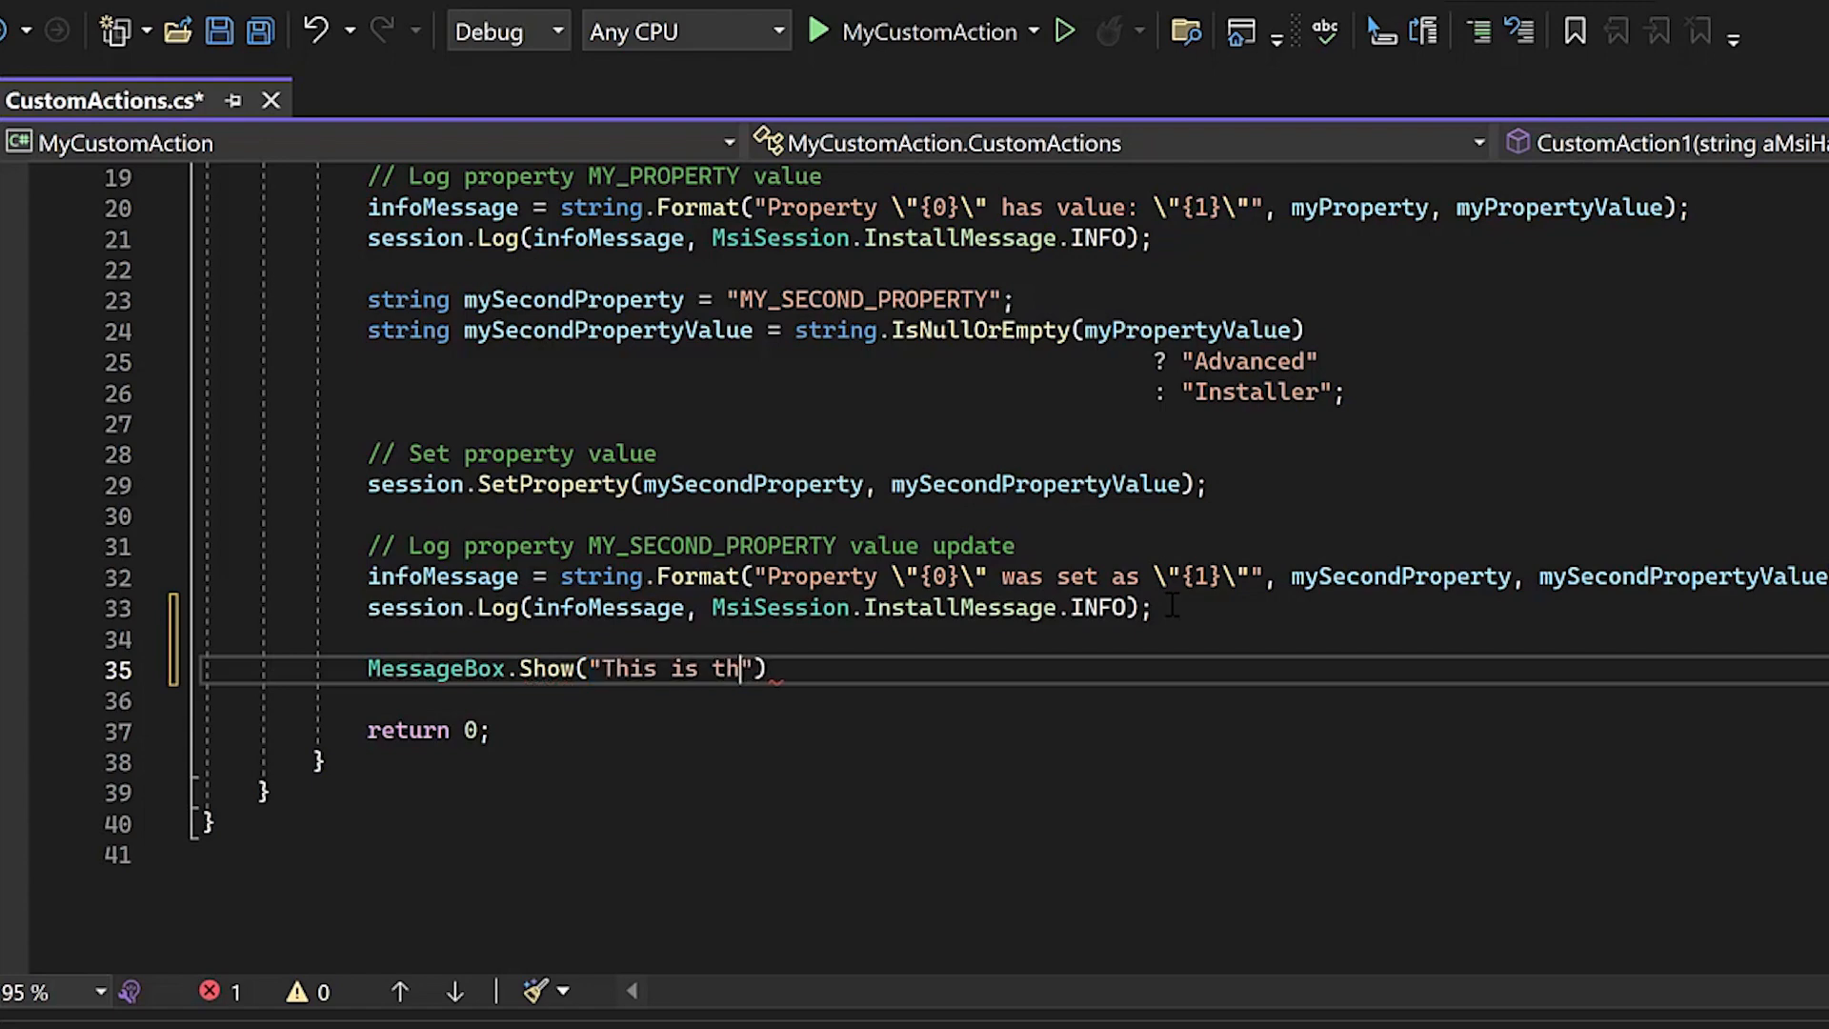
type("e product code:")
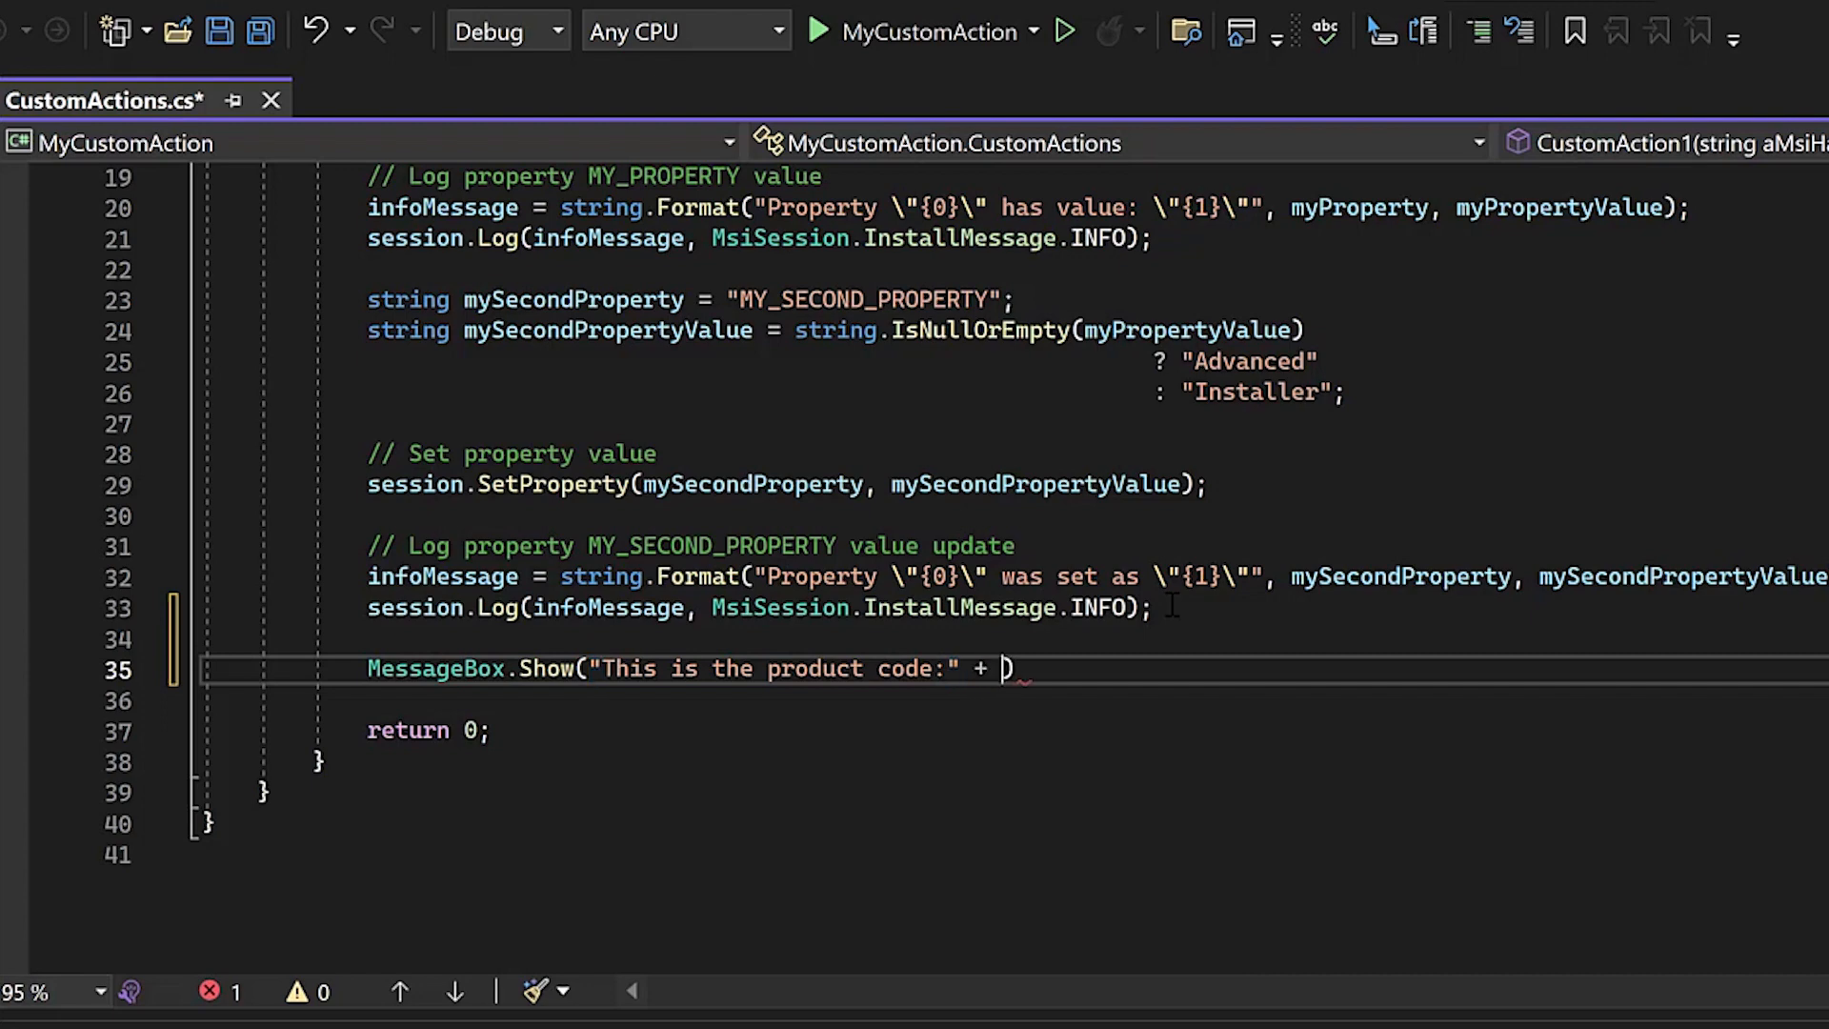
type("session.")
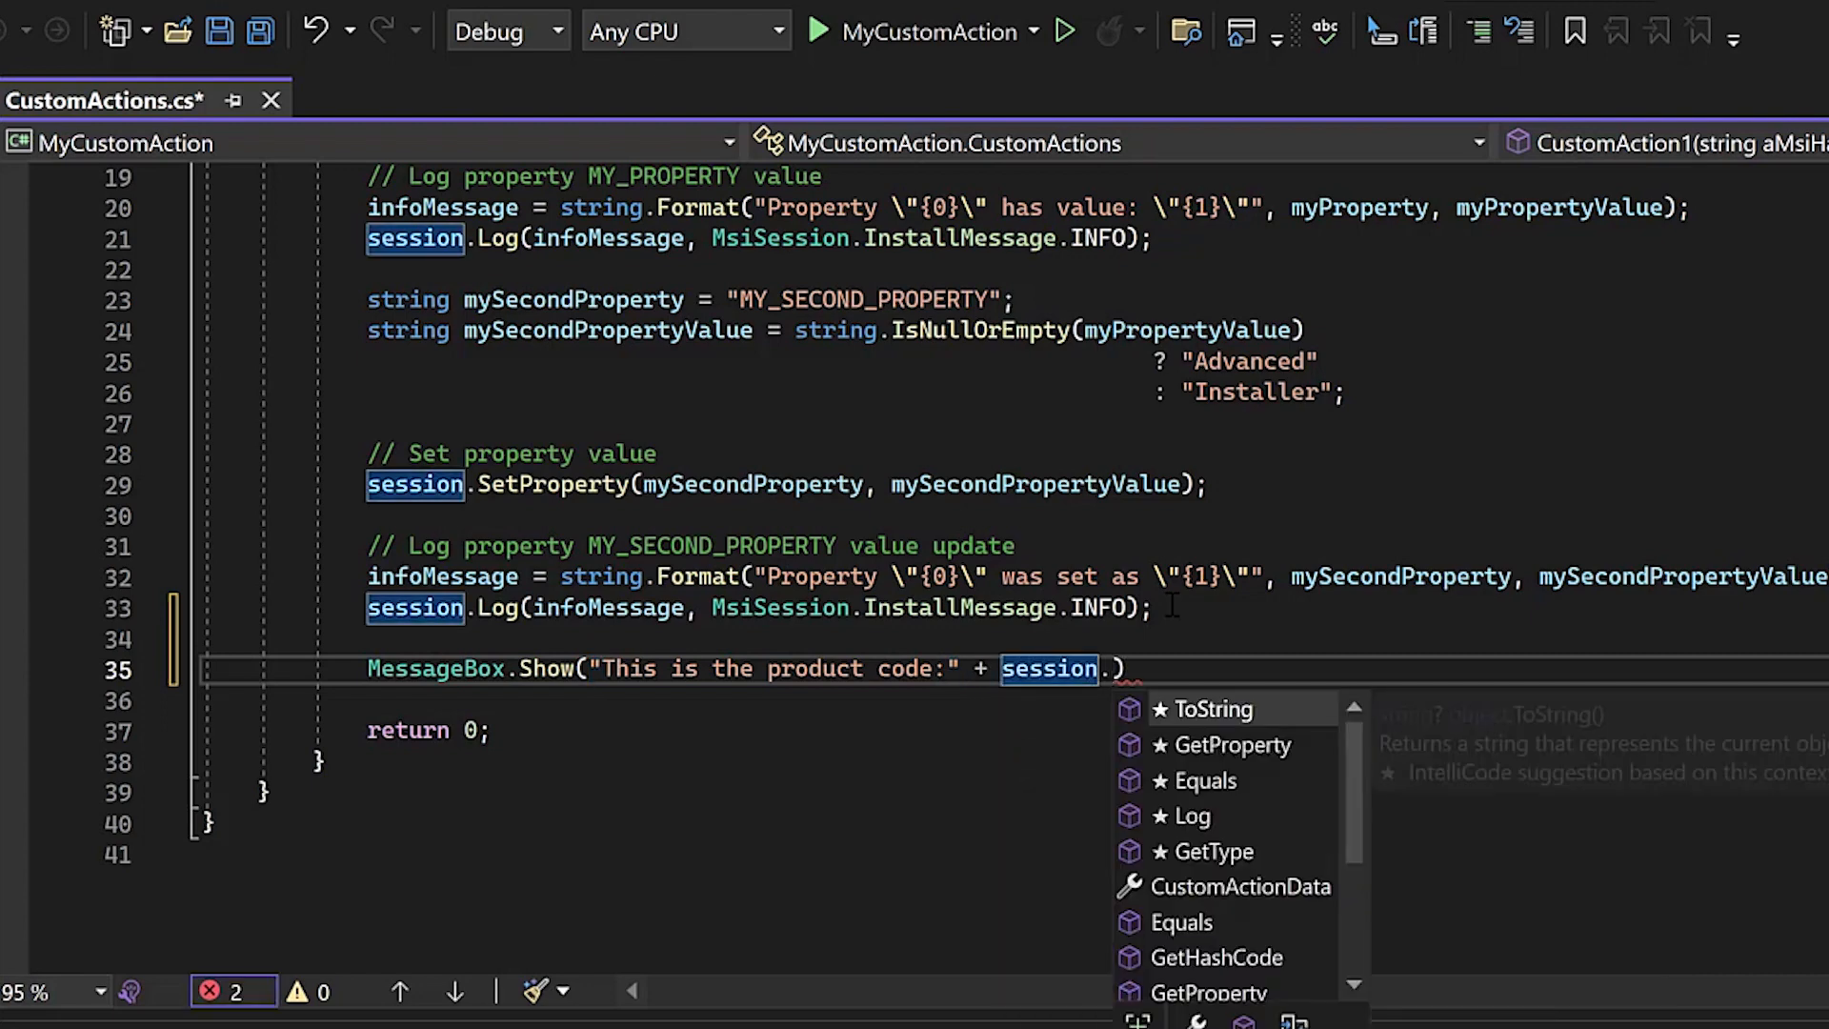
left_click(1230, 745)
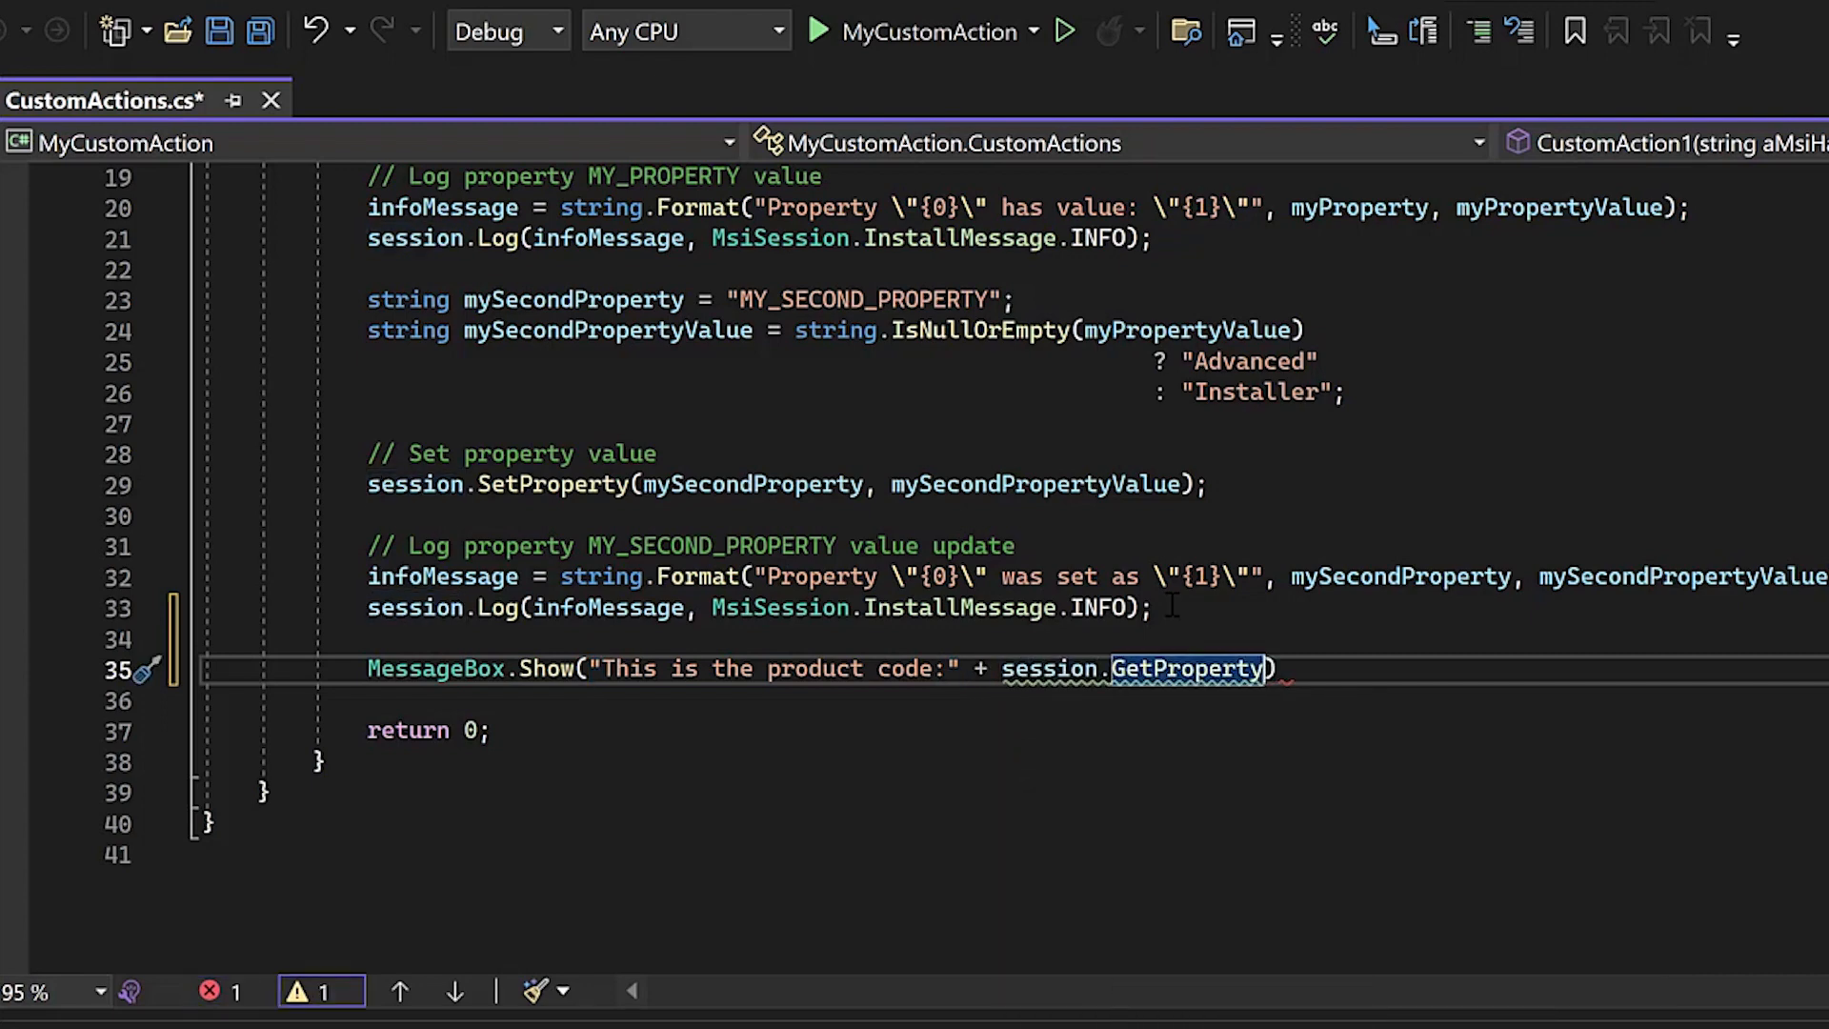
type("(")
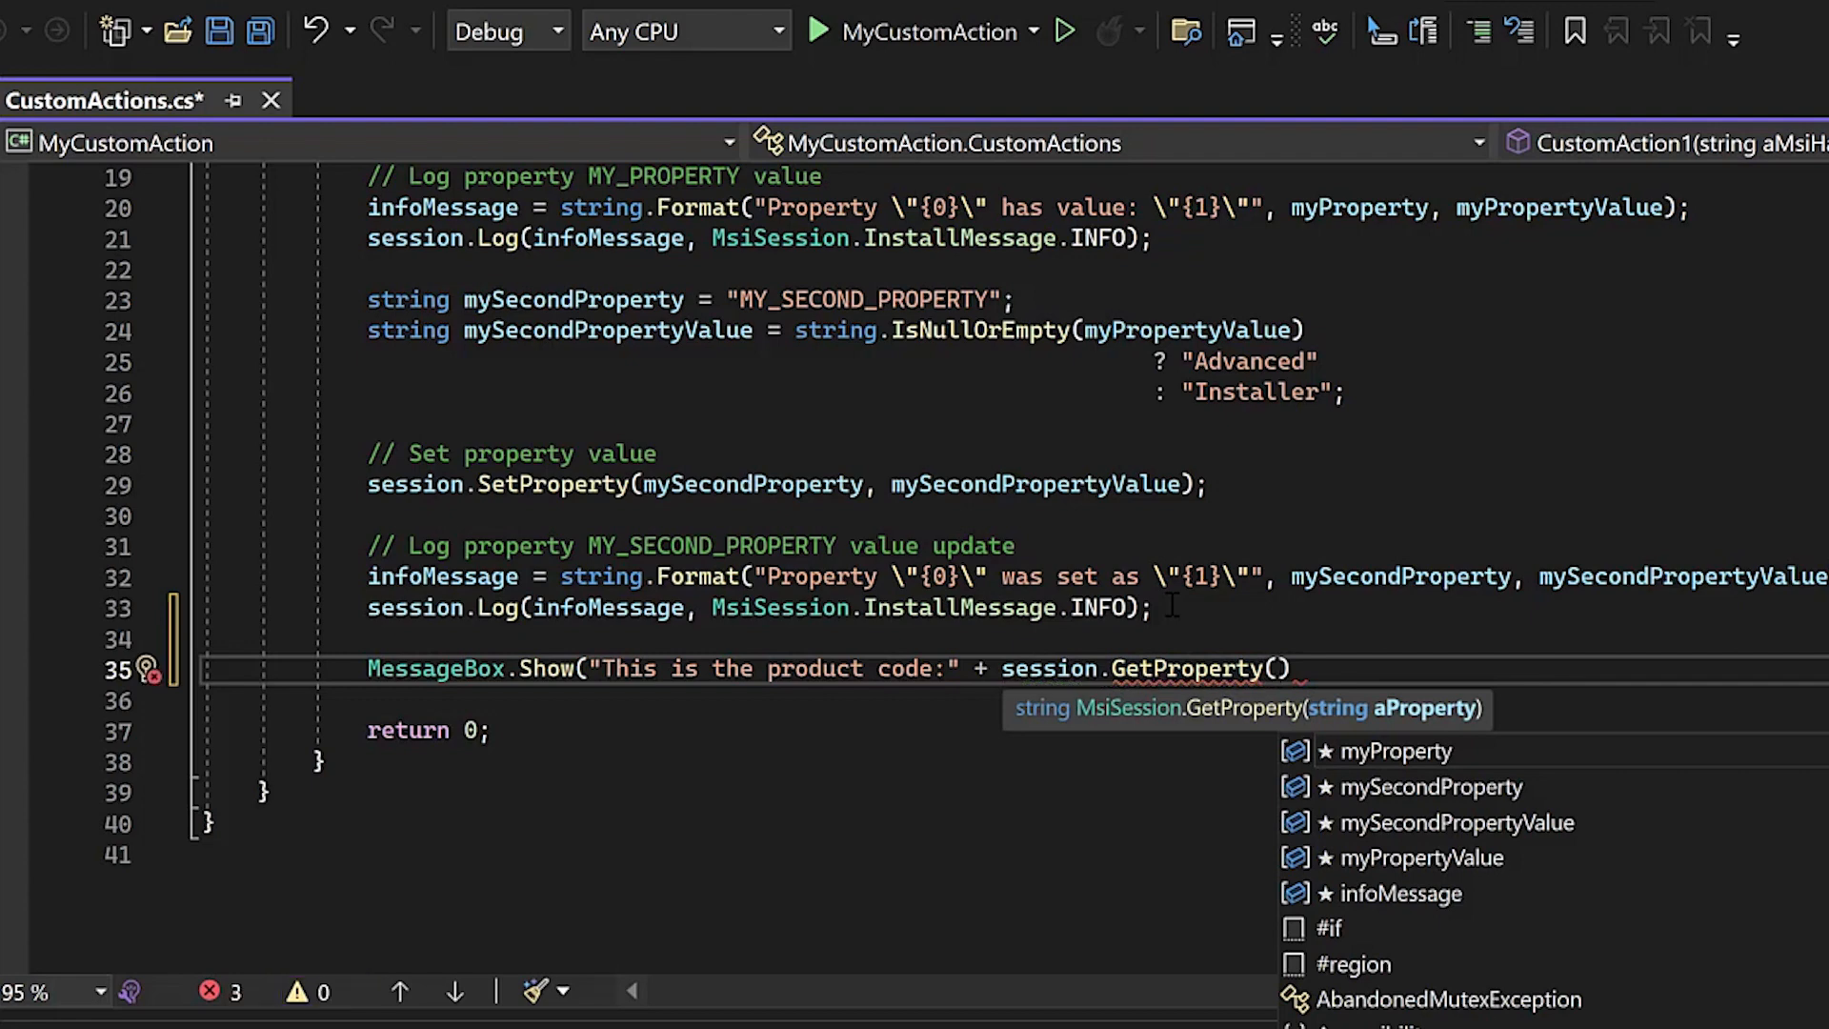
type("\"P\"")
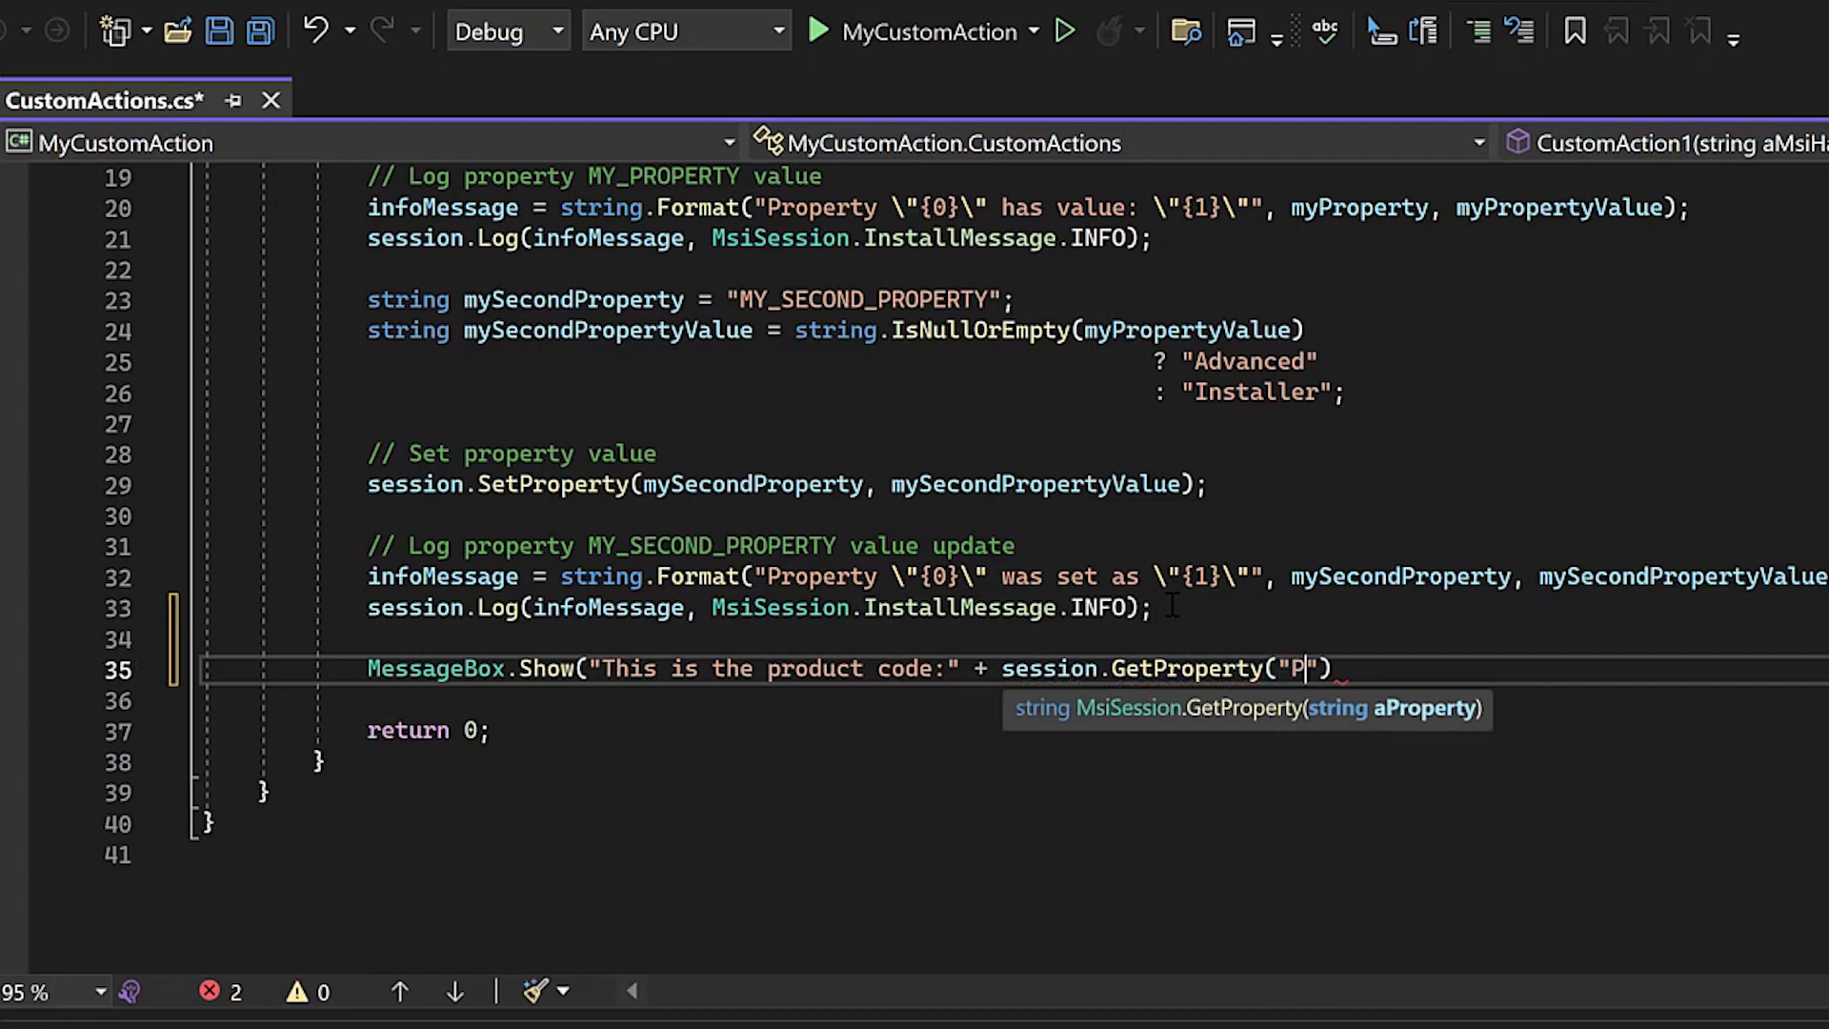
type("roductCode")
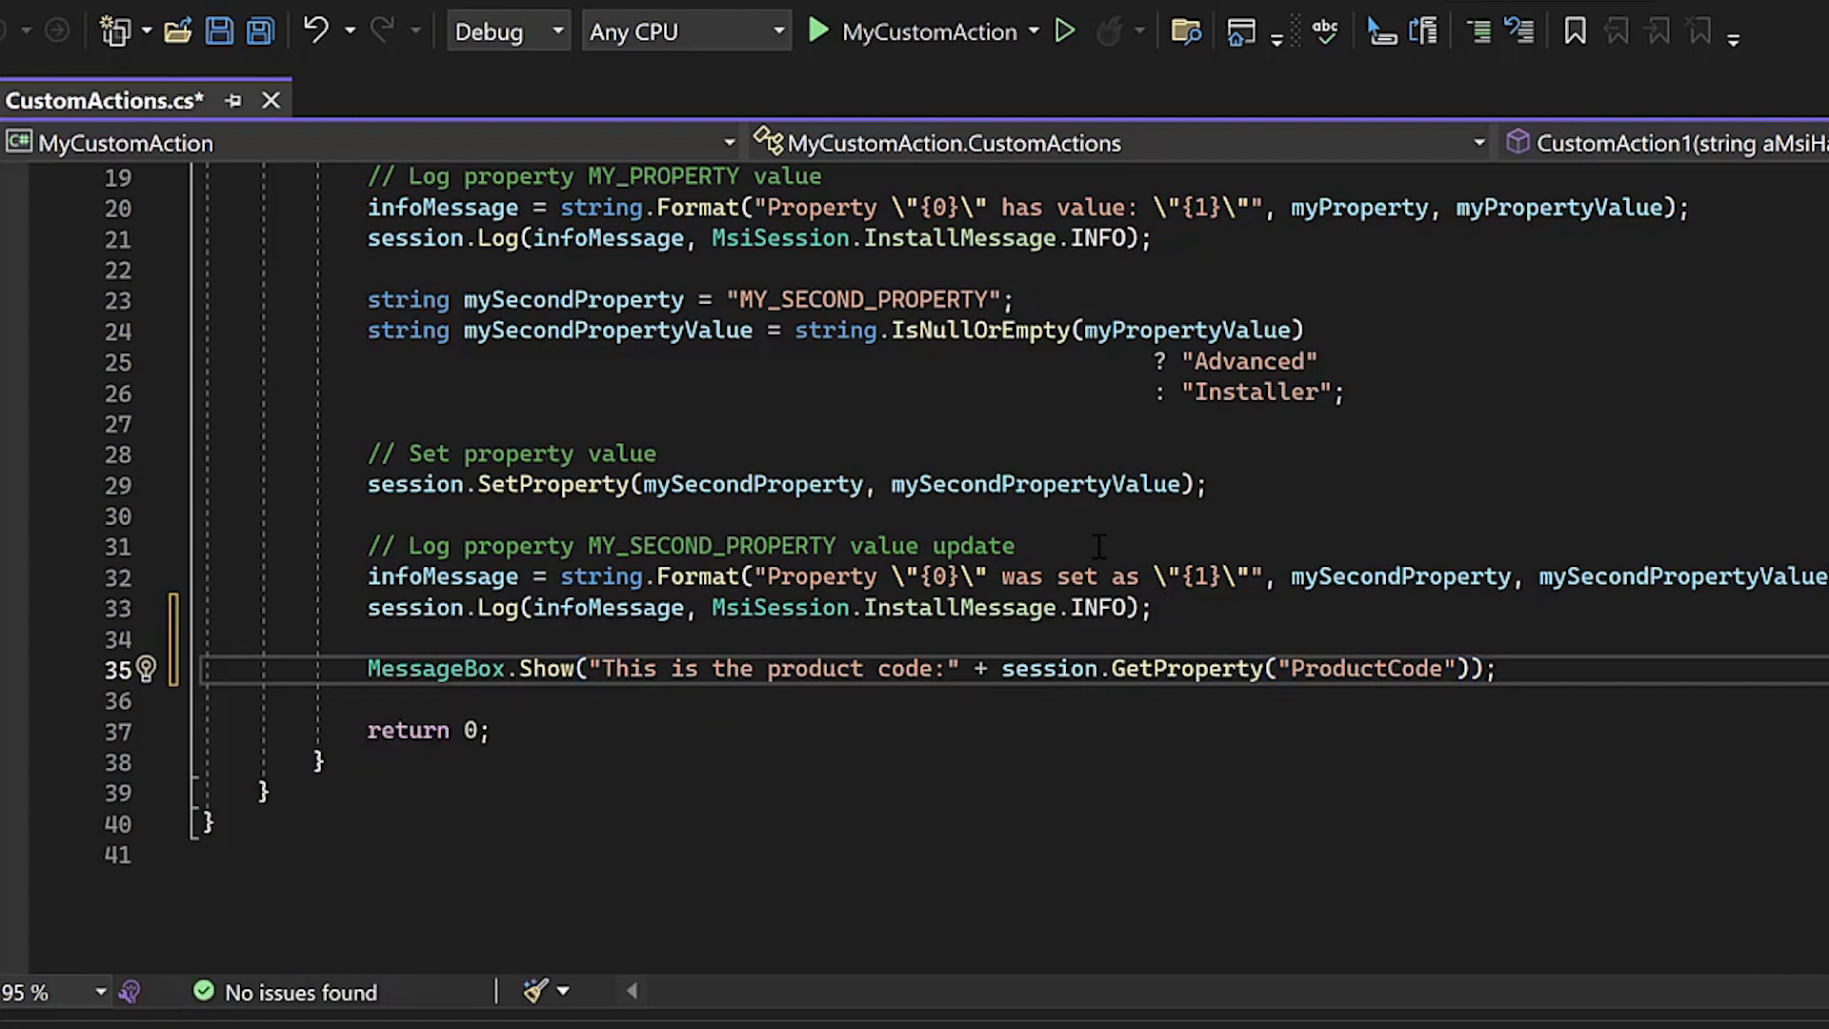
- Check the project file's TargetFramework is net7.0-windows and return to CustomActions.cs
left_click(95, 99)
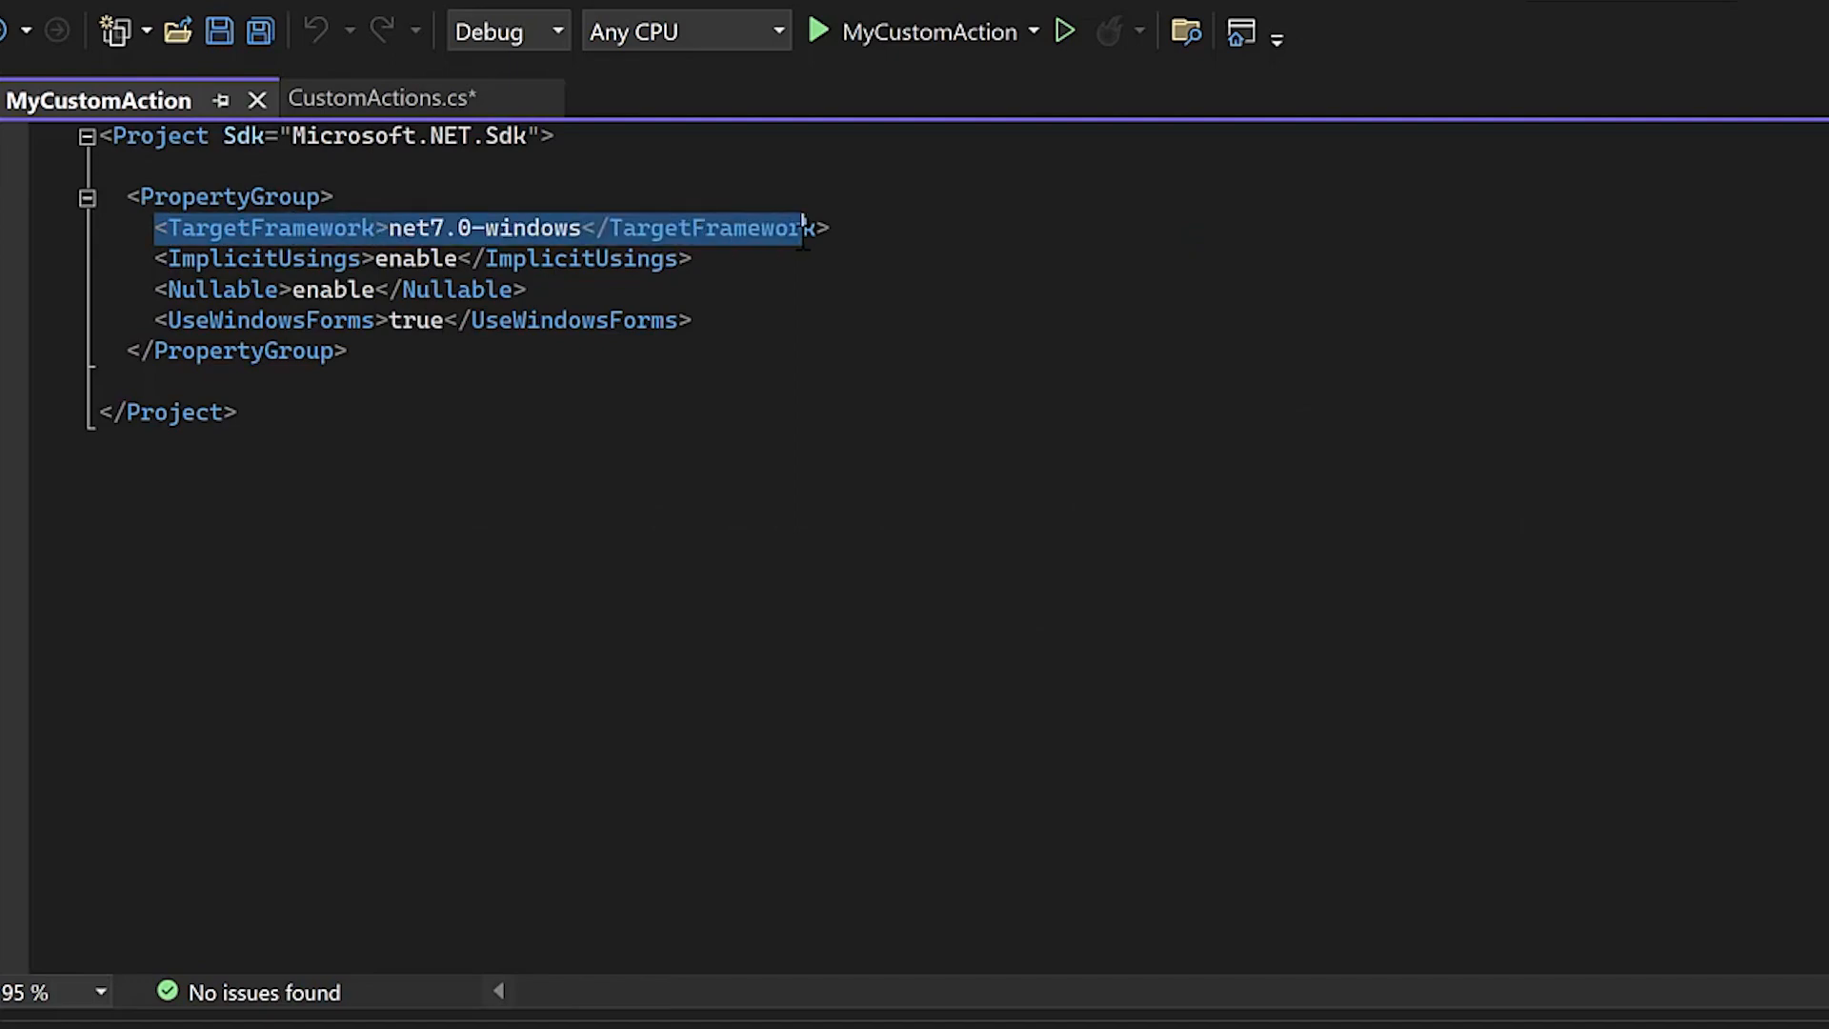
left_click(831, 228)
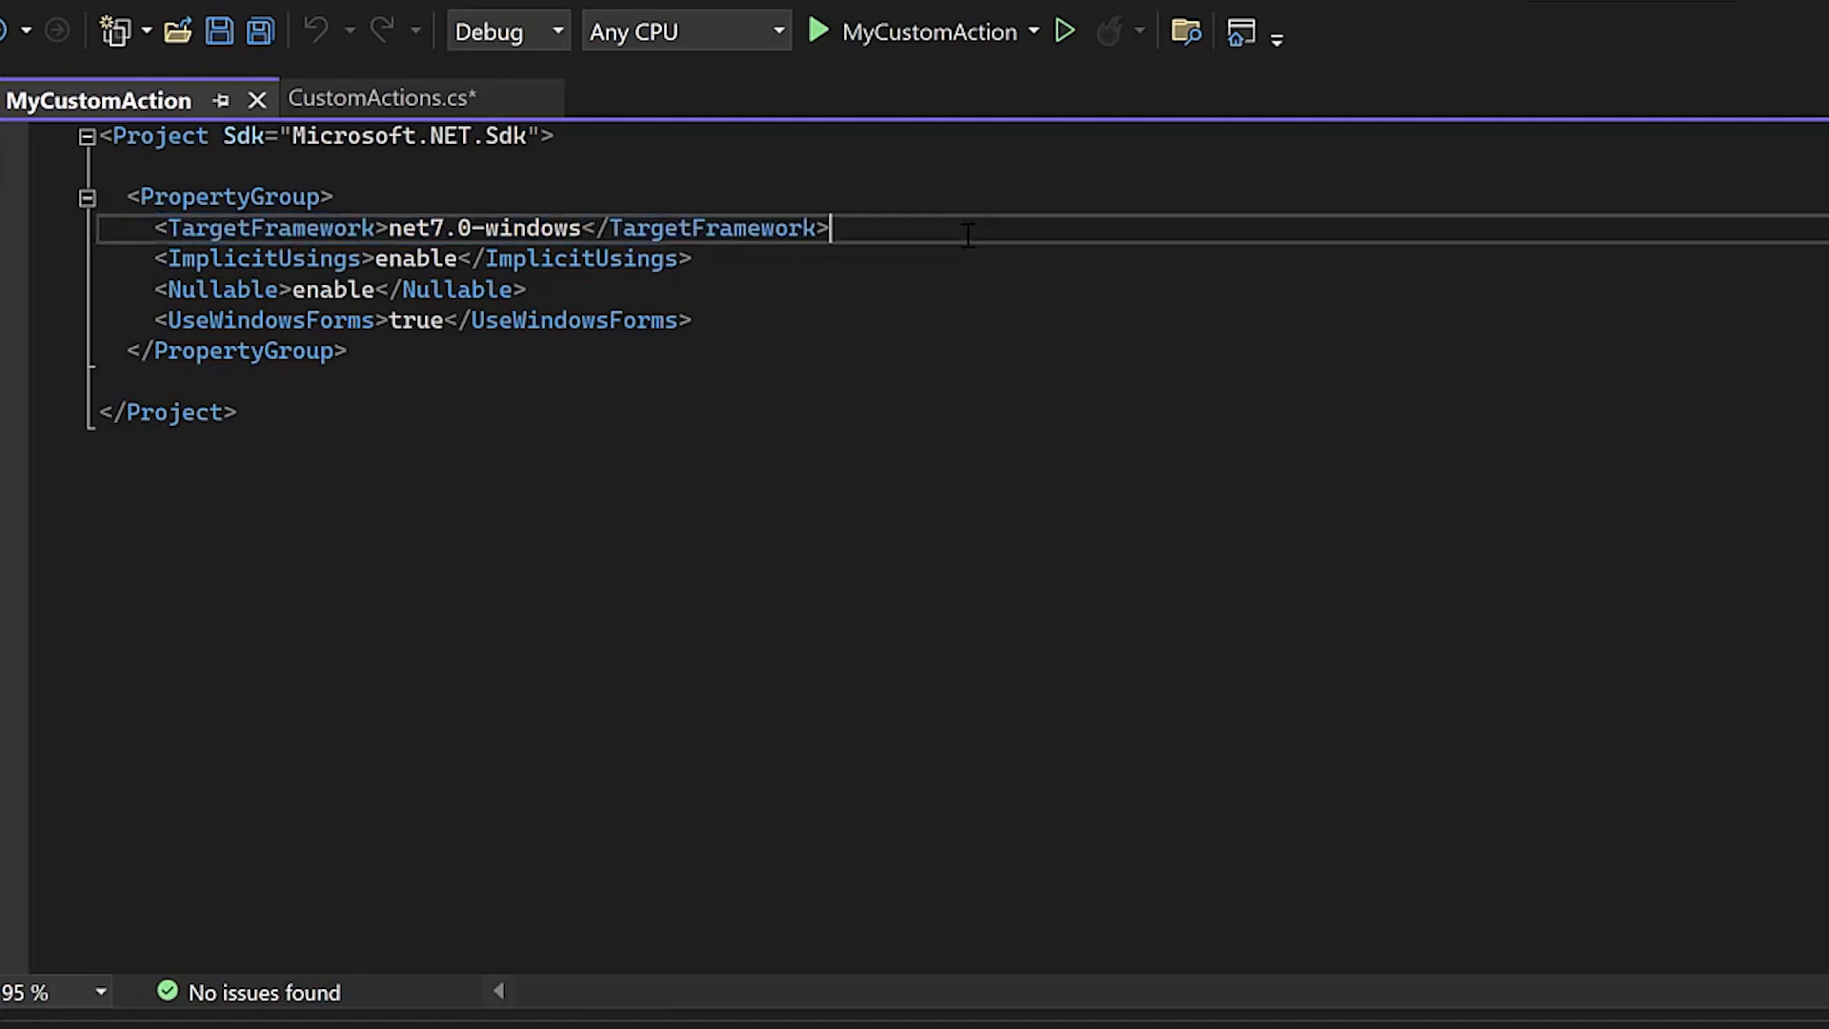
left_click(385, 99)
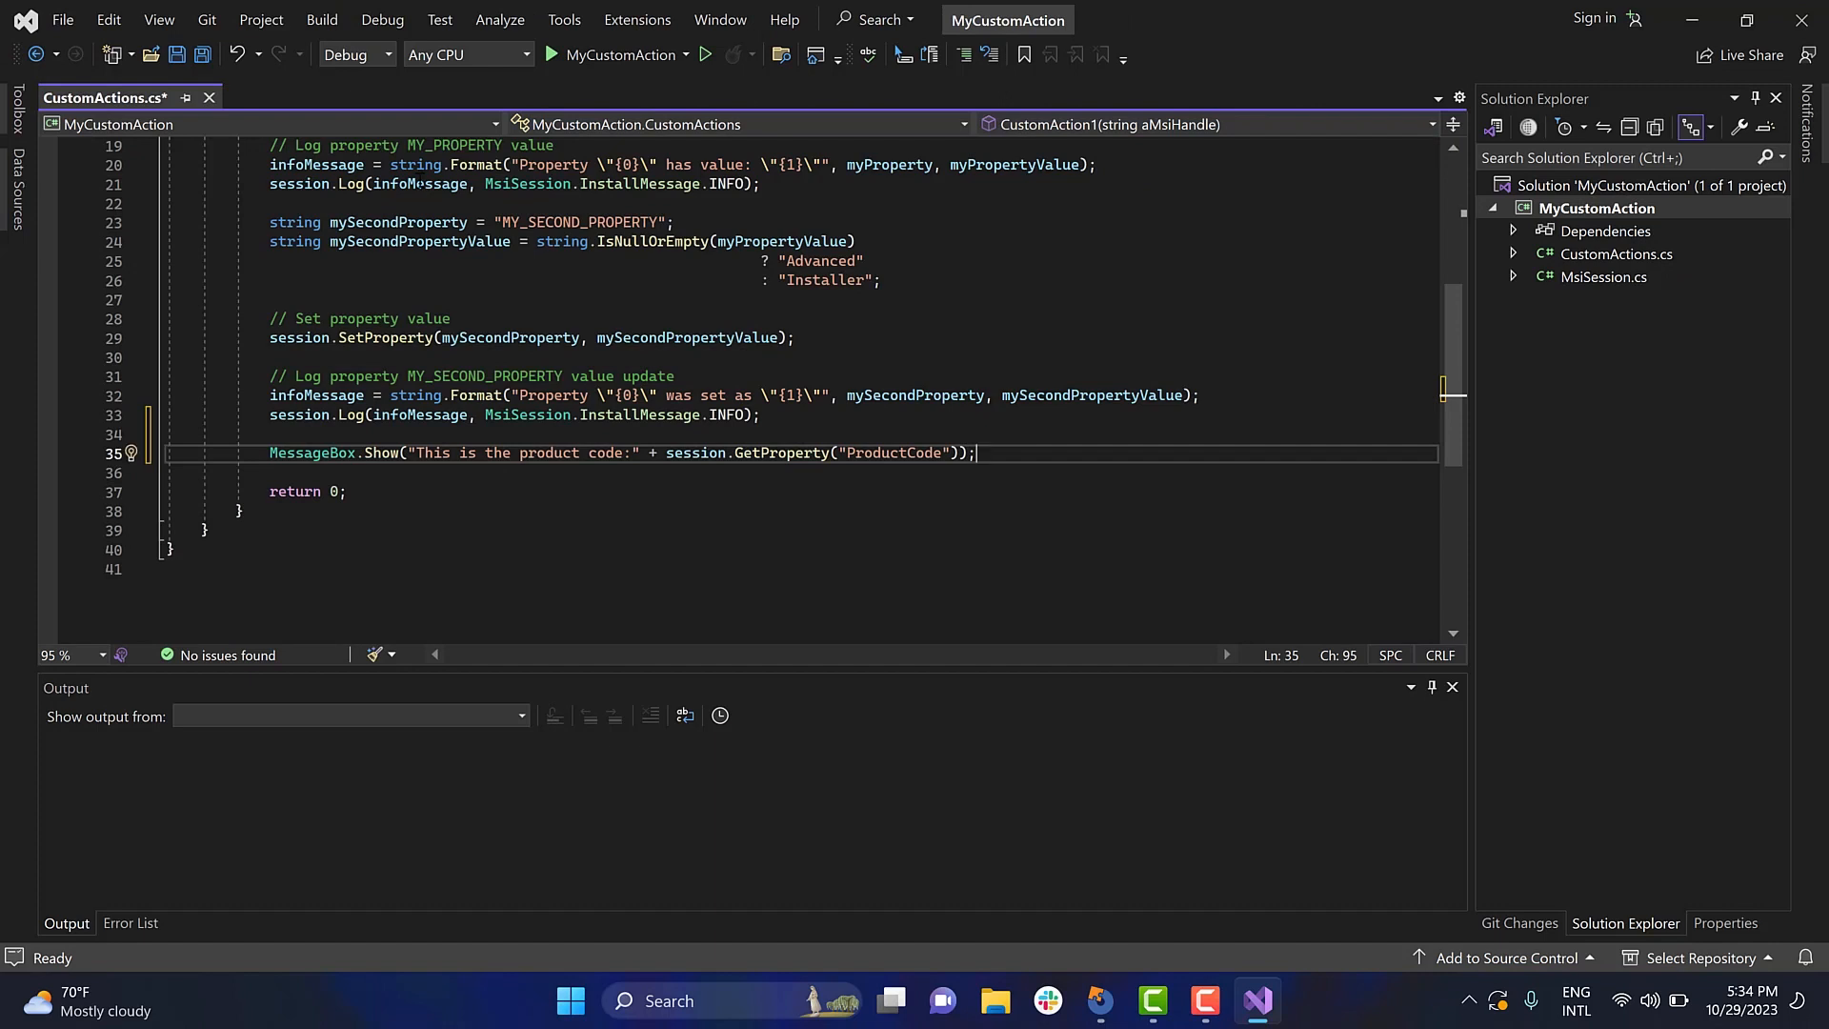
- Build the whole solution to produce MyCustomAction.dll
left_click(322, 19)
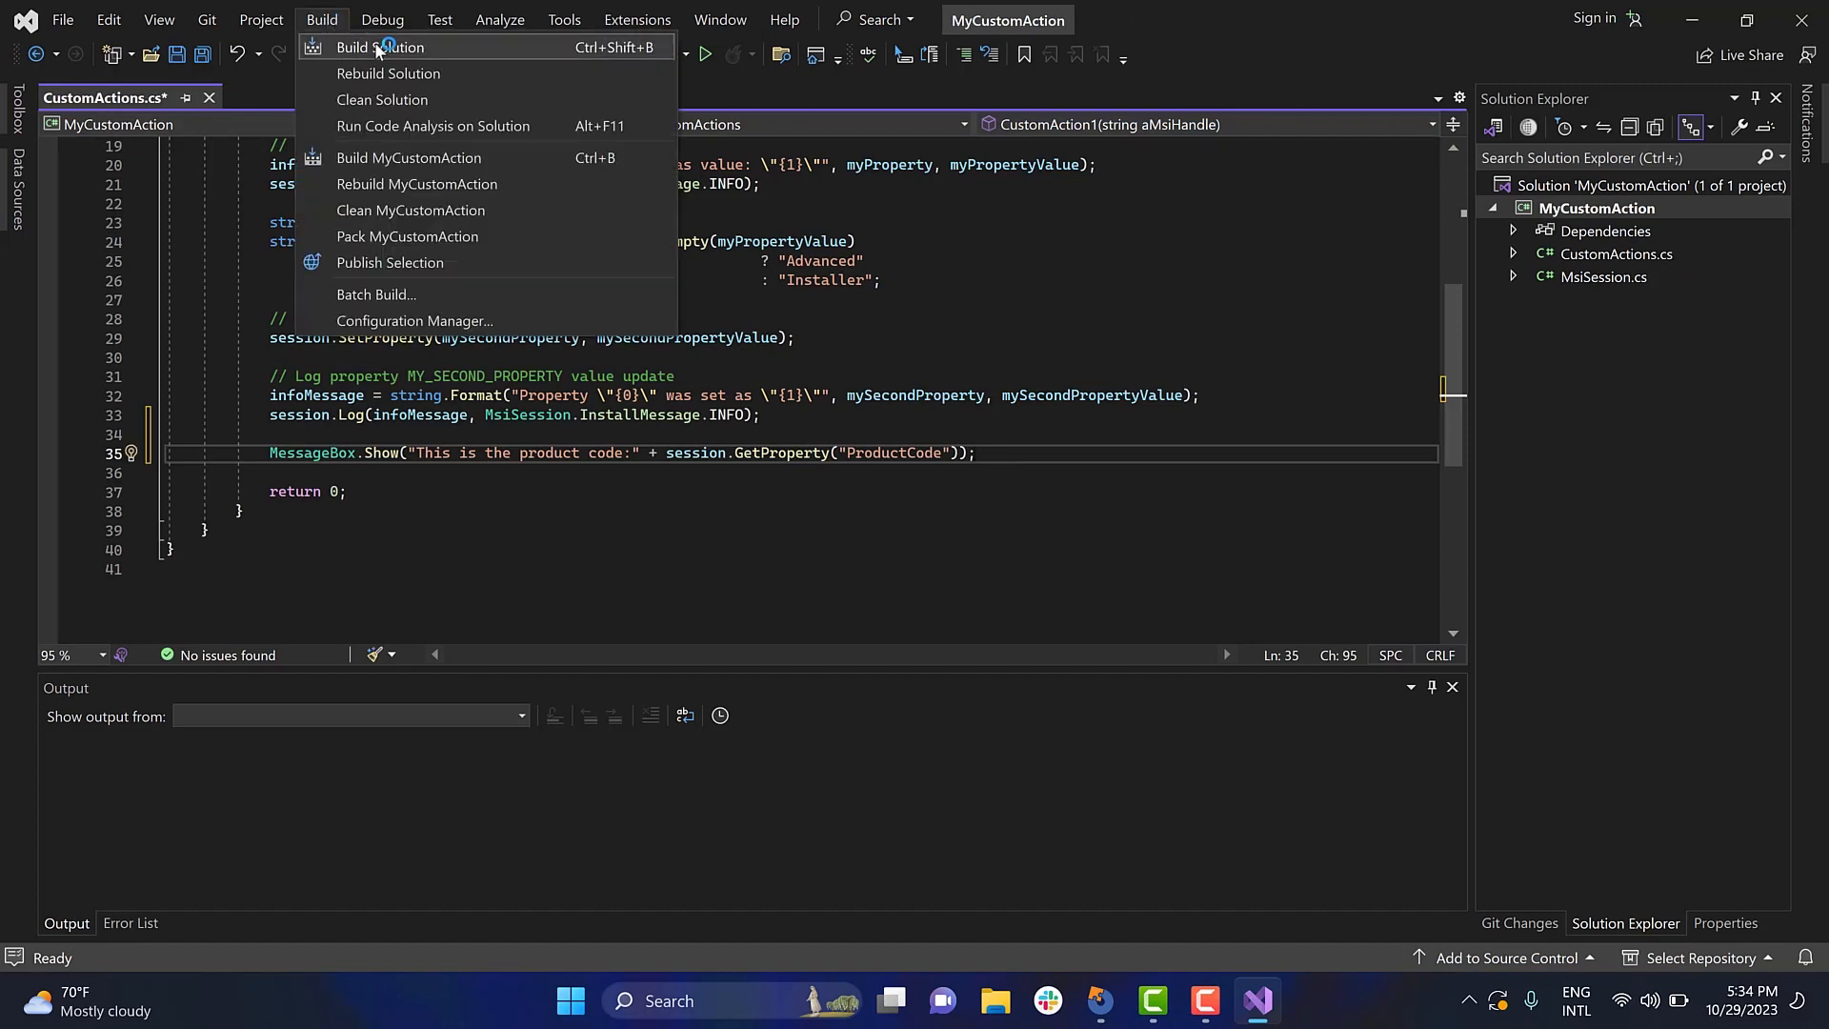
left_click(386, 45)
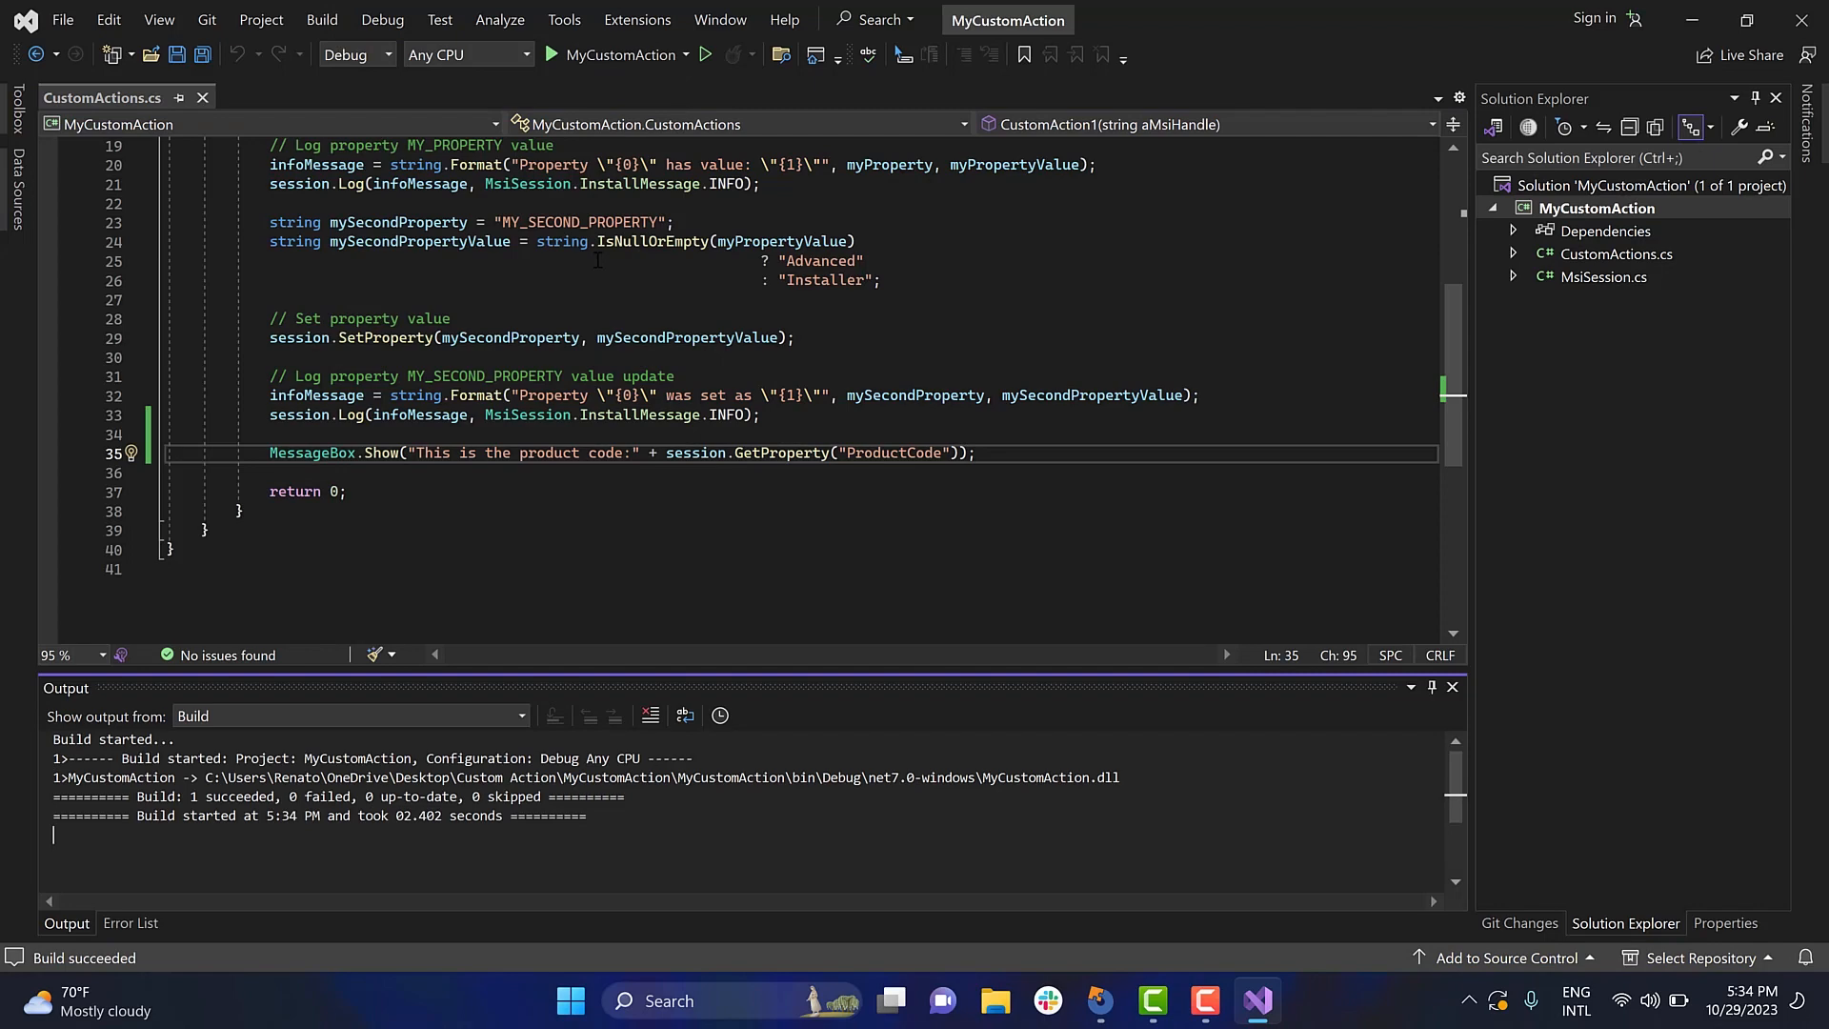
mouse_move(1684, 25)
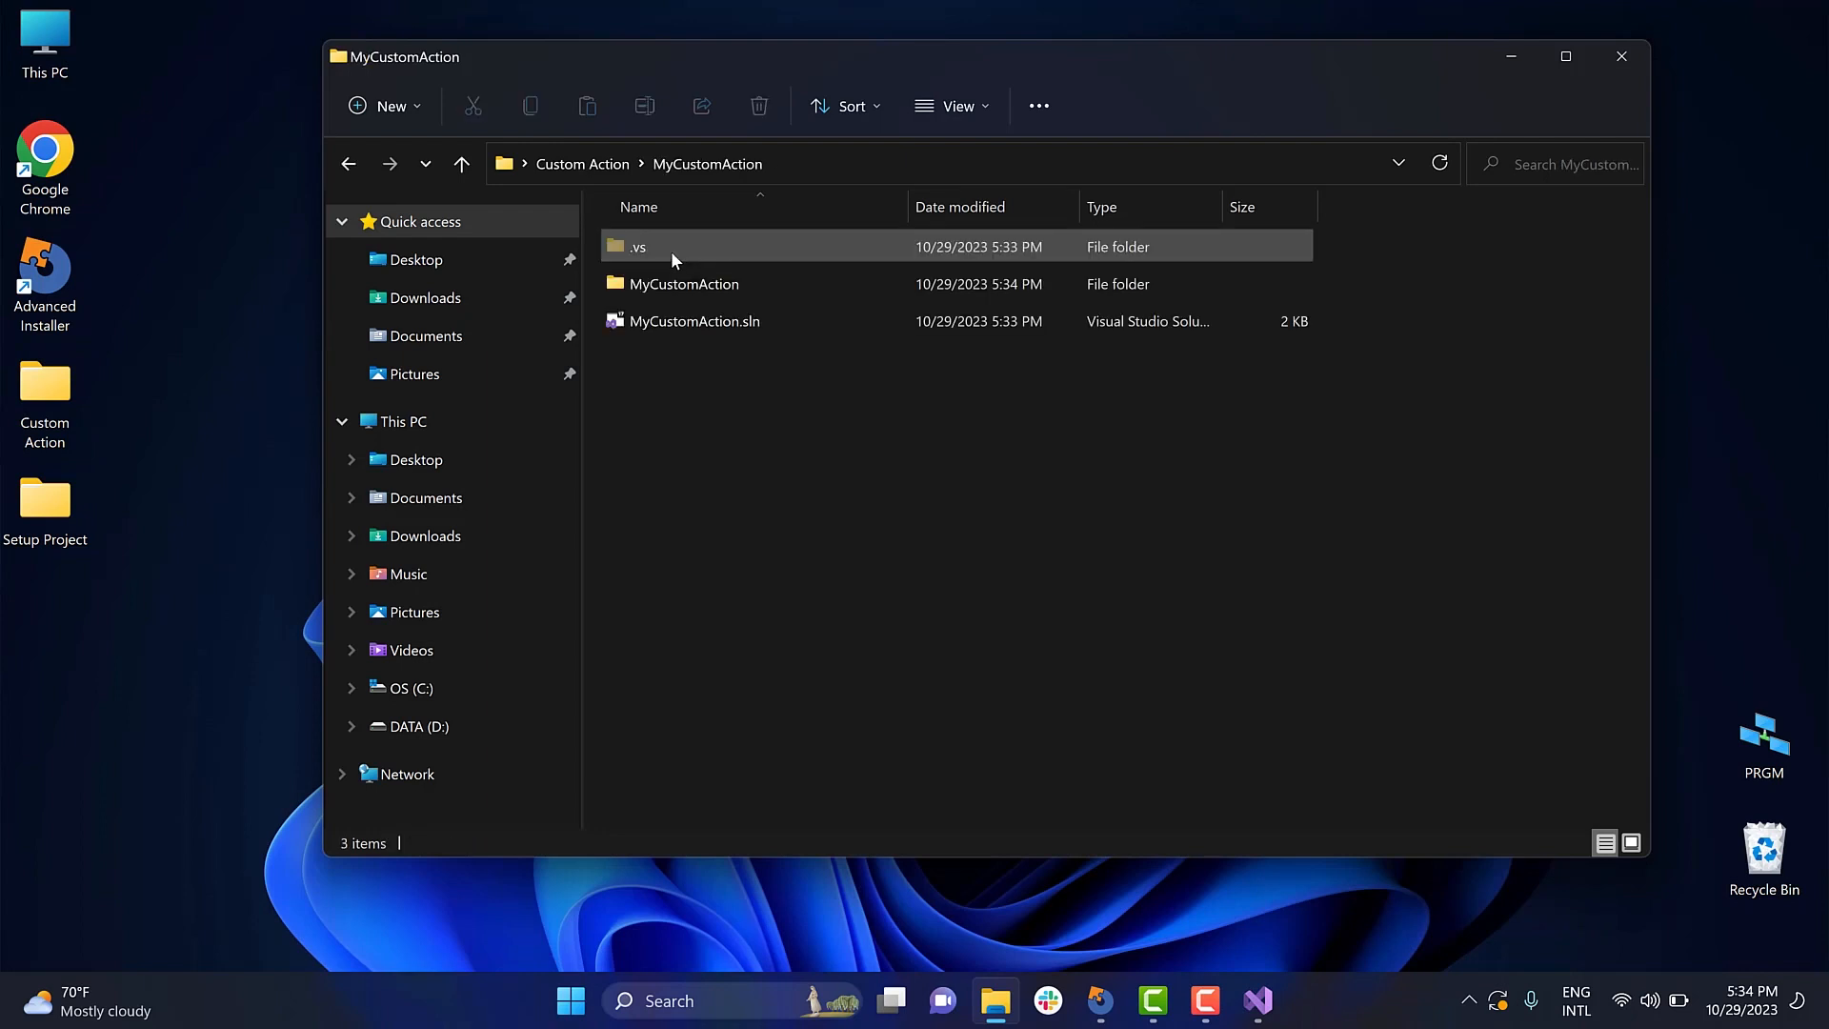
- Locate MyCustomAction.dll in bin\Debug\net7.0-windows, then close File Explorer
double_click(684, 284)
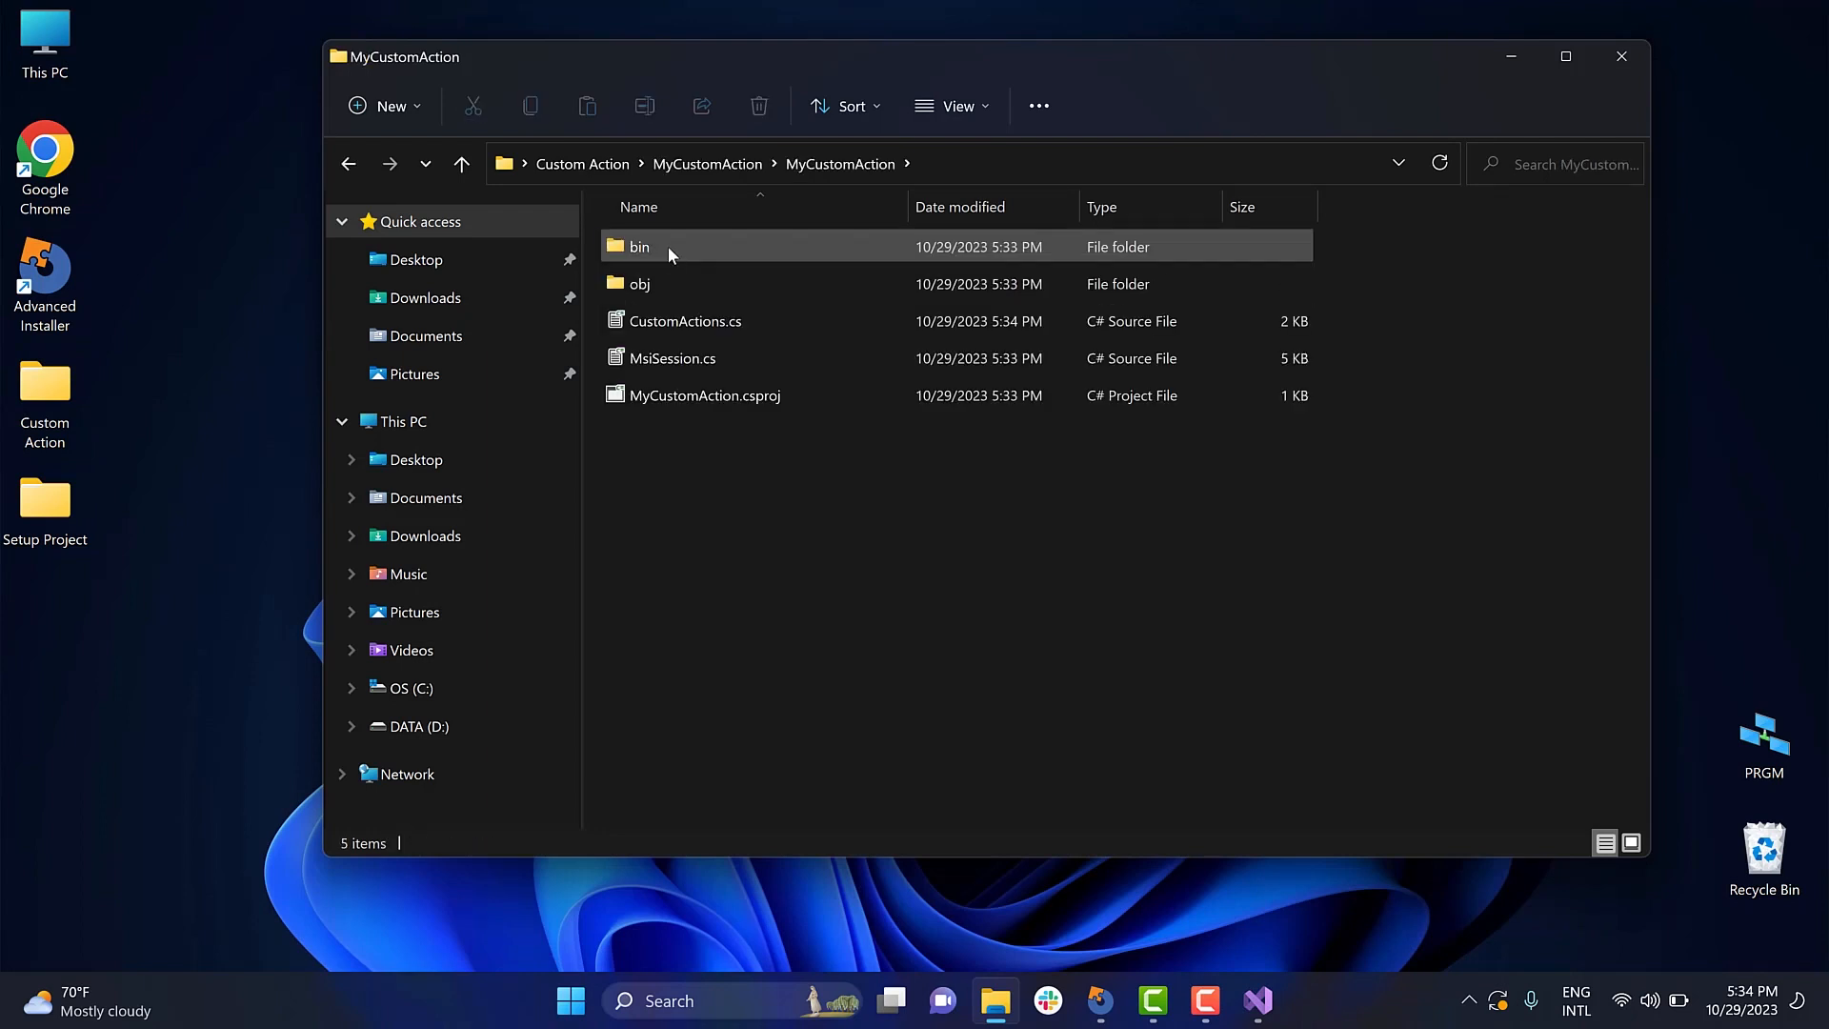
double_click(636, 246)
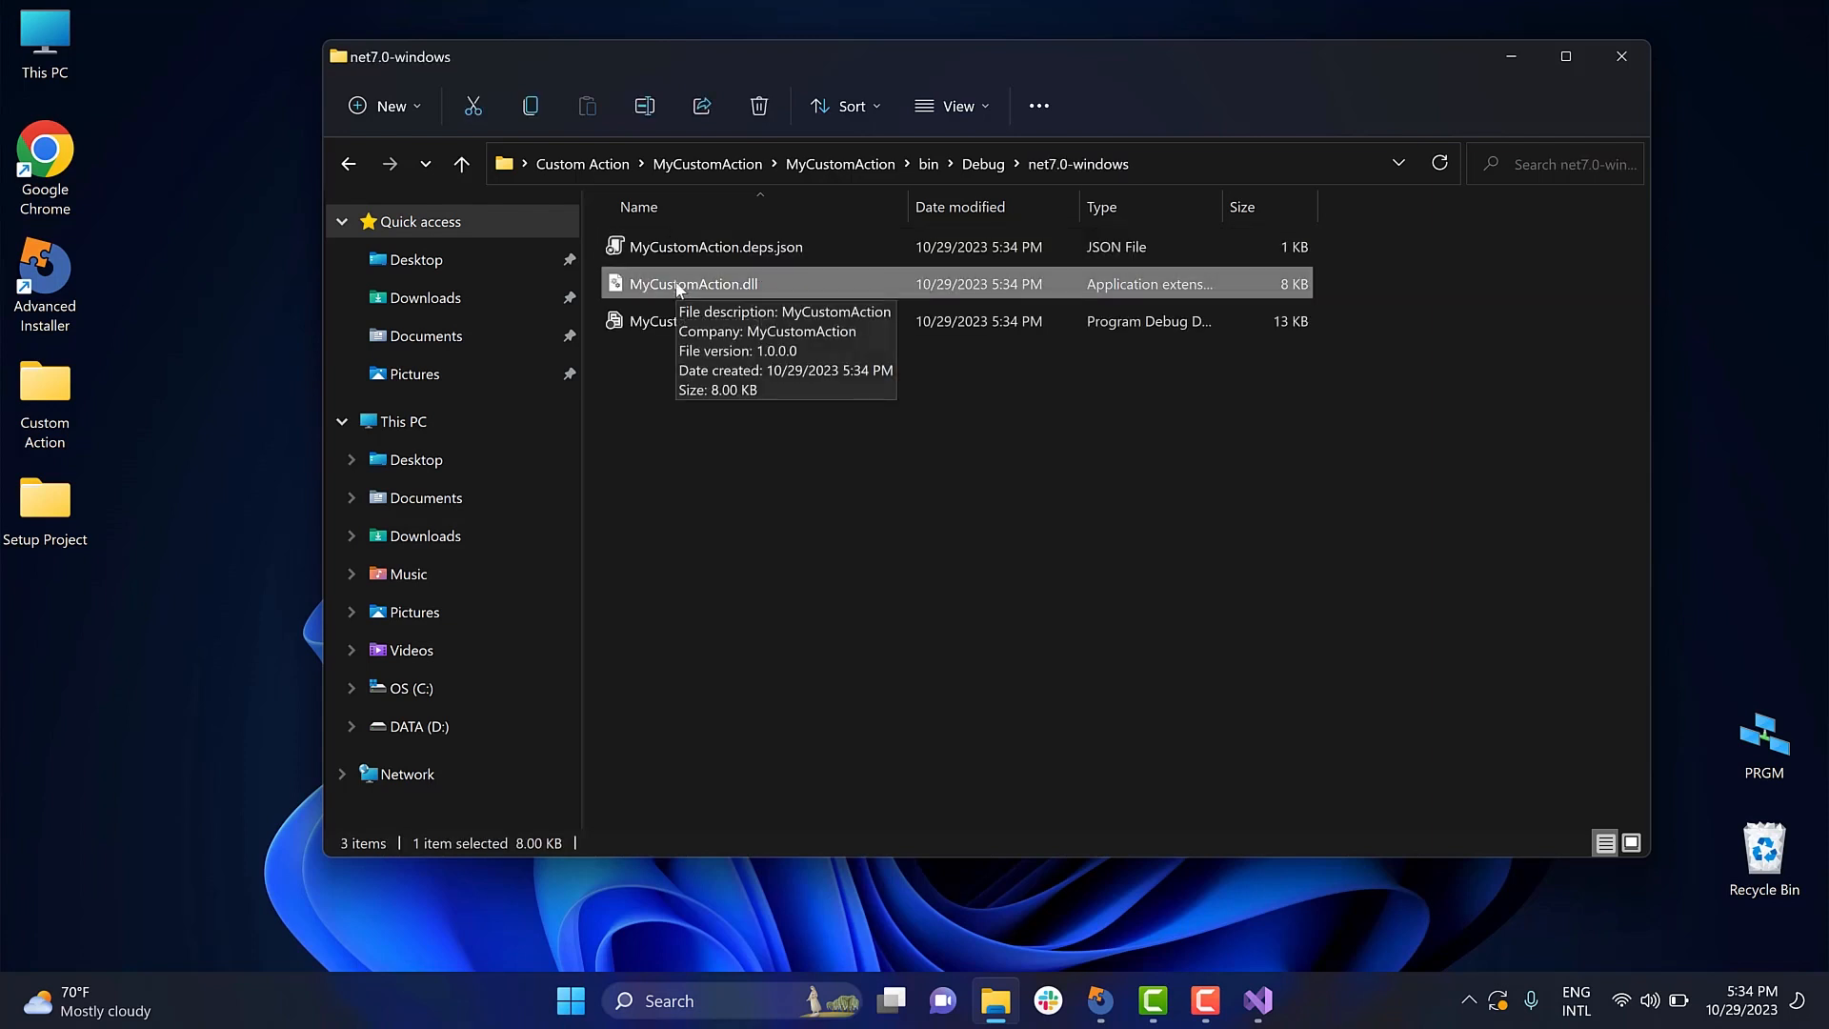
left_click(1621, 55)
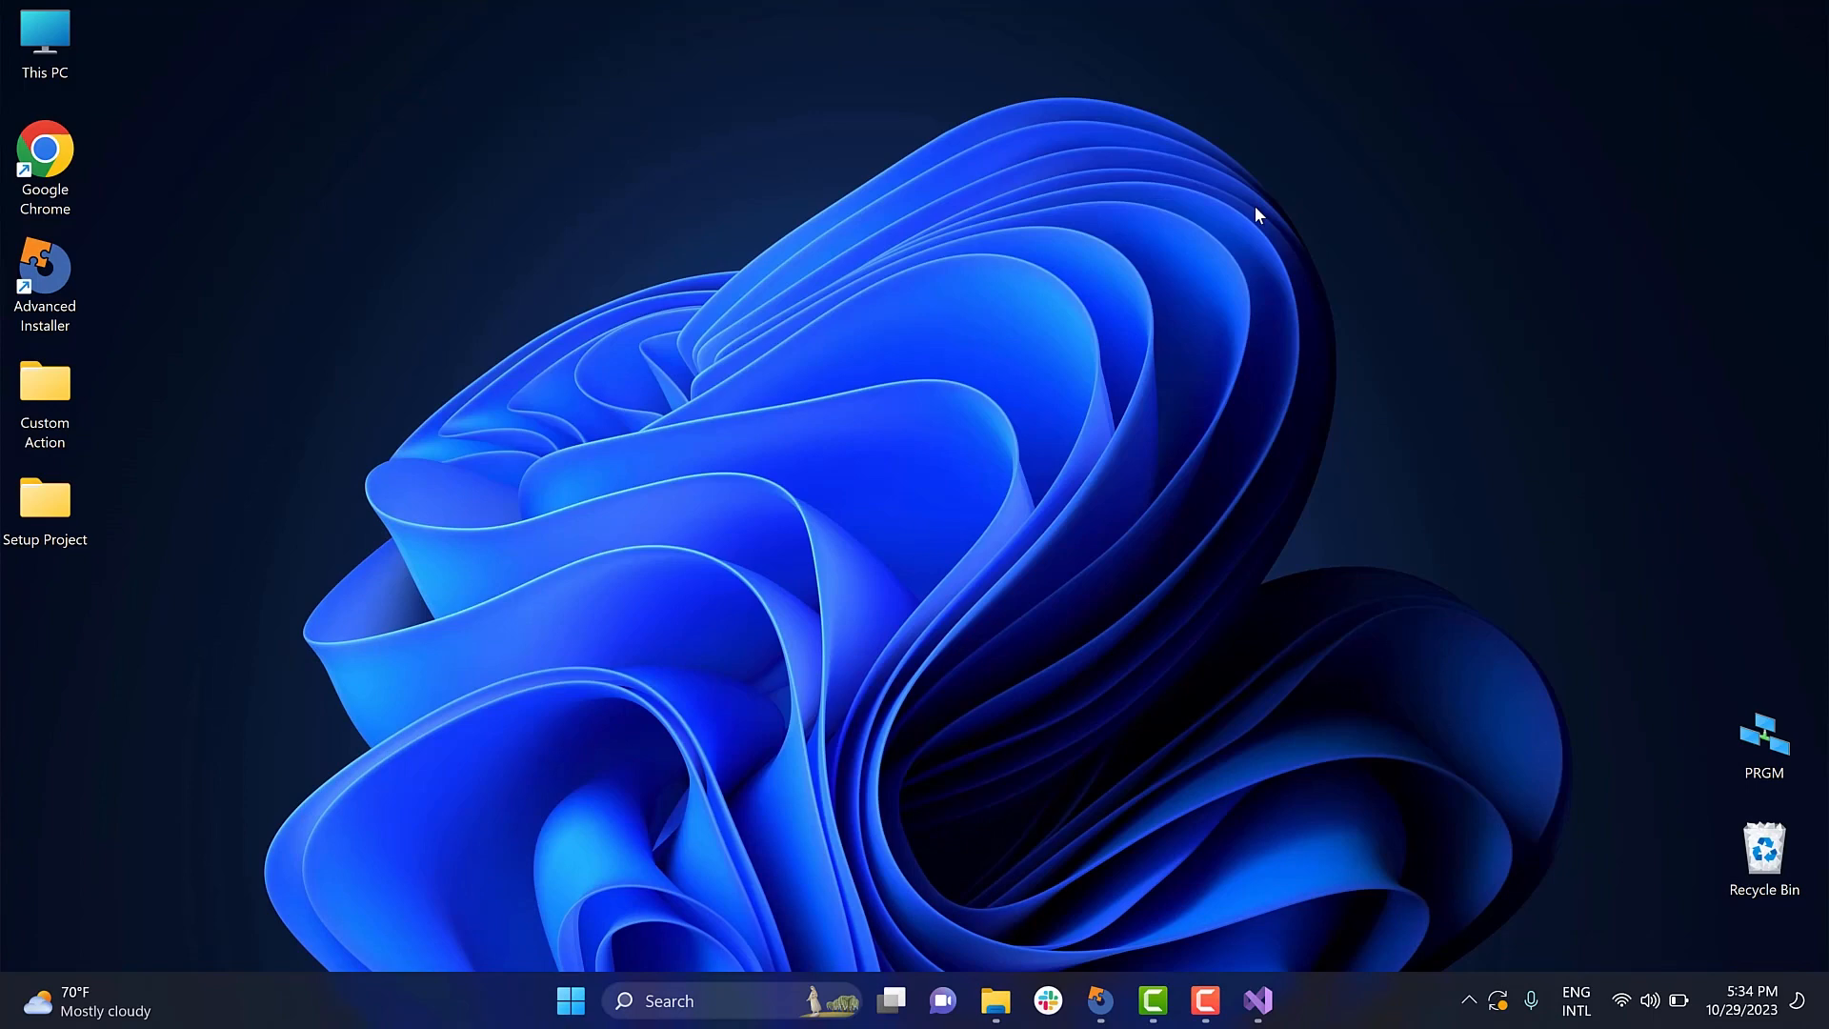
mouse_move(1219, 413)
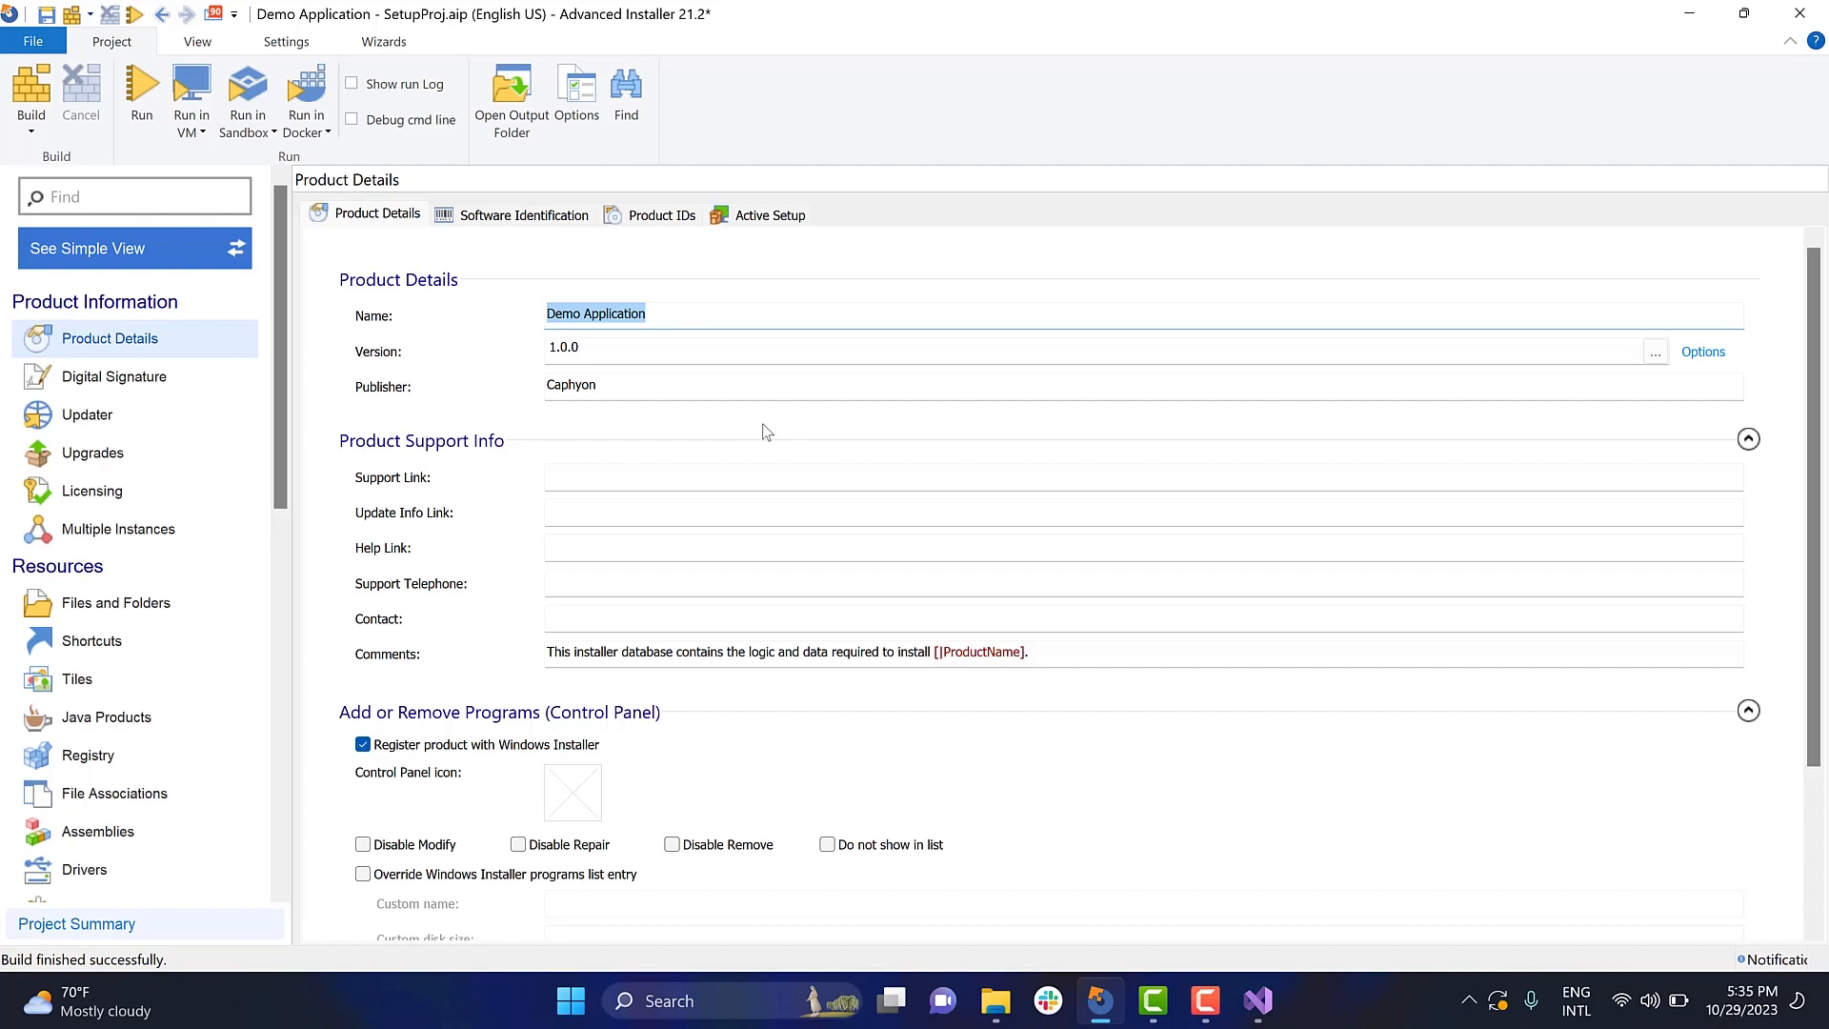
mouse_move(246, 608)
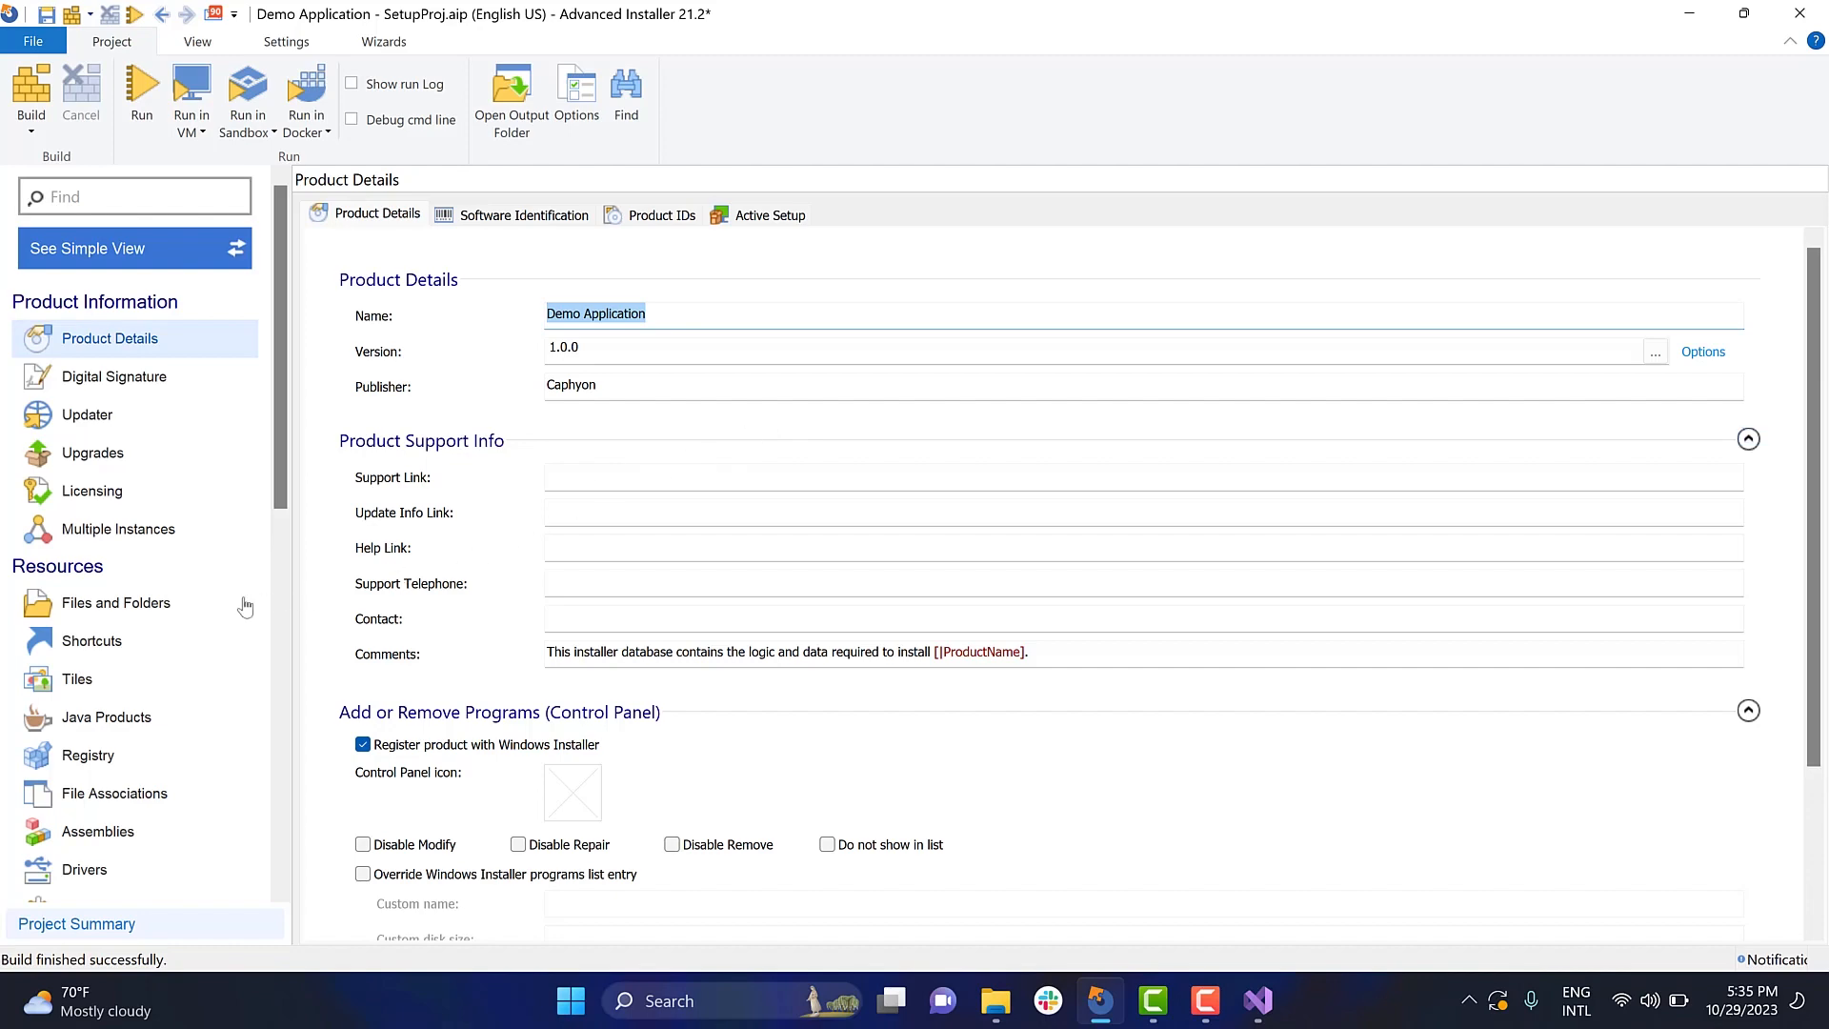
- Add MyCustomAction.dll from net7.0-windows as a temporary file in Files and Folders
left_click(115, 602)
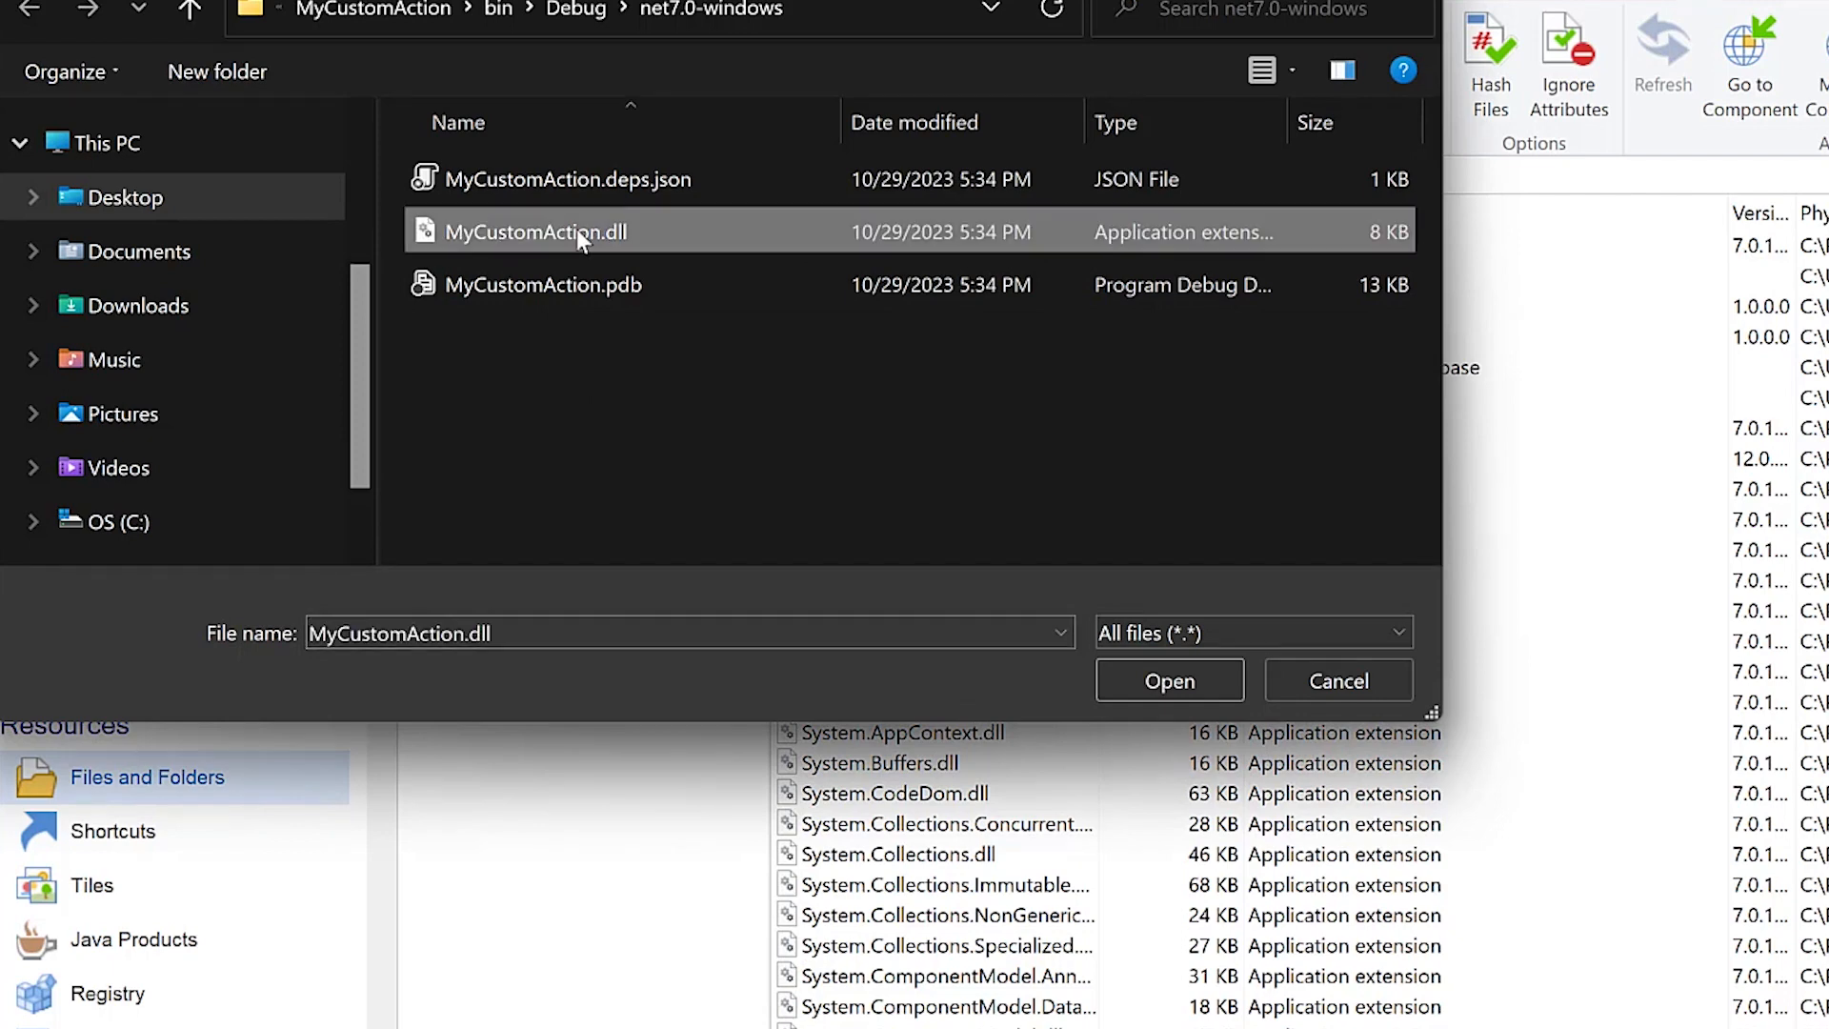
left_click(1170, 680)
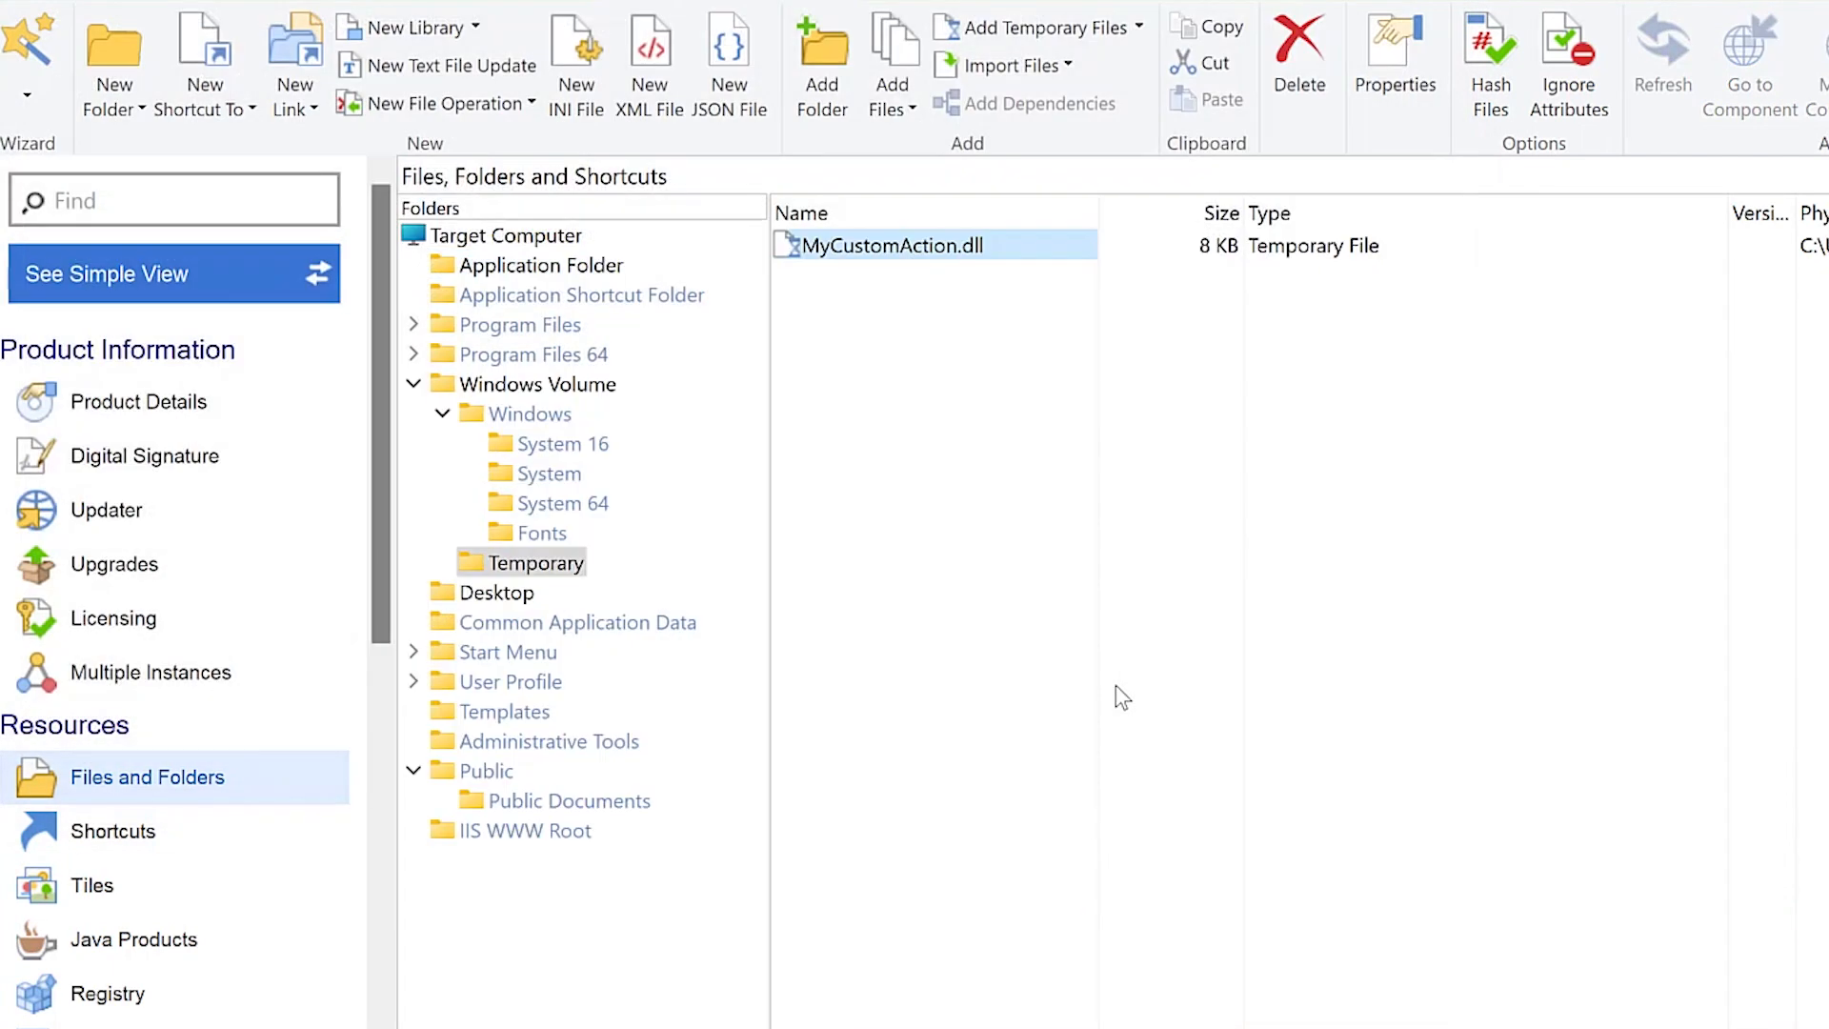
mouse_move(615, 463)
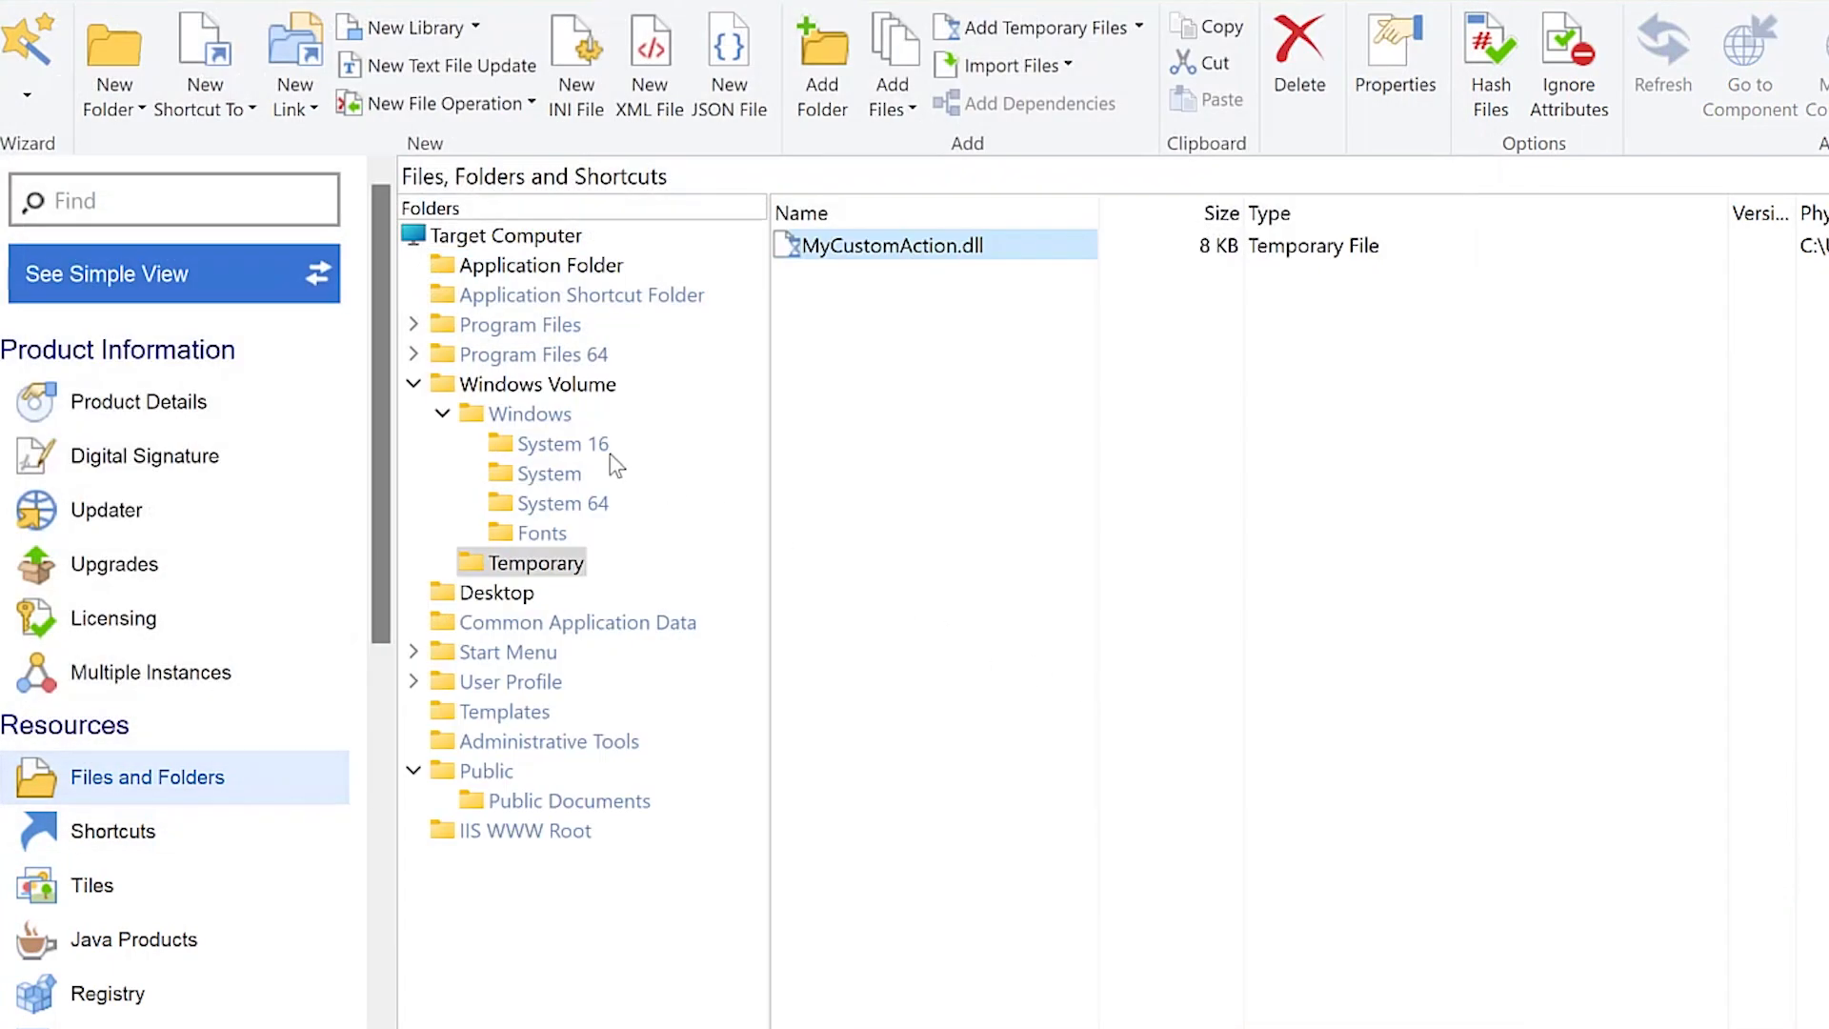
- Add a 'Call method from .Net assembly' custom action with sequence to Install Execution Stage
type("Custom")
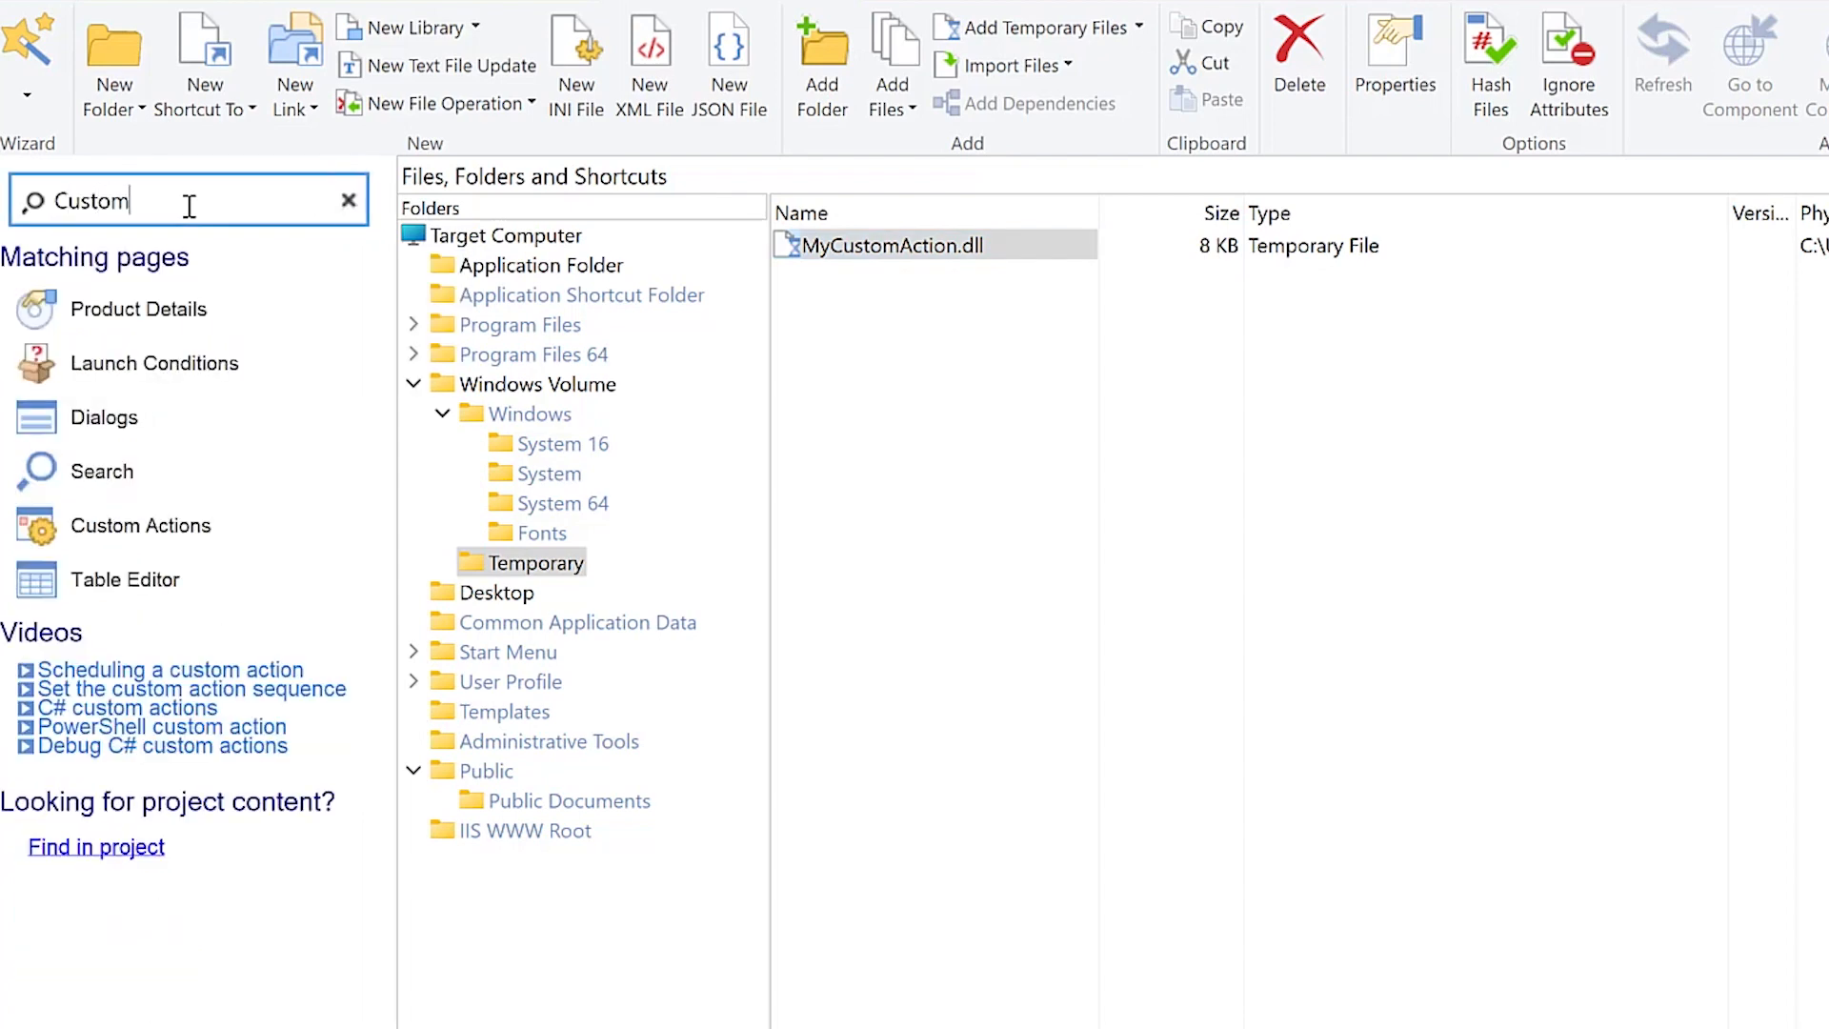
left_click(139, 526)
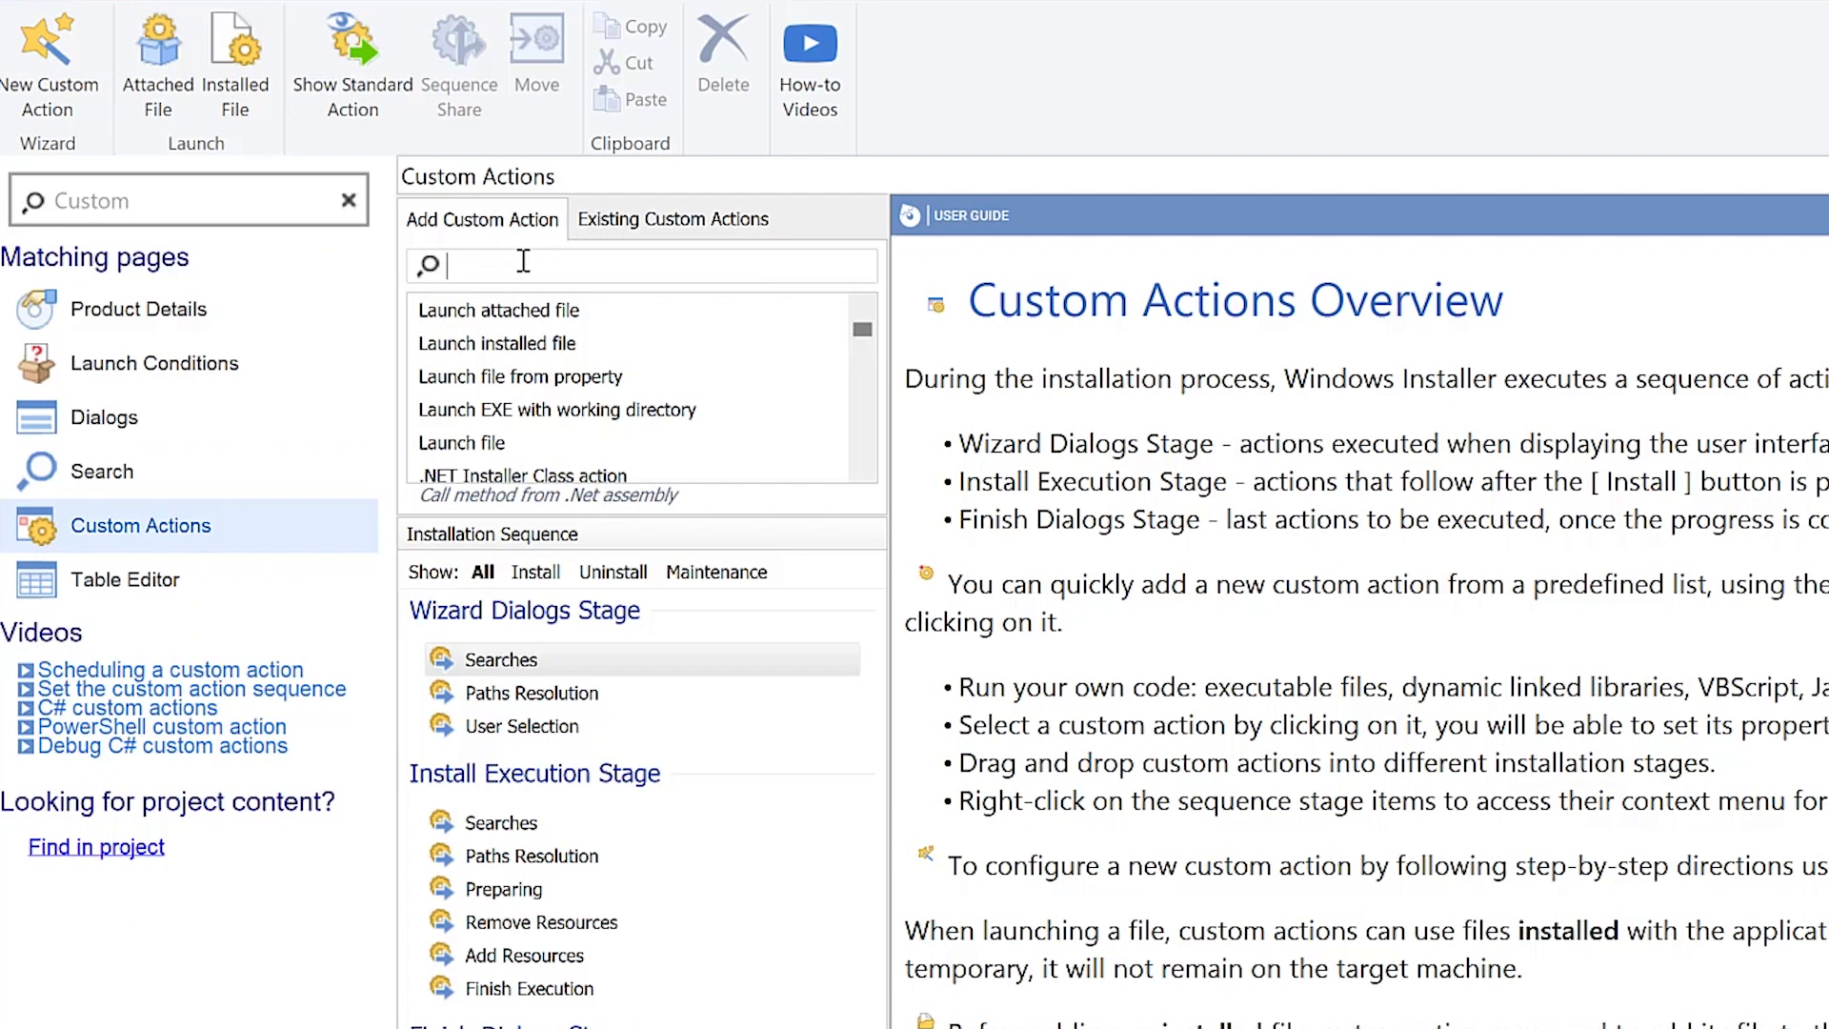
type("Call")
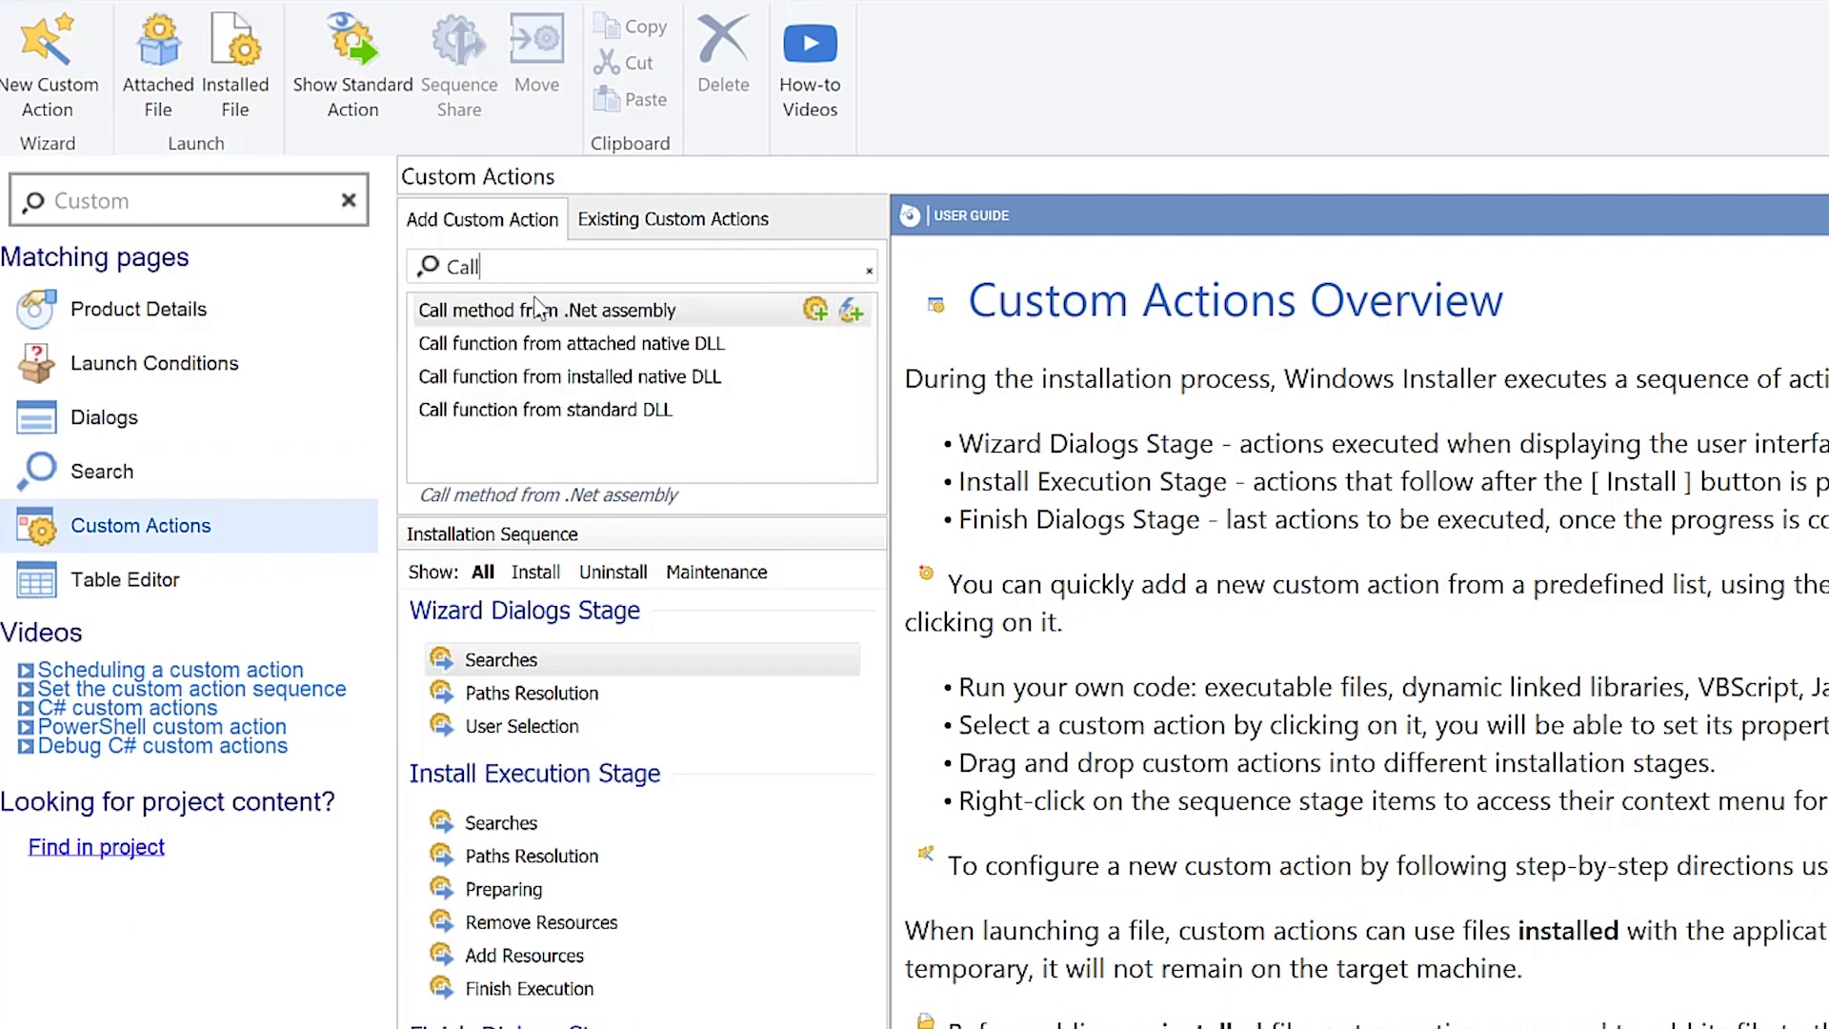
left_click(813, 311)
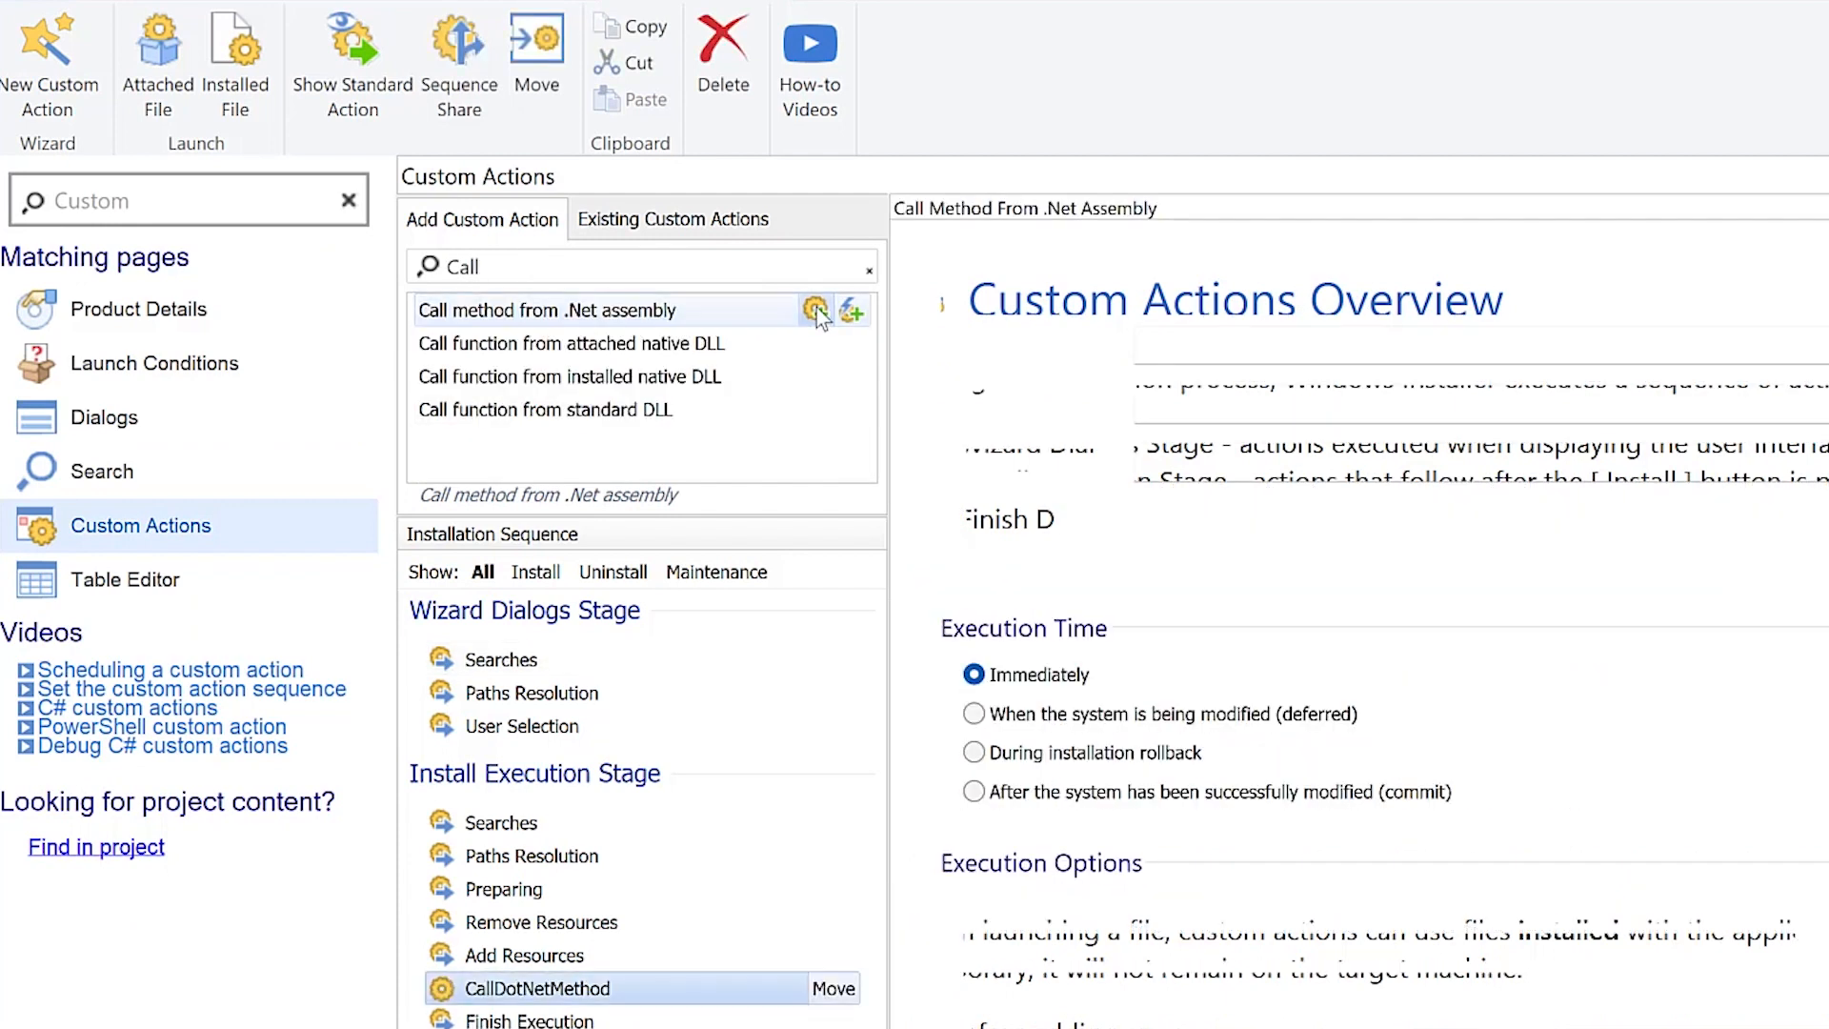
left_click(538, 989)
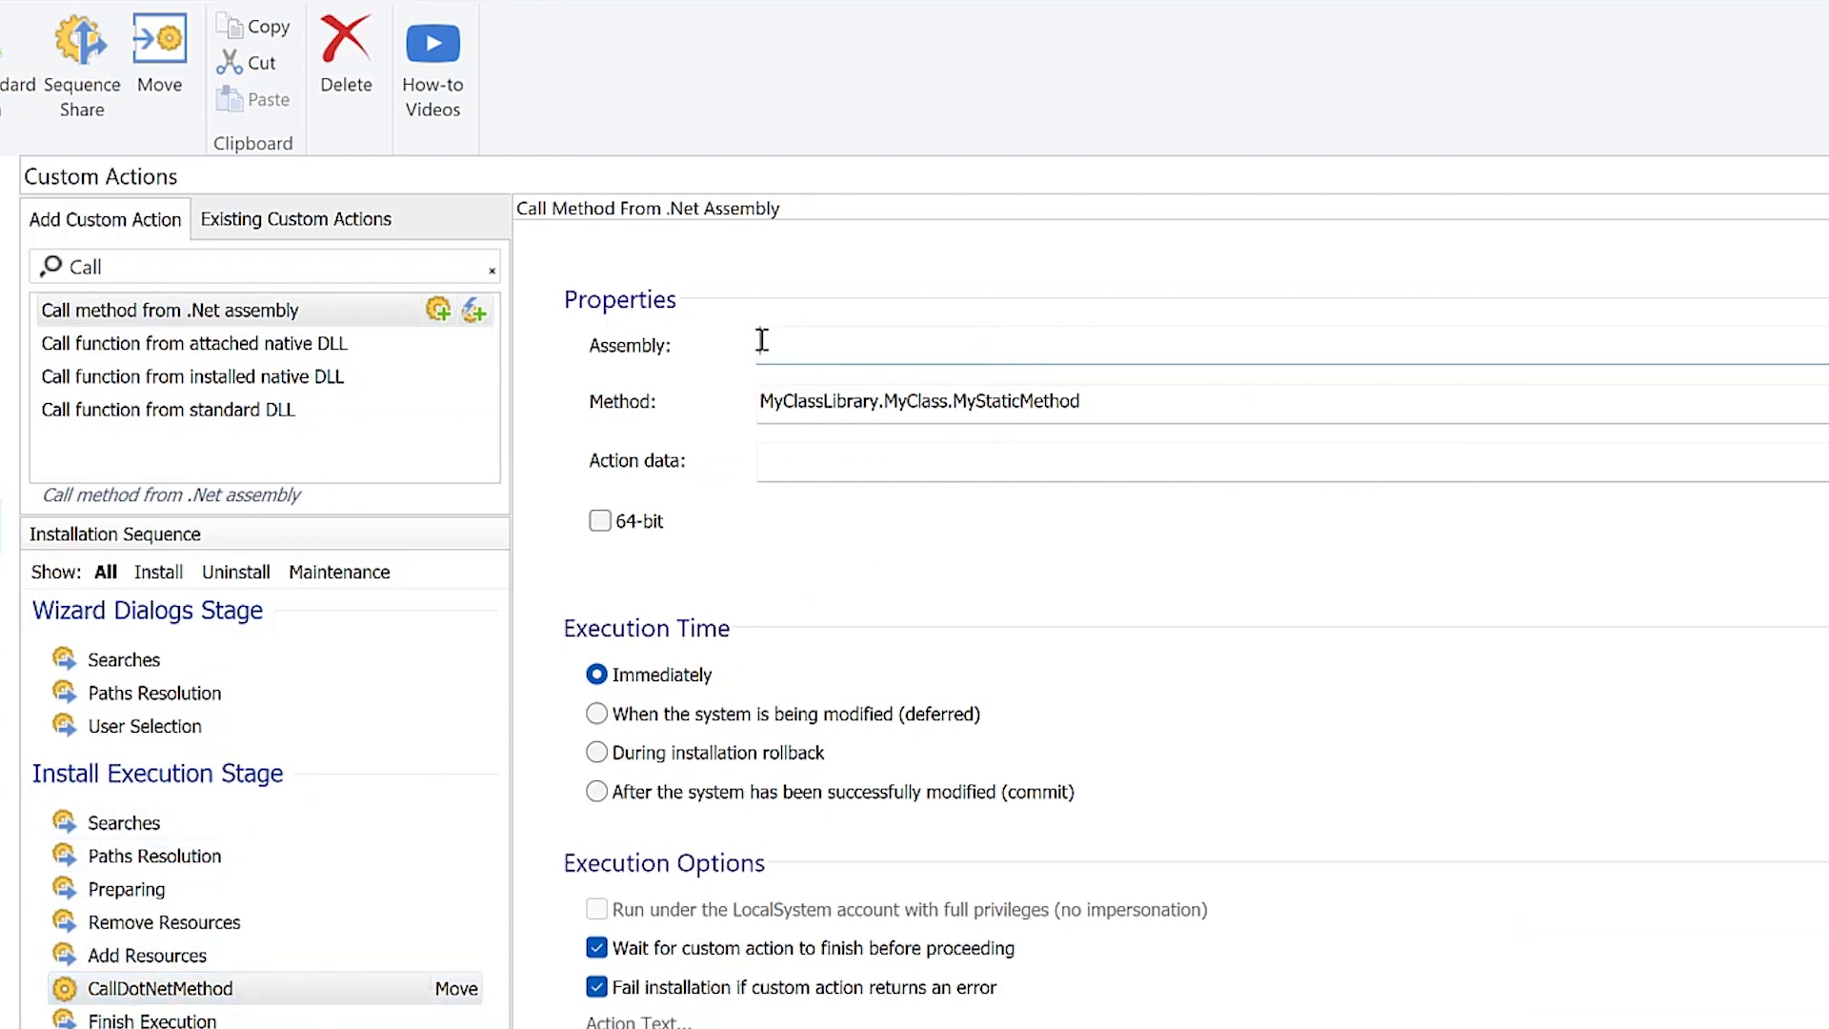
- Set the custom action's Assembly to the temporary MyCustomAction.dll file
left_click(769, 343)
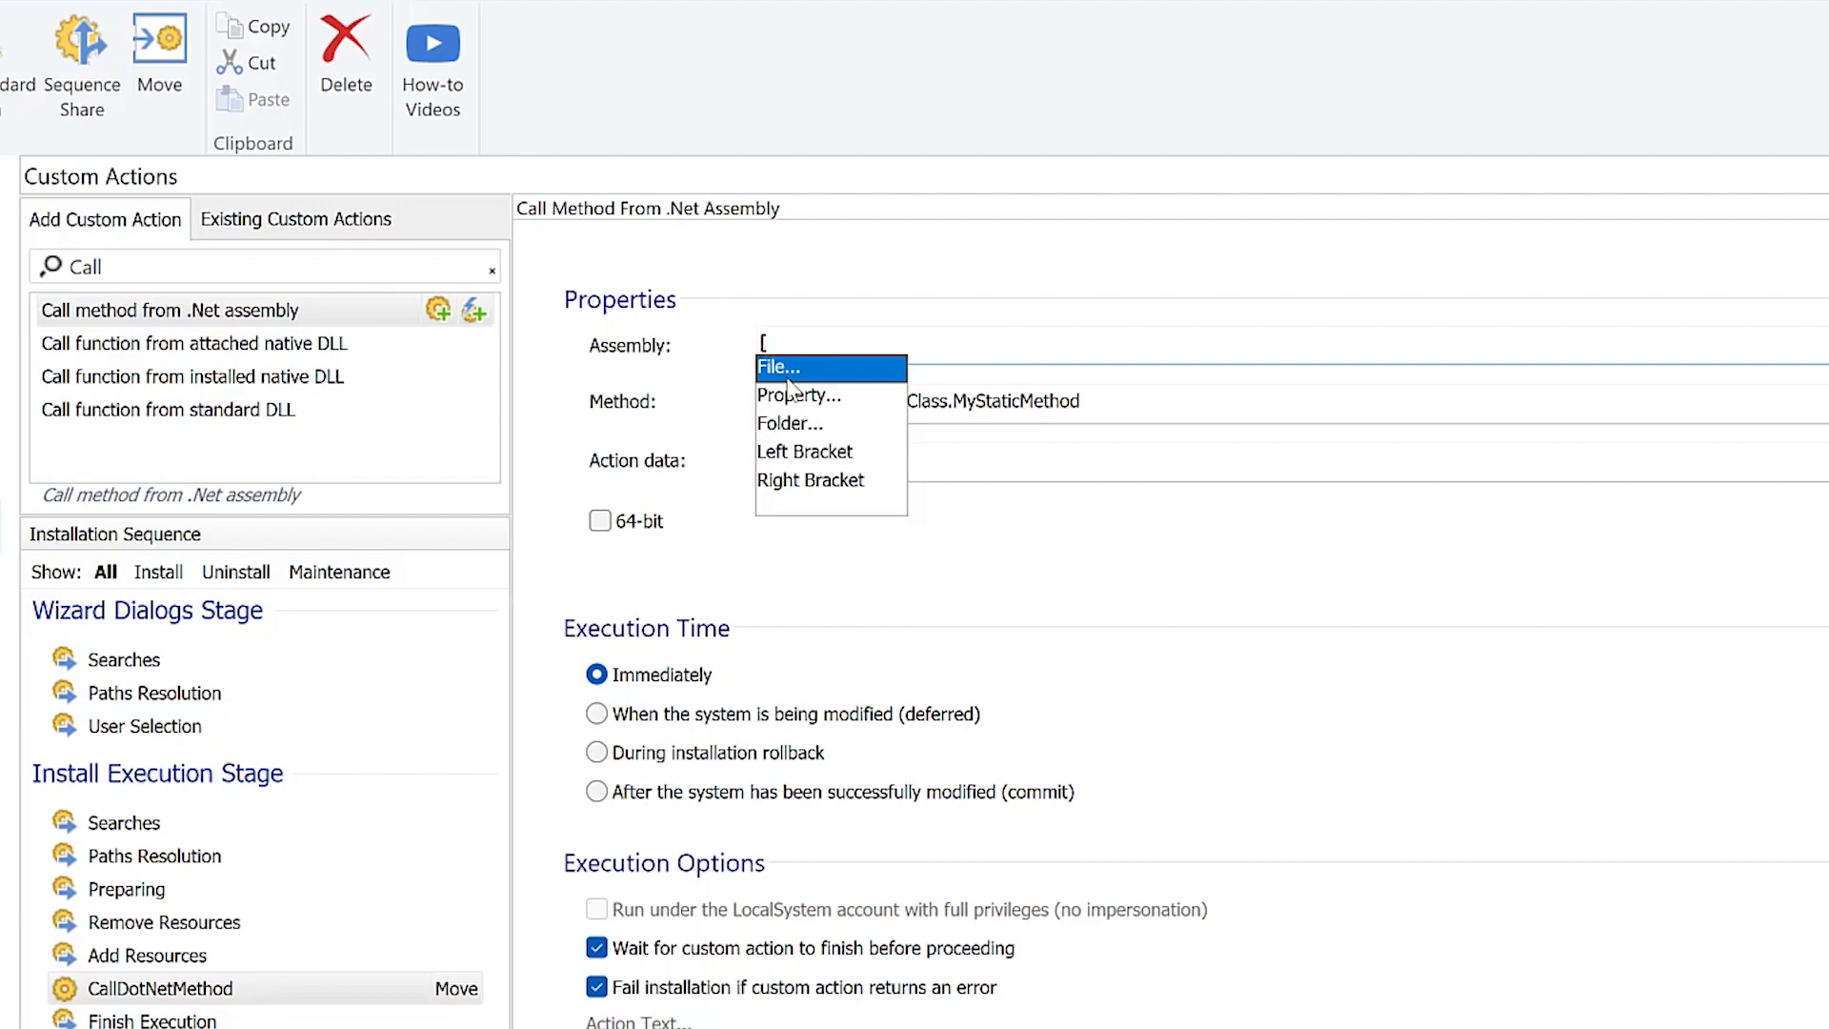
left_click(779, 368)
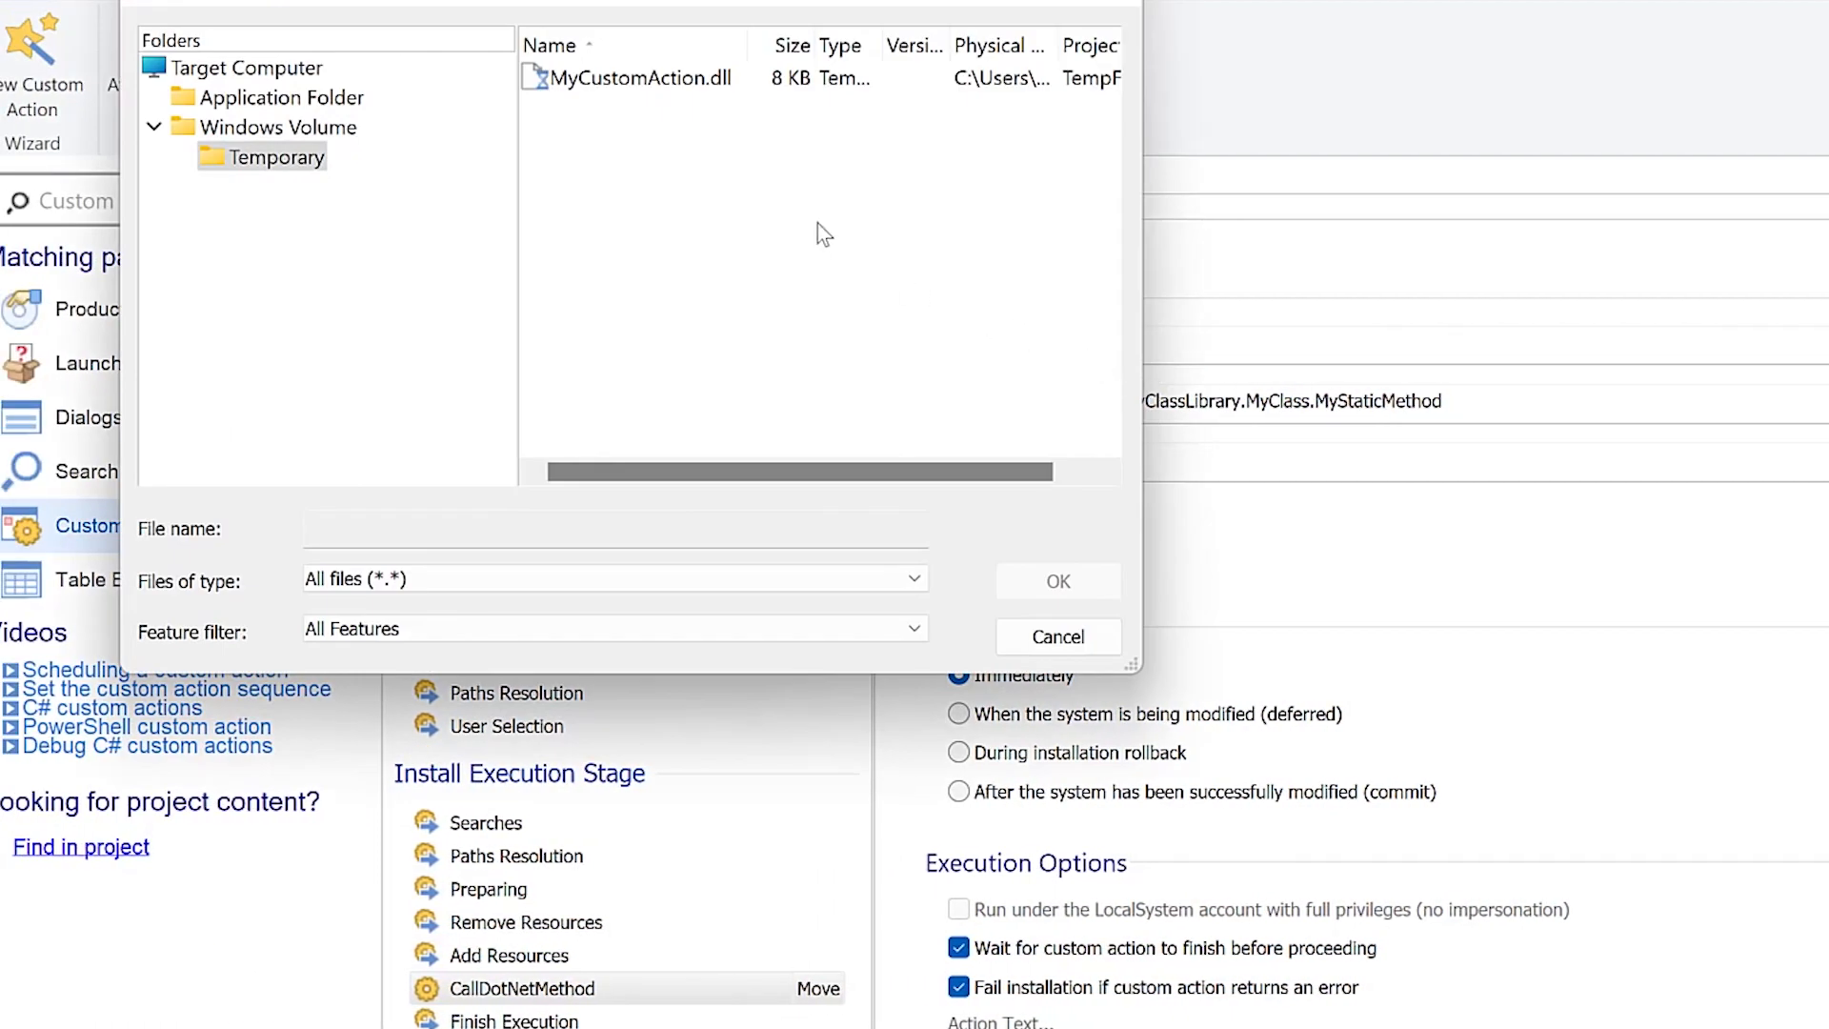
left_click(637, 76)
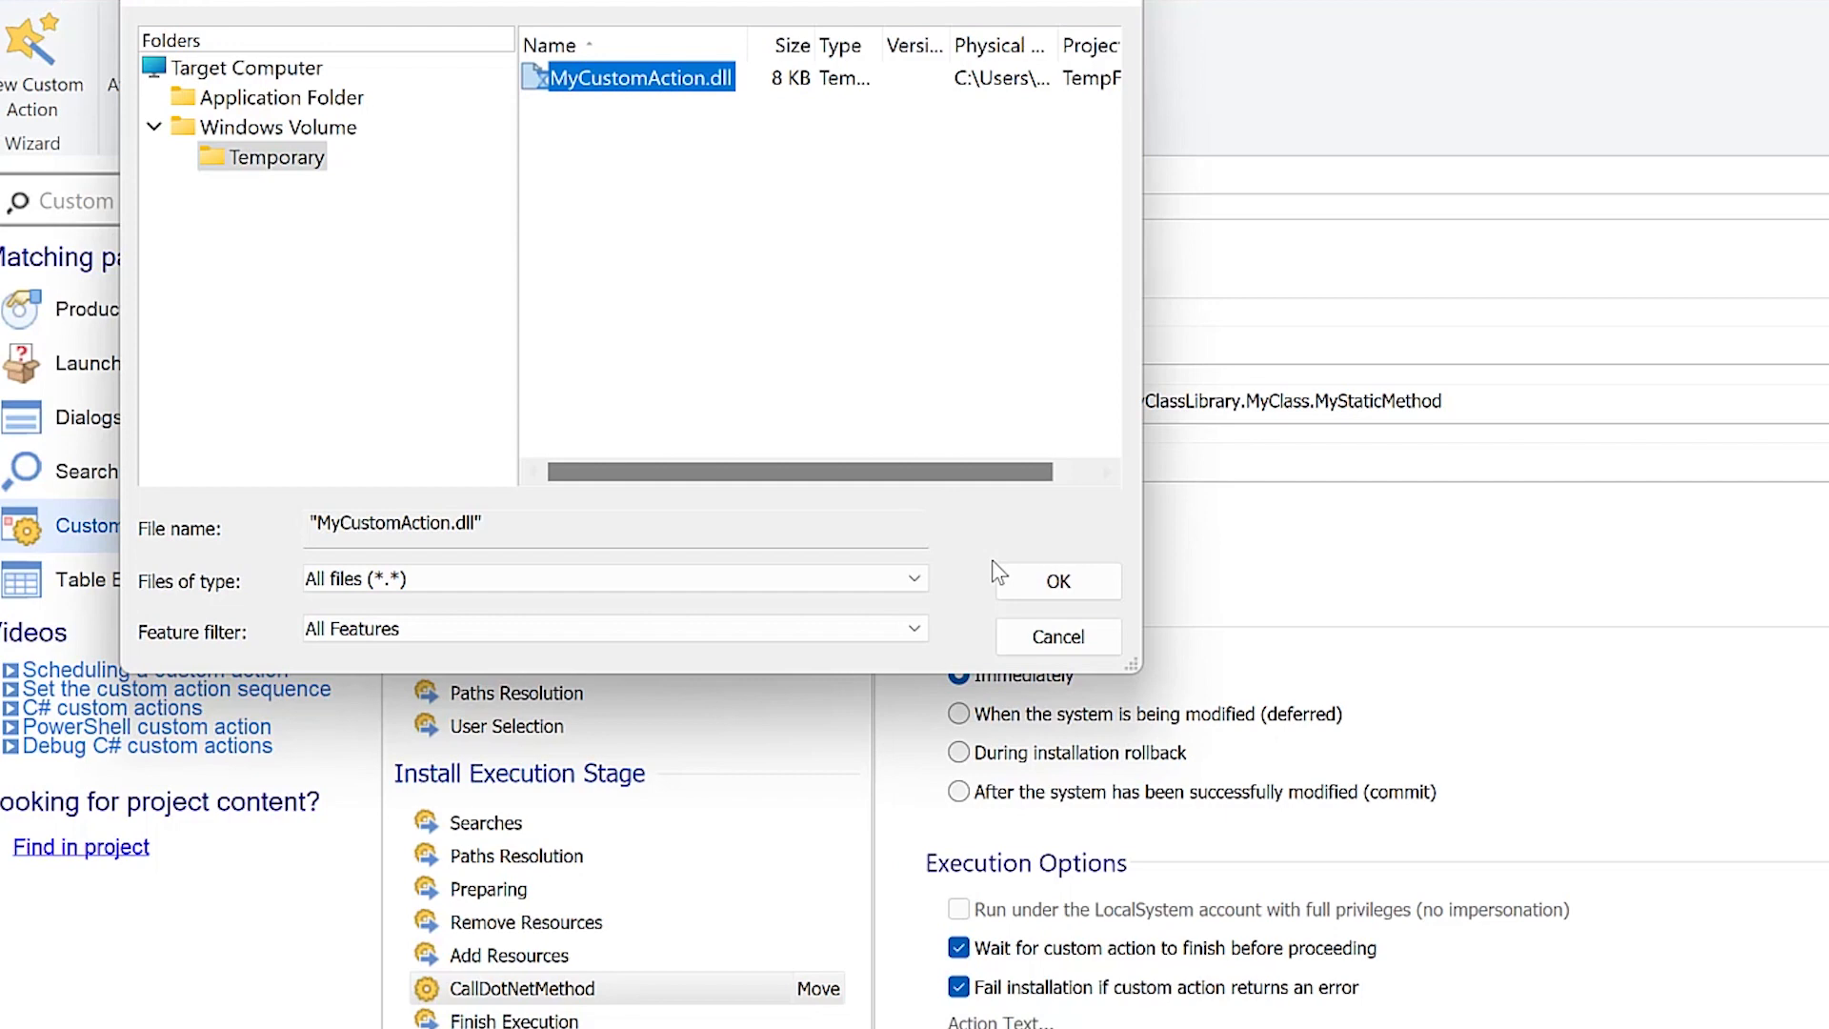
left_click(1057, 581)
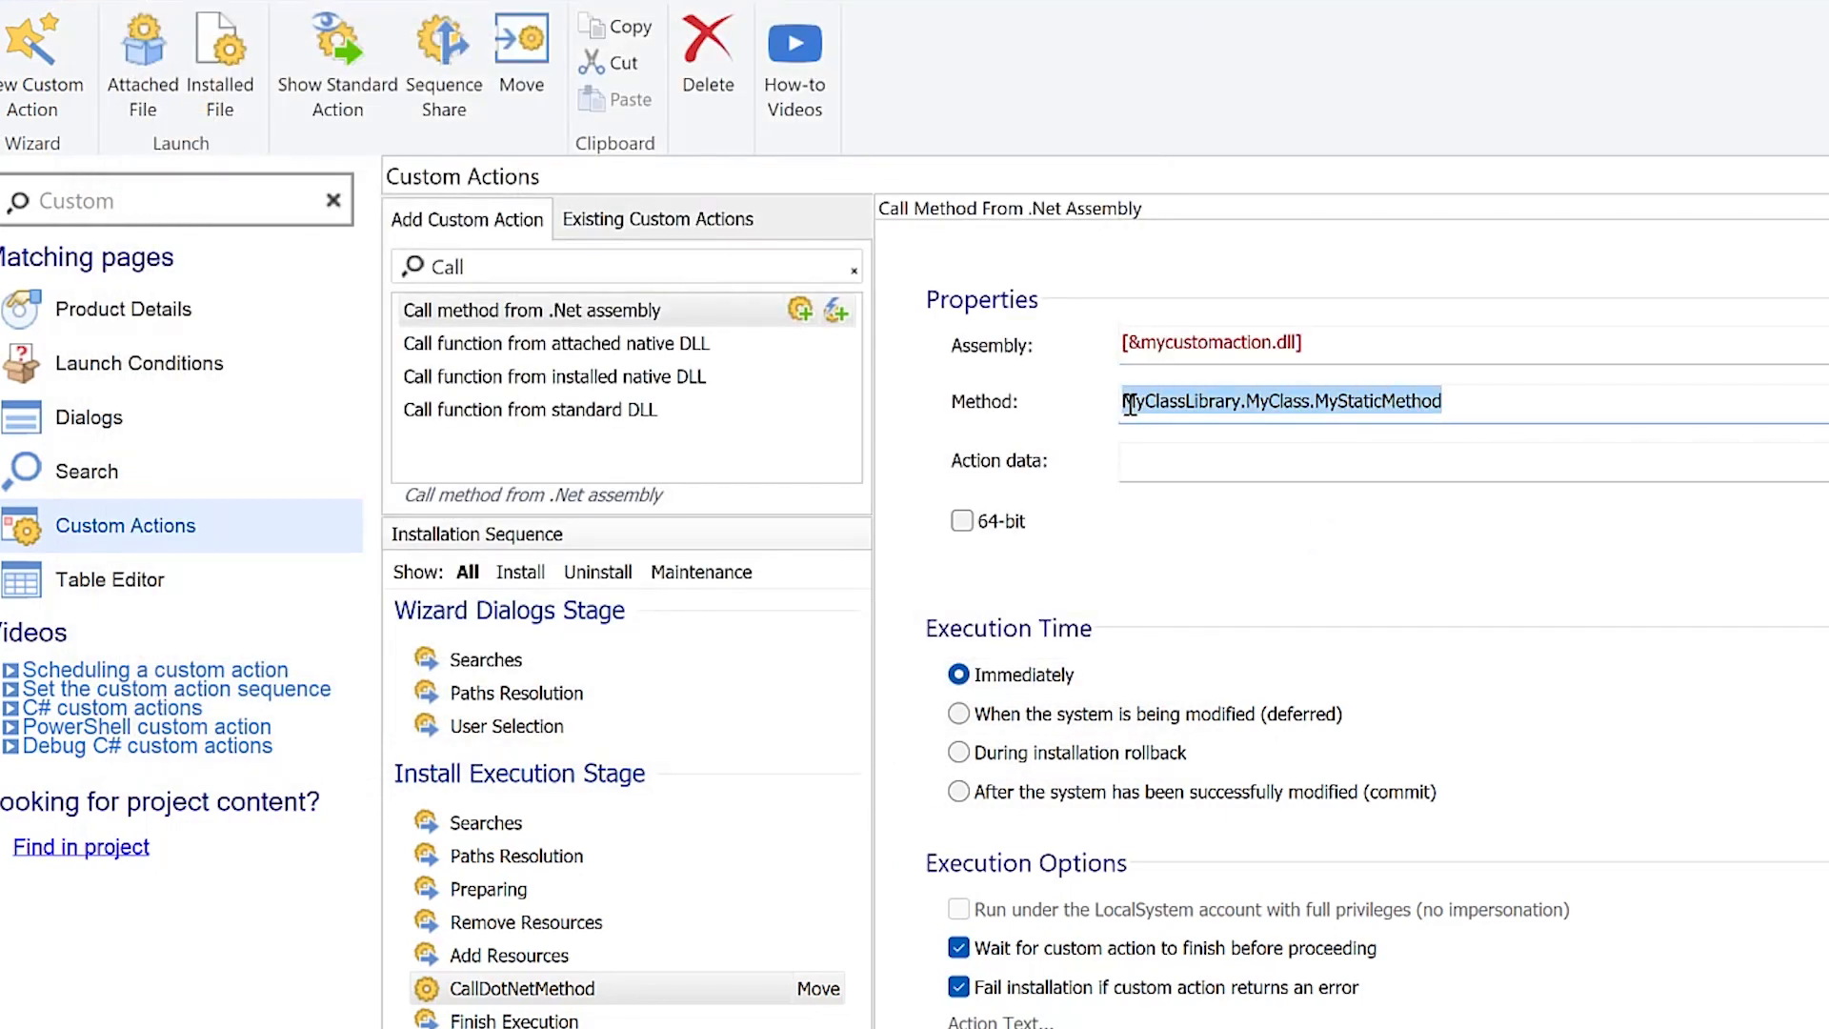
- Replace the placeholder Method with MyCustomAction.CustomActions.CustomAction1
key("Delete")
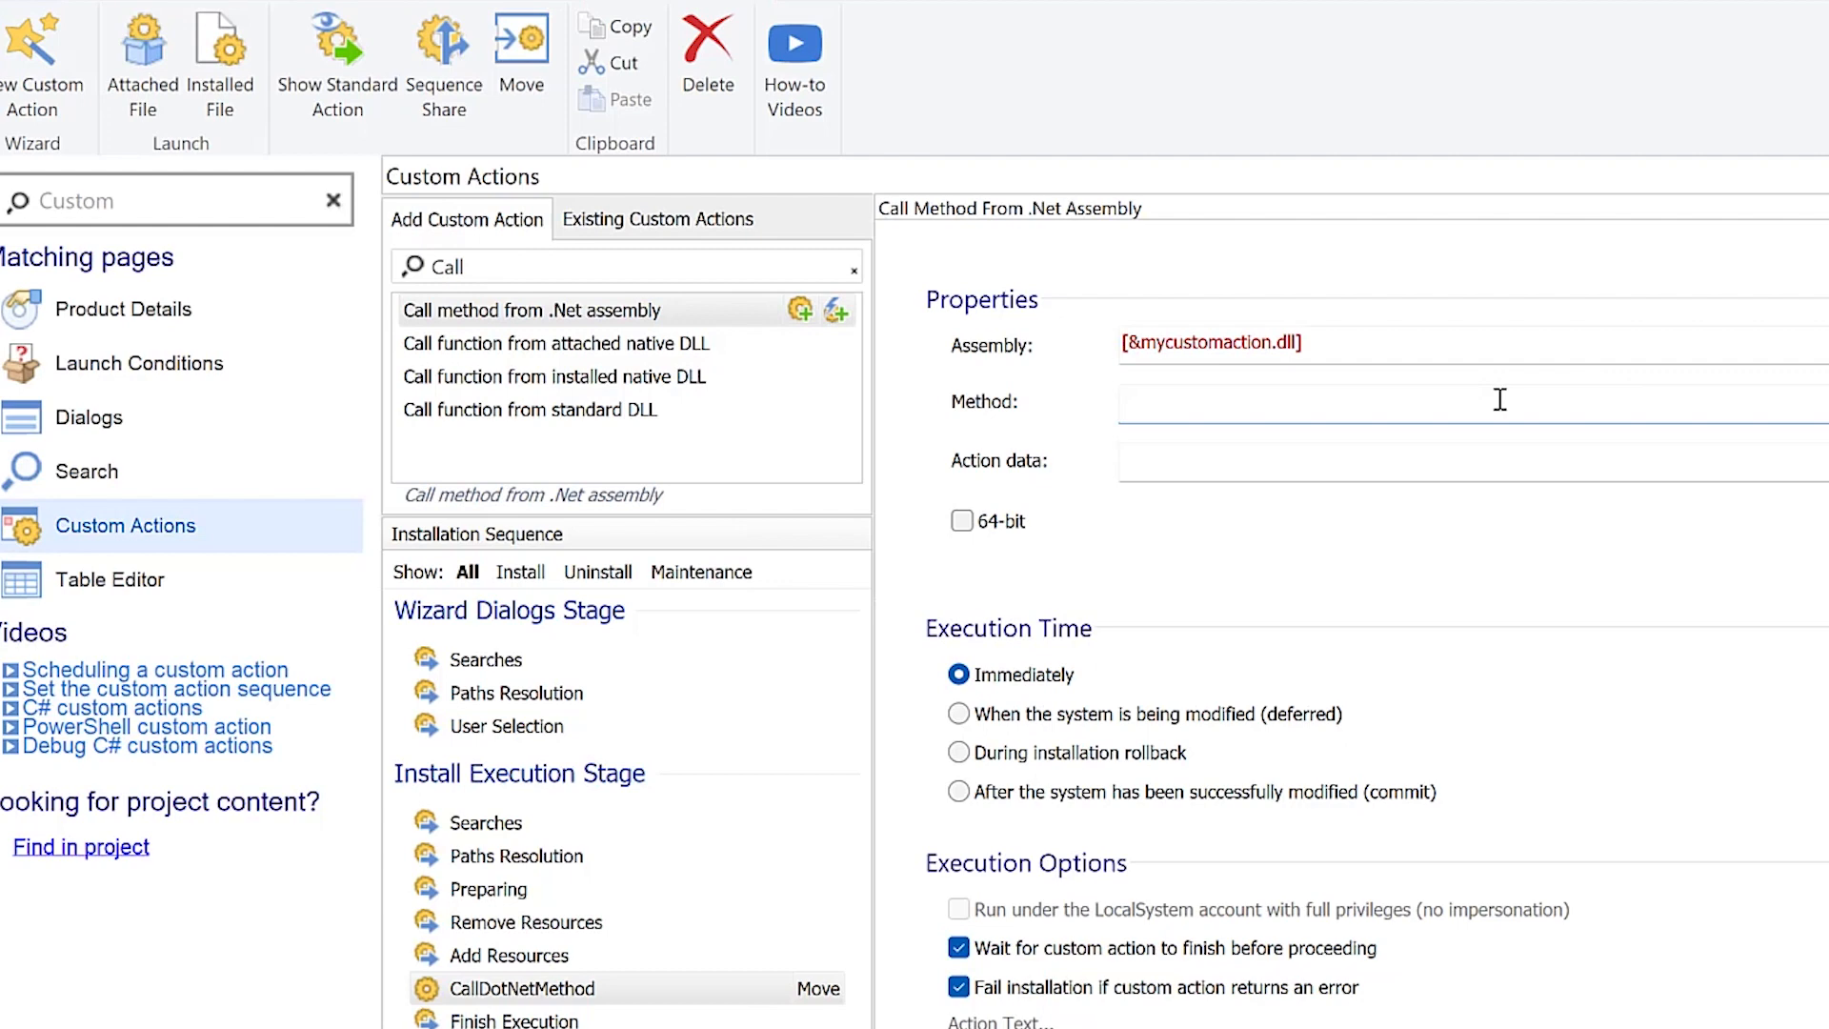
type("MyCustomAction.CustomActions.CustomActio")
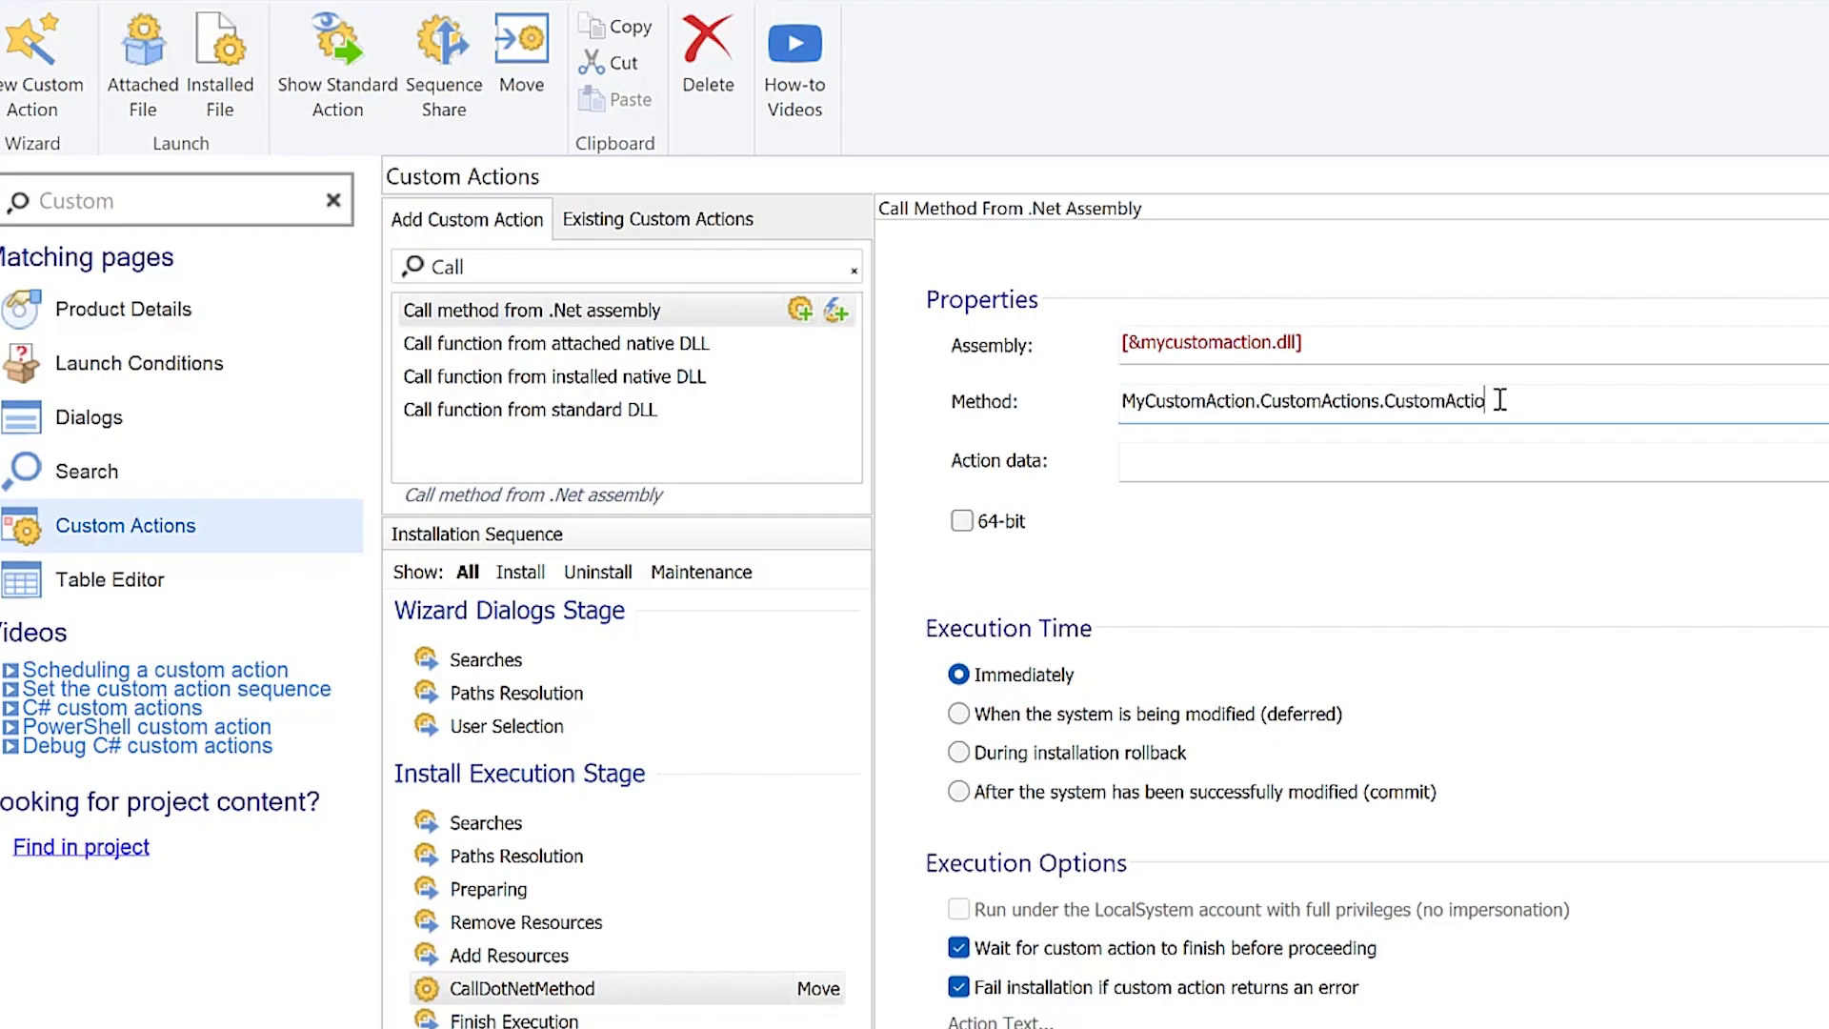
type("1")
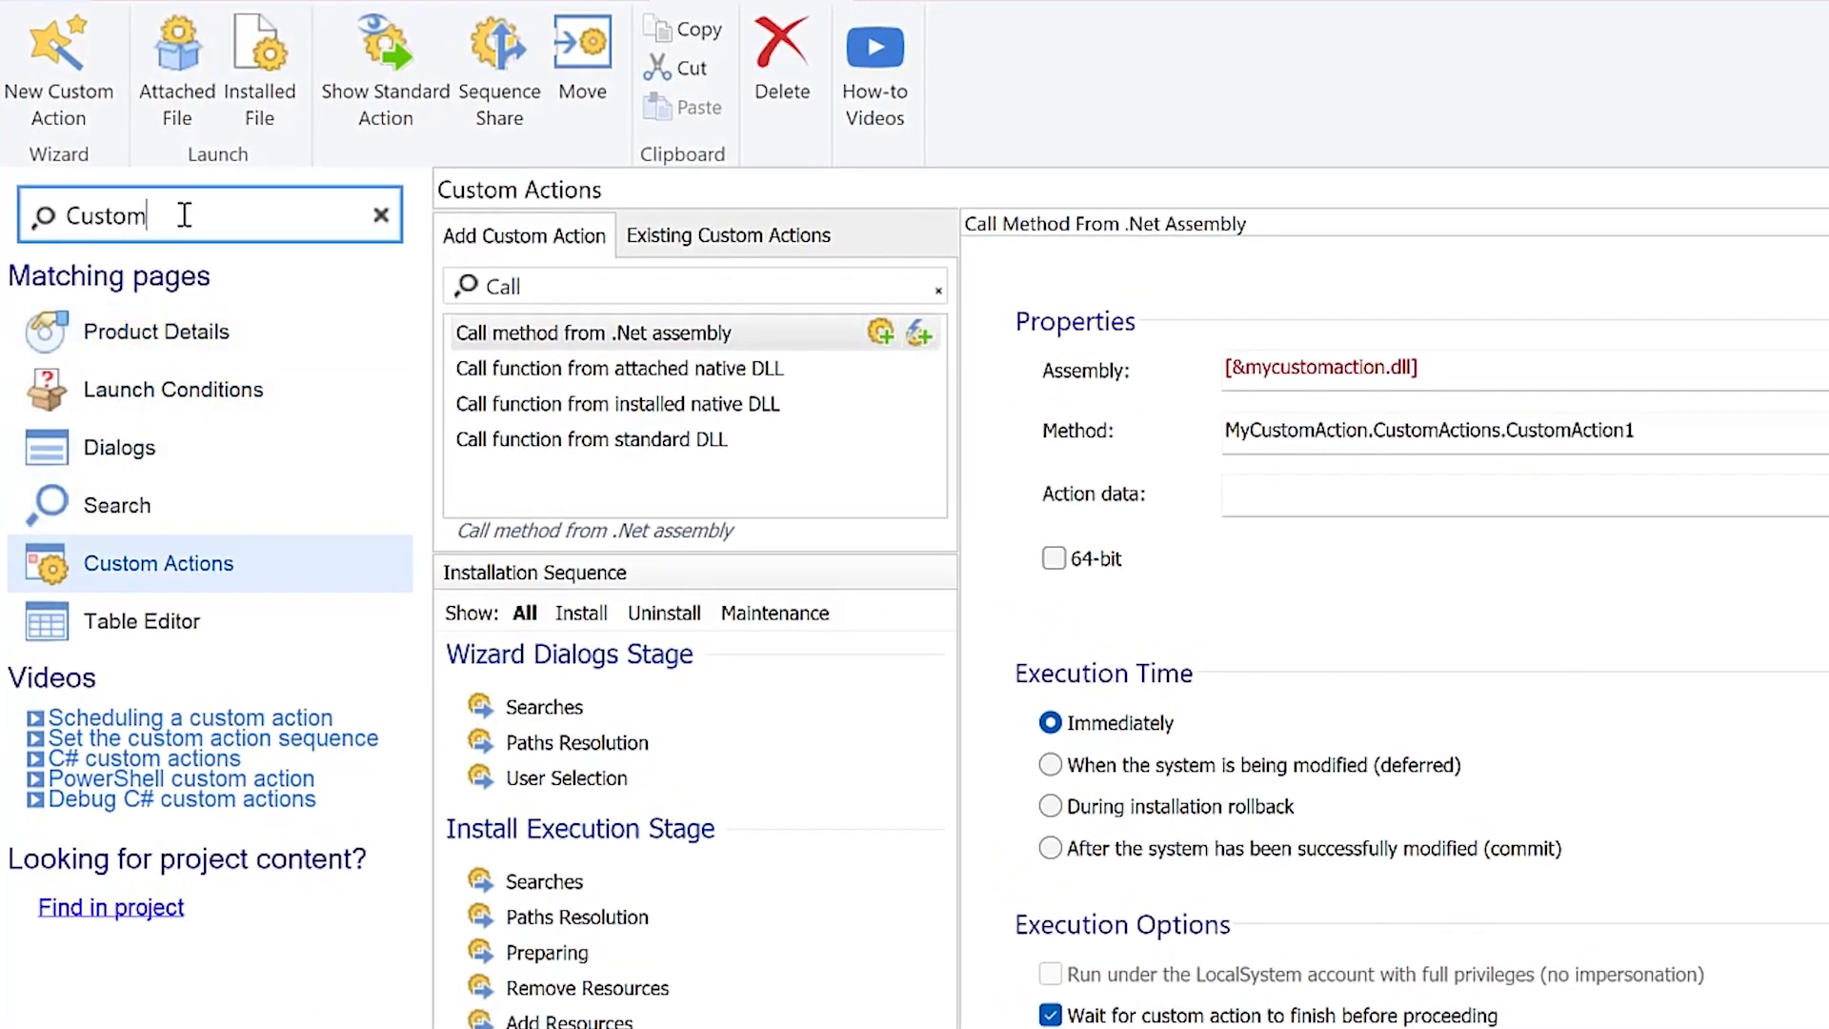
- Verify .NET Runtime 7.0.11 x86 is a checked prerequisite in the main package, then return to Custom Actions
type("Pre")
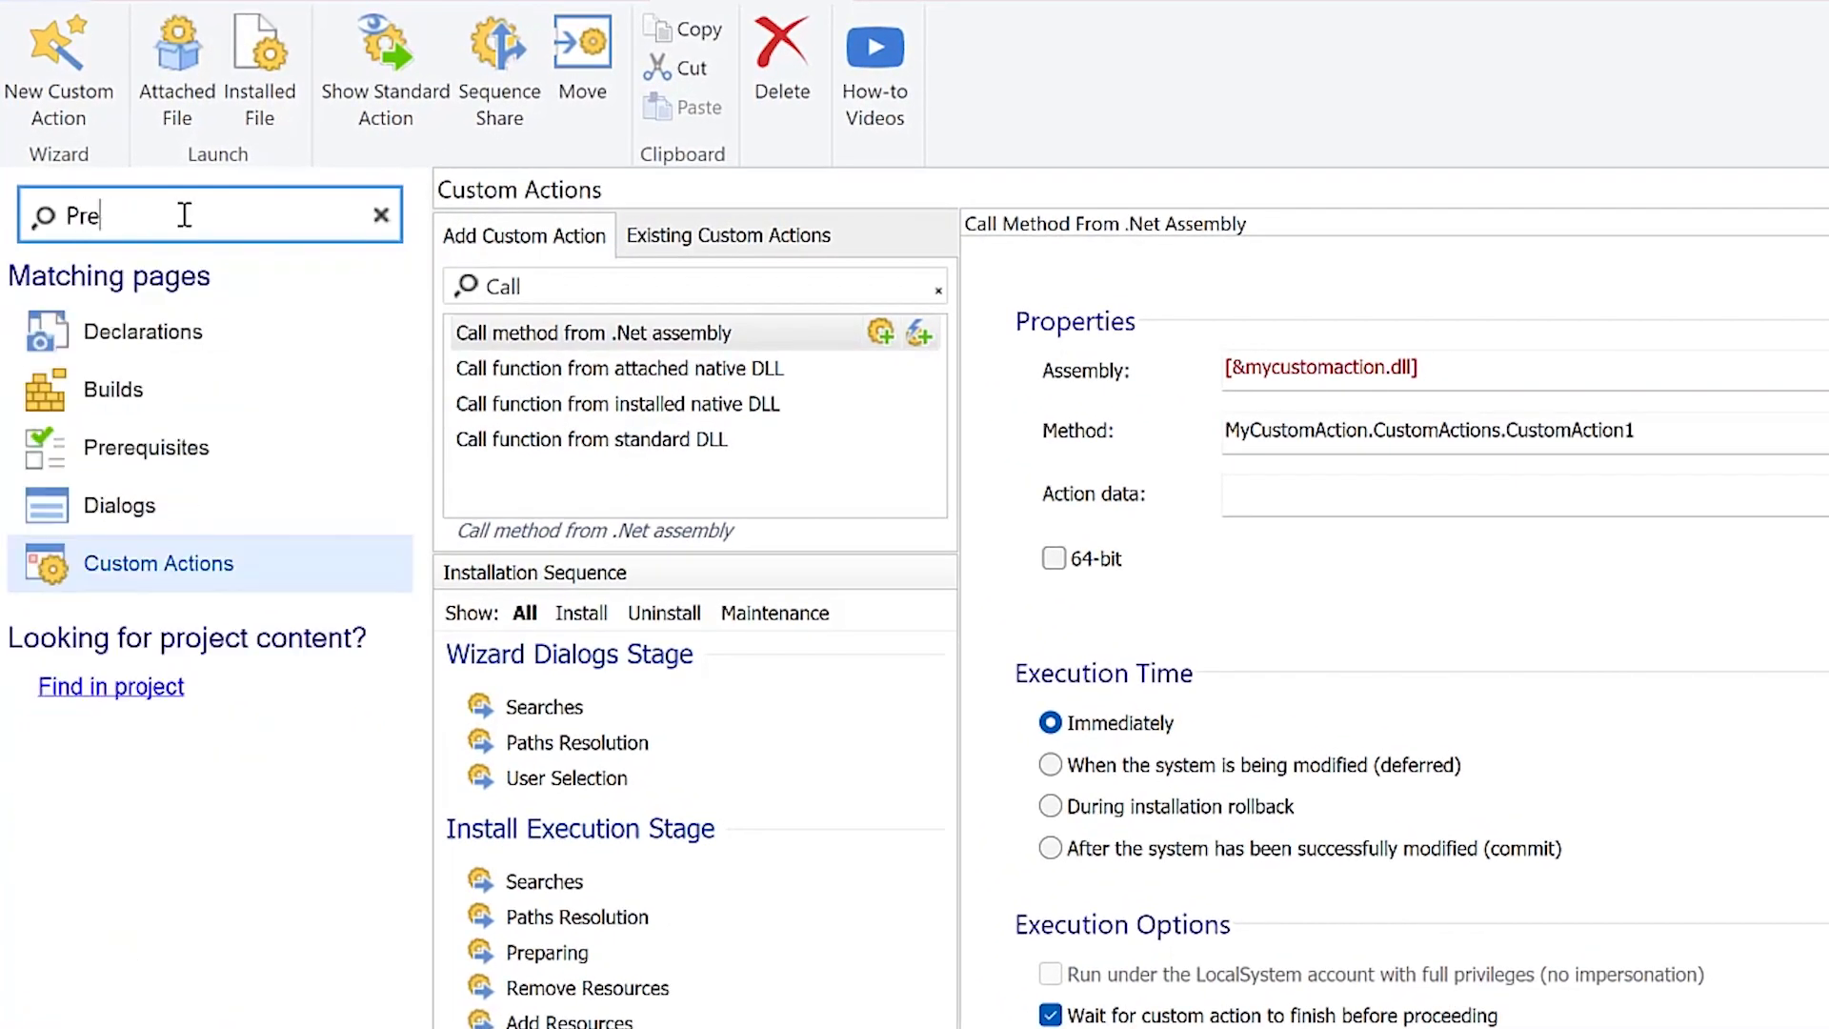
left_click(147, 448)
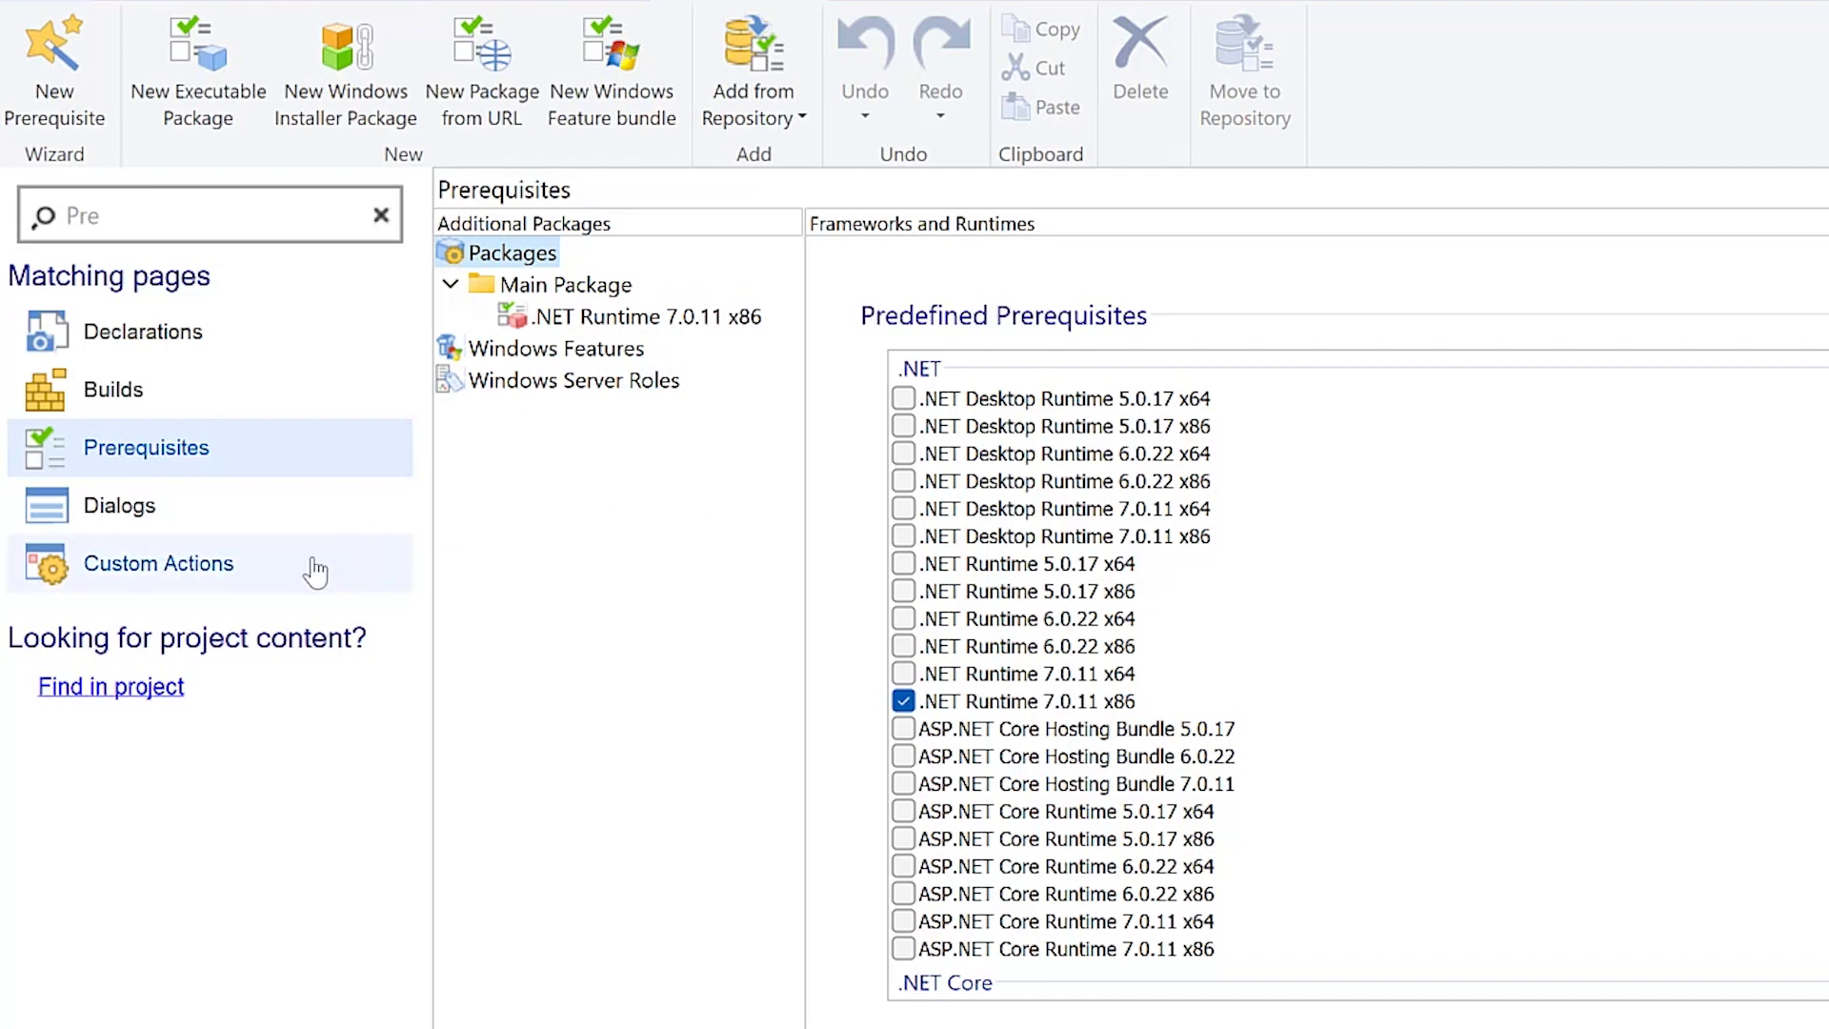
left_click(160, 564)
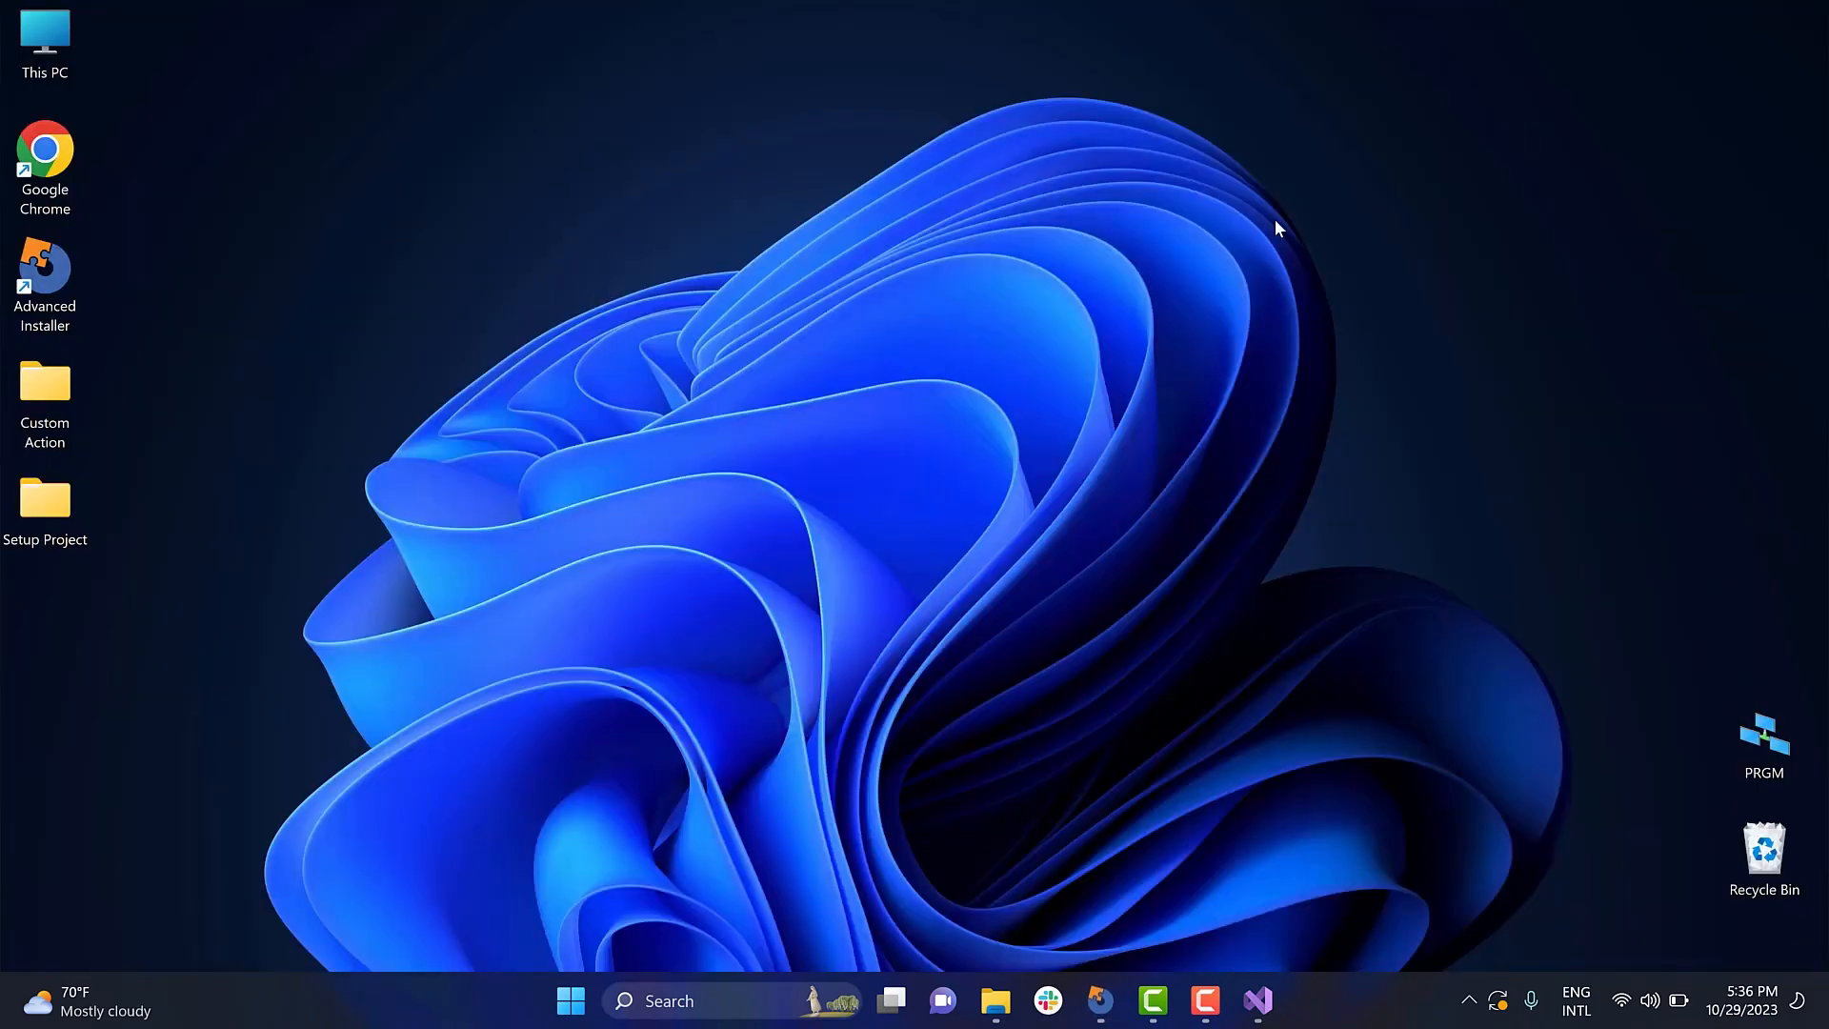
mouse_move(712, 621)
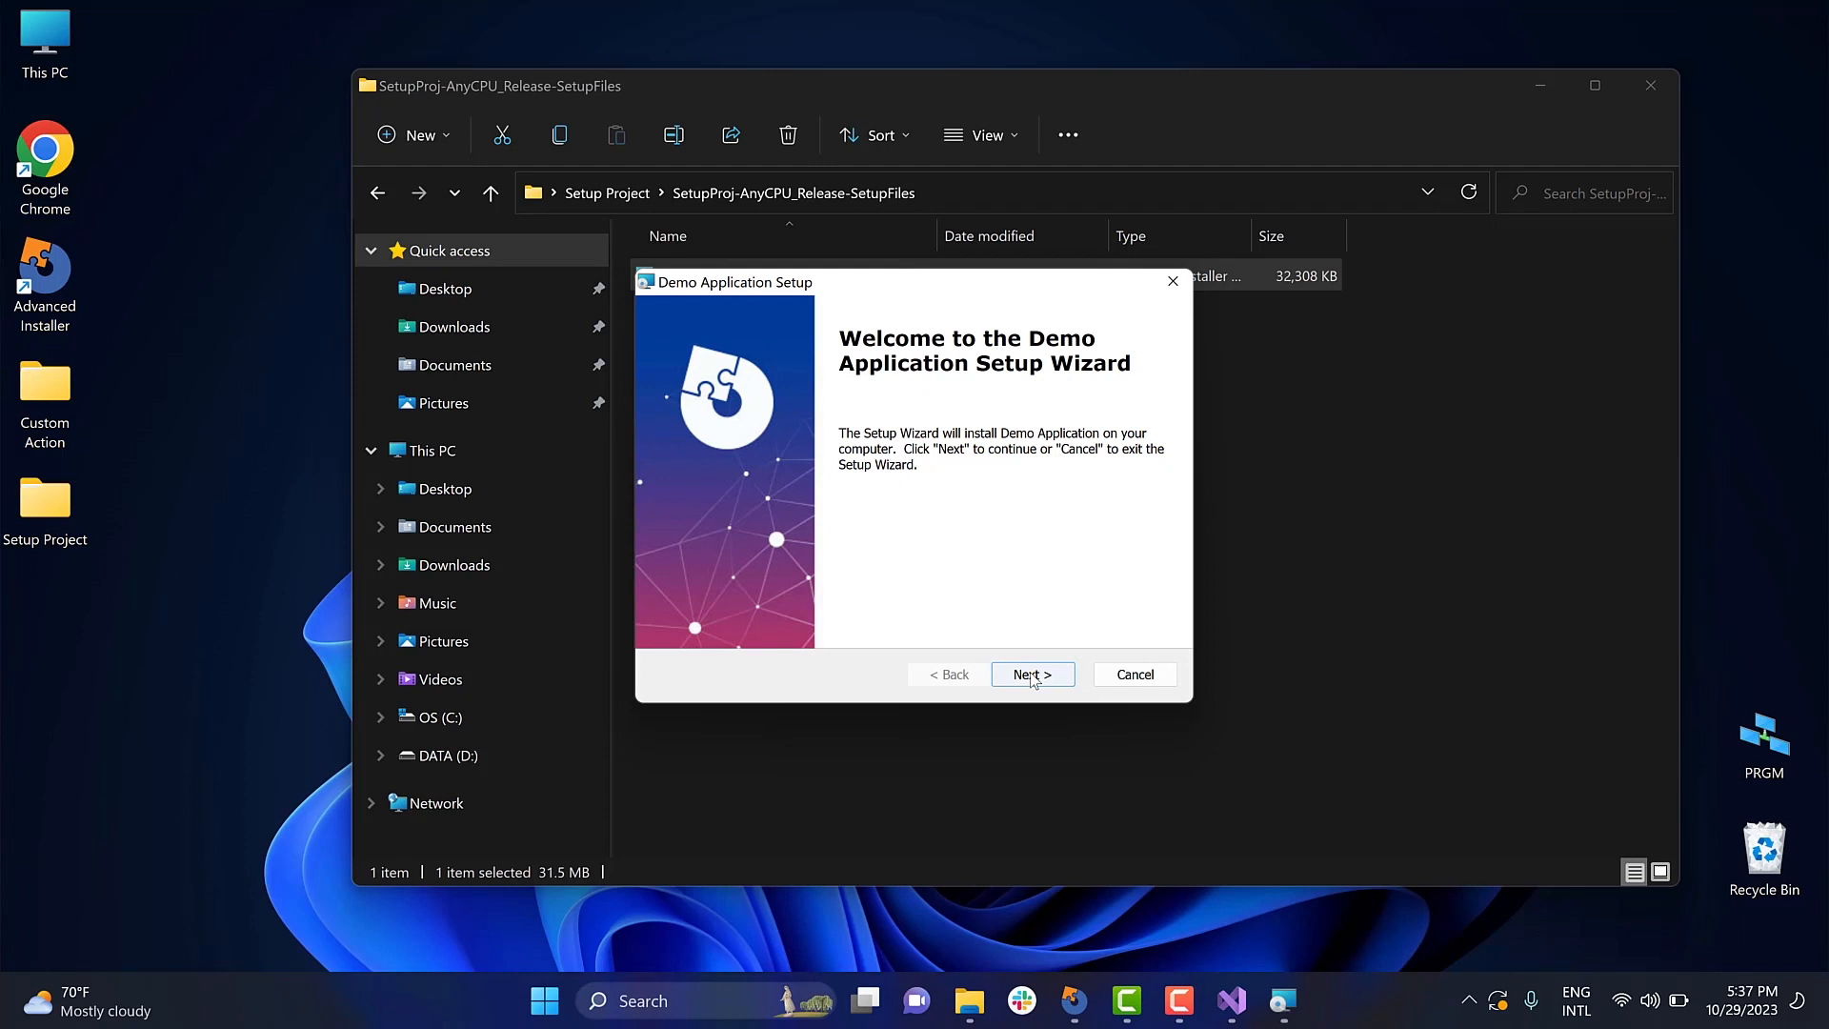
- Install Demo Application, acknowledge the product code message box, and finish the setup wizard
left_click(1030, 675)
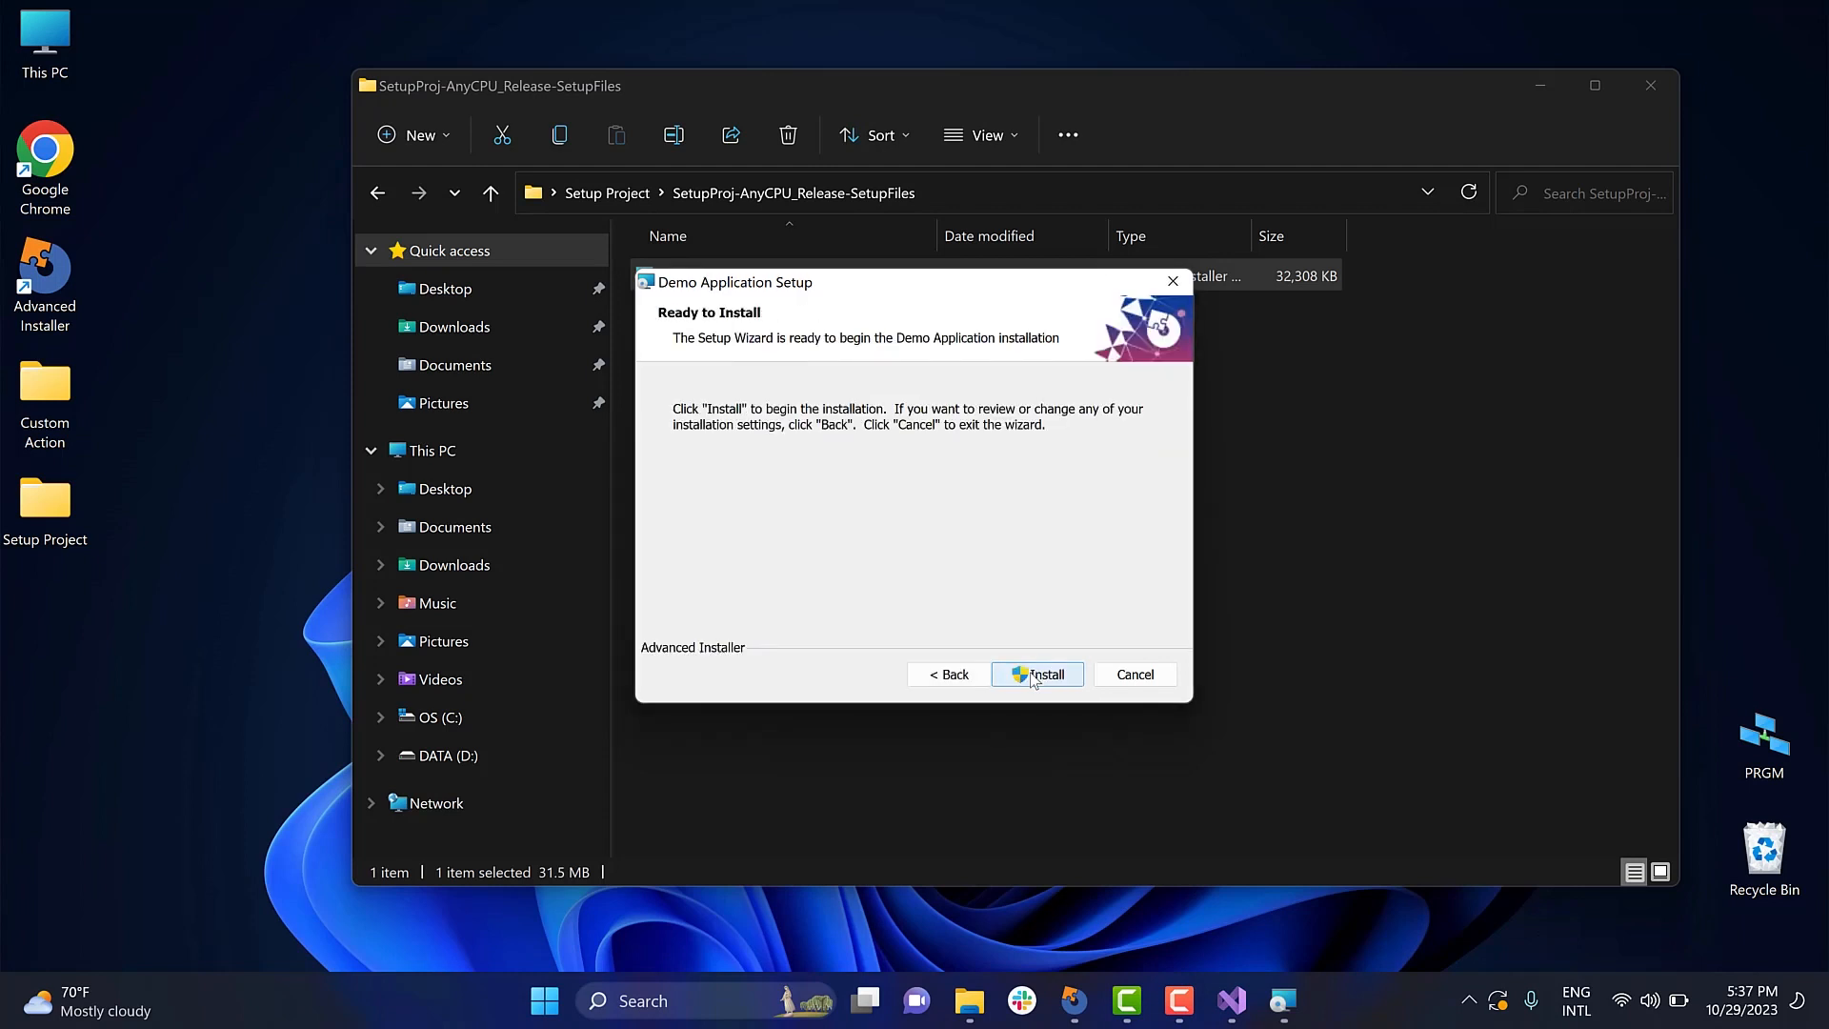
left_click(1038, 675)
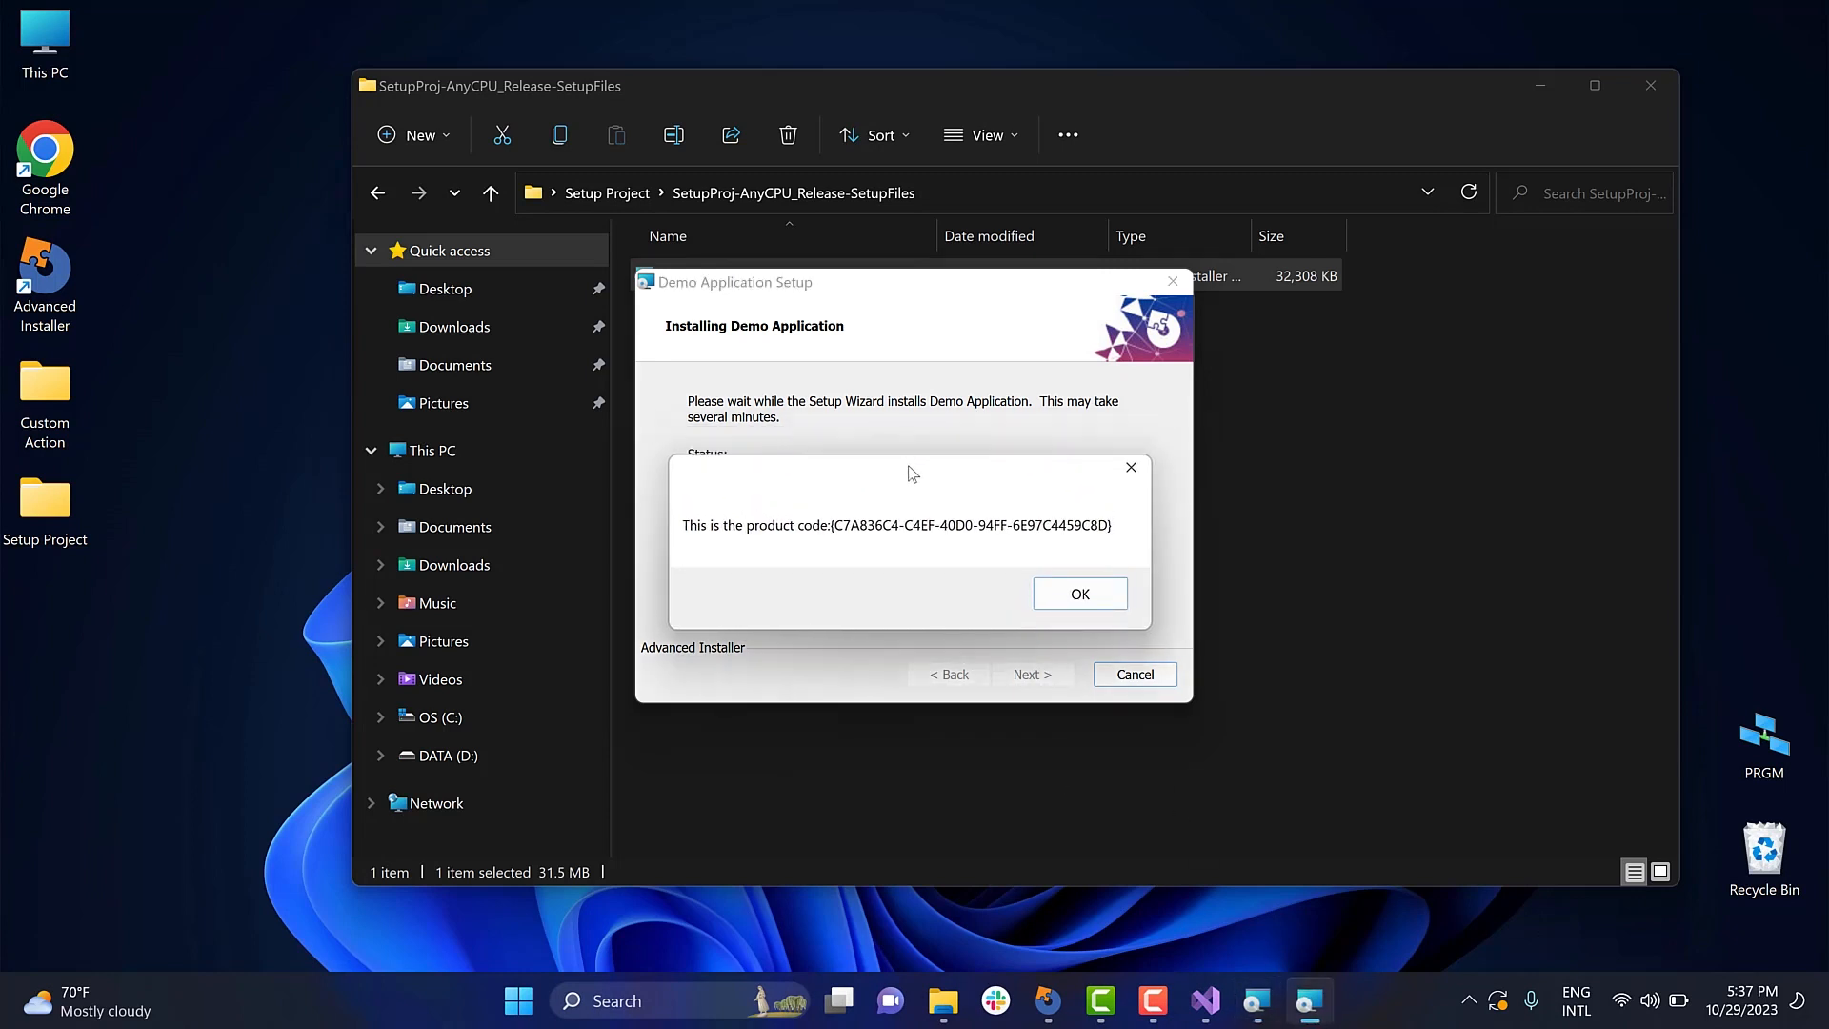
left_click(1079, 595)
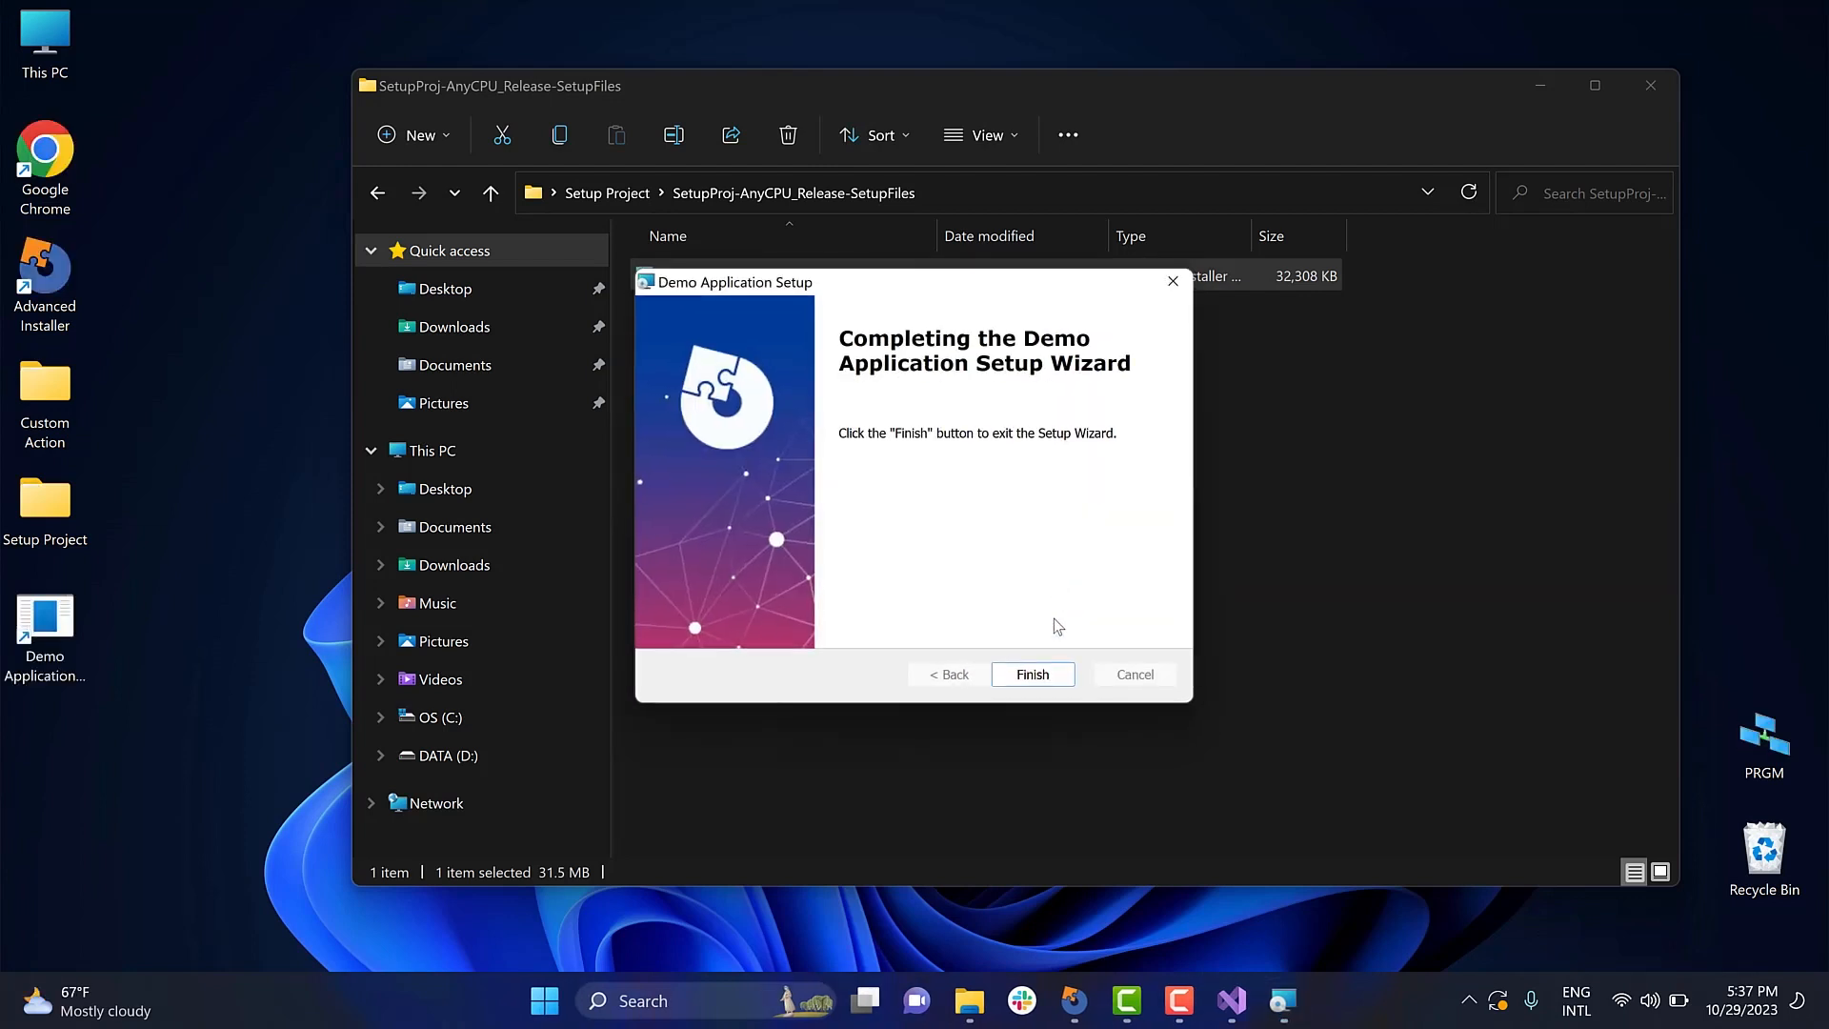
left_click(1032, 674)
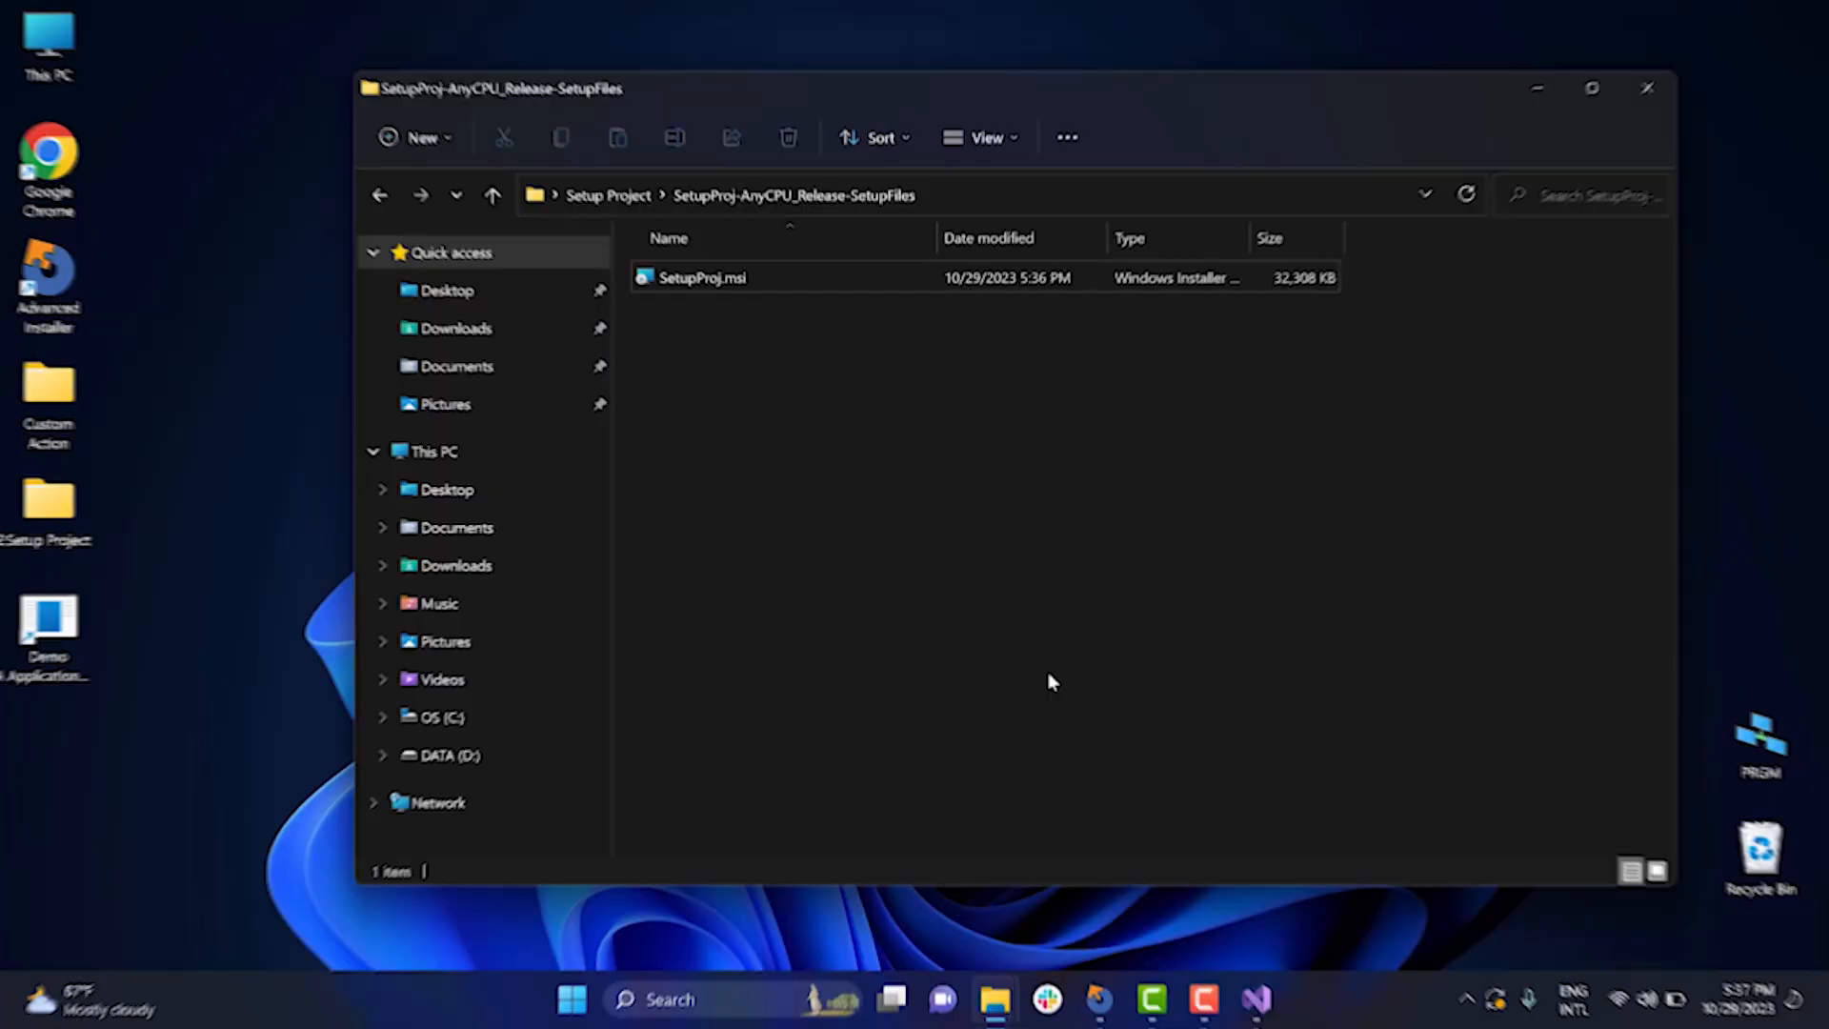